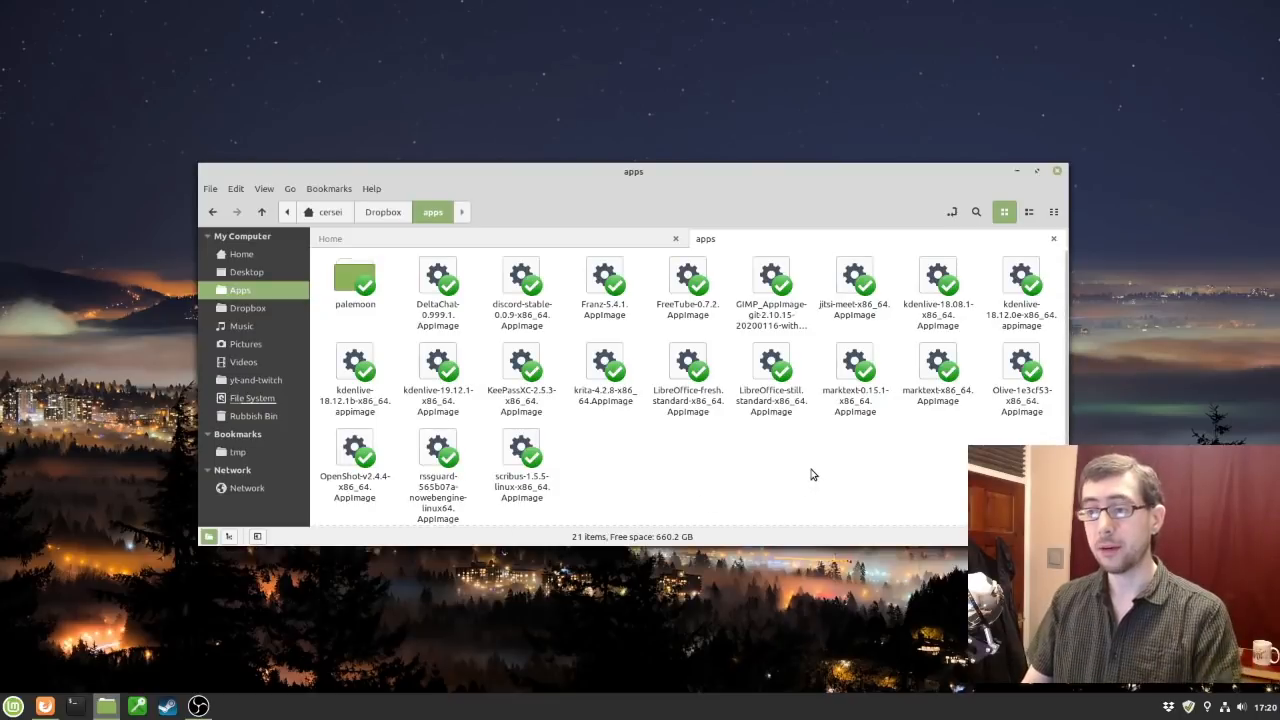
mouse_move(828, 484)
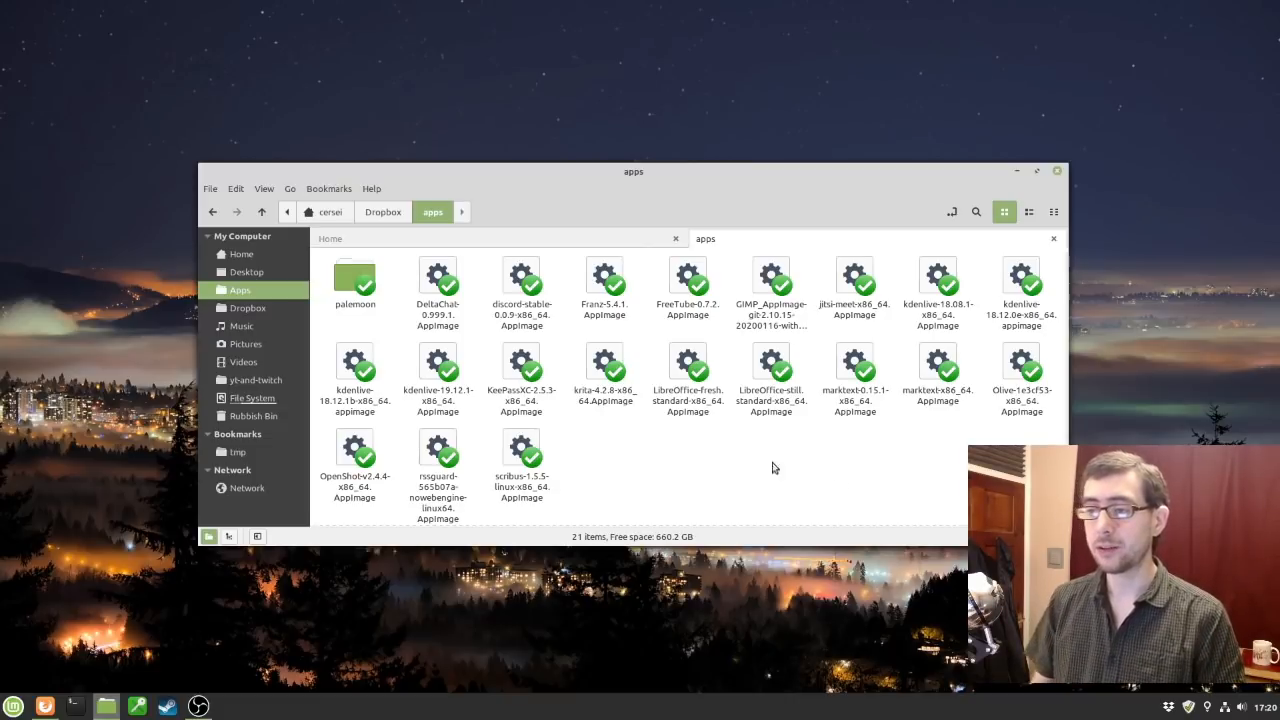
mouse_move(718, 414)
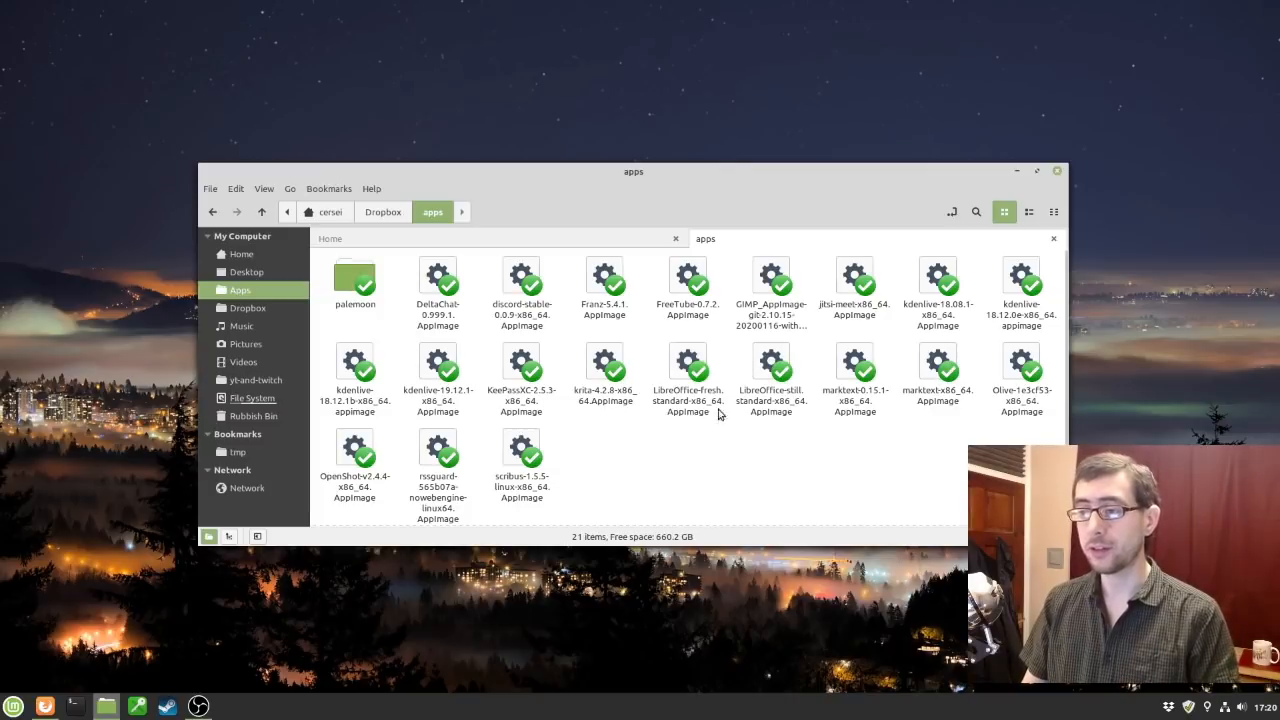
mouse_move(524, 414)
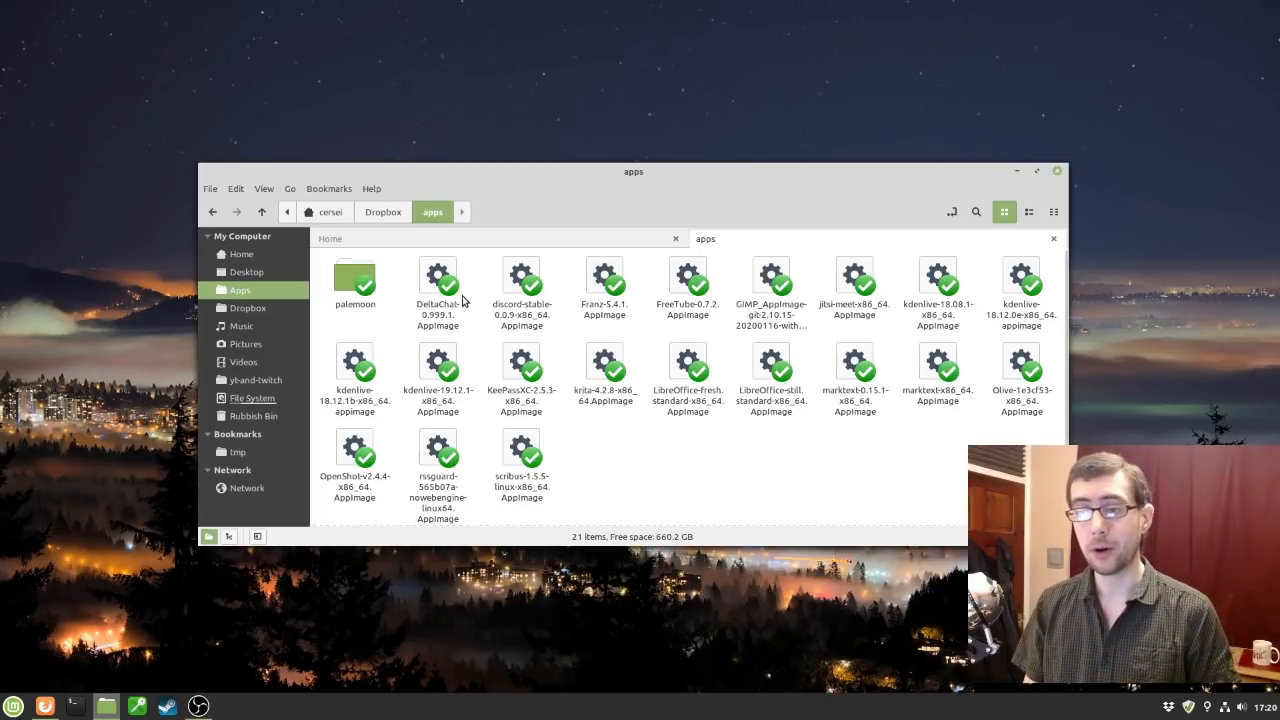
mouse_move(468, 292)
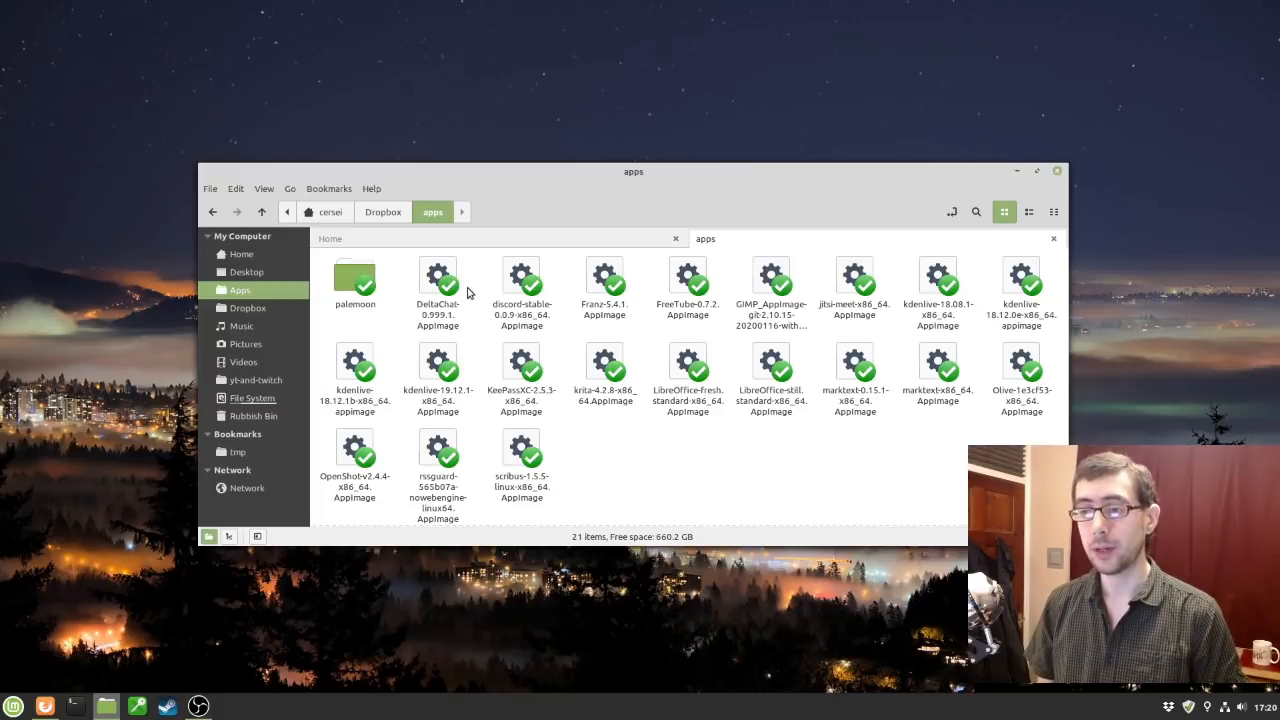
mouse_move(476, 288)
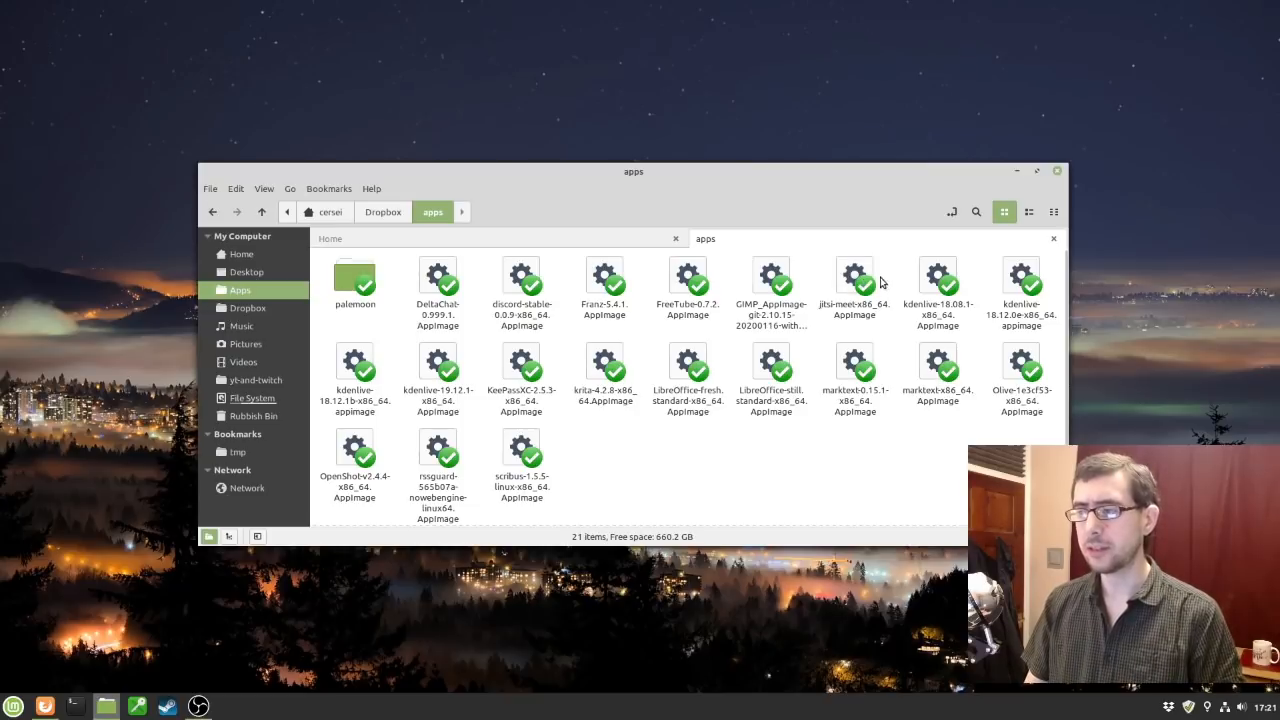
mouse_move(828, 460)
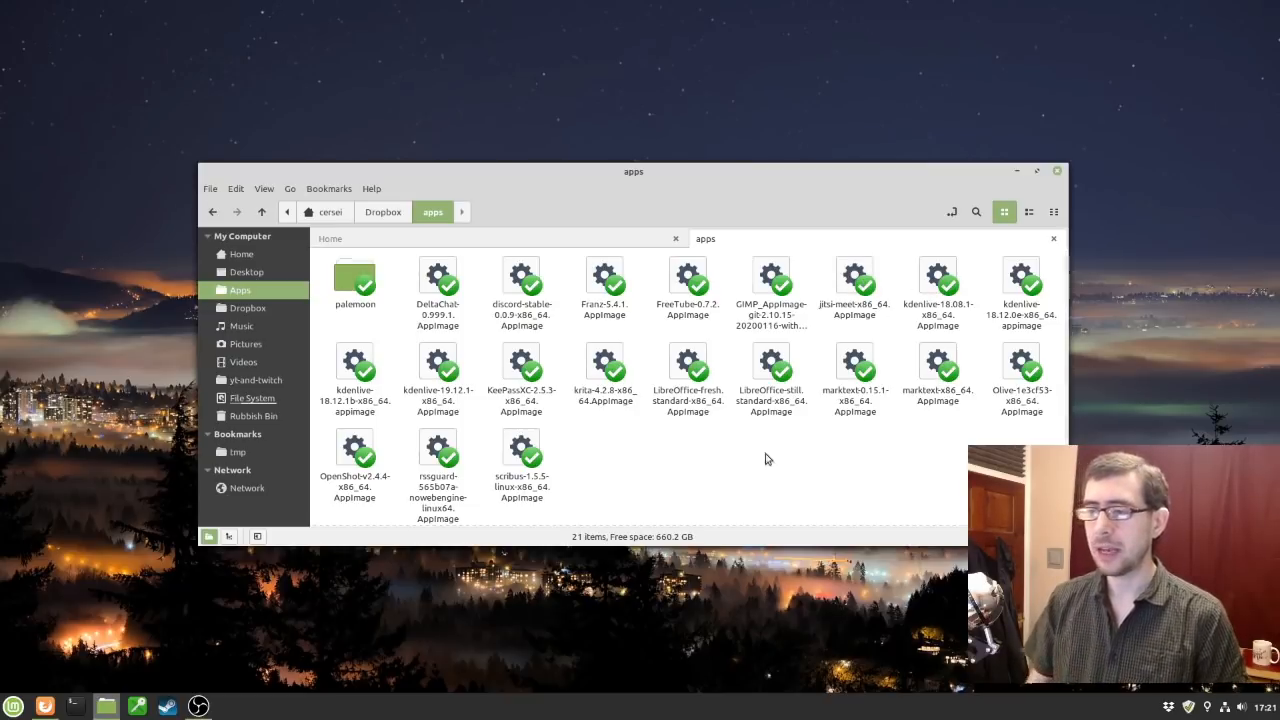
mouse_move(800, 464)
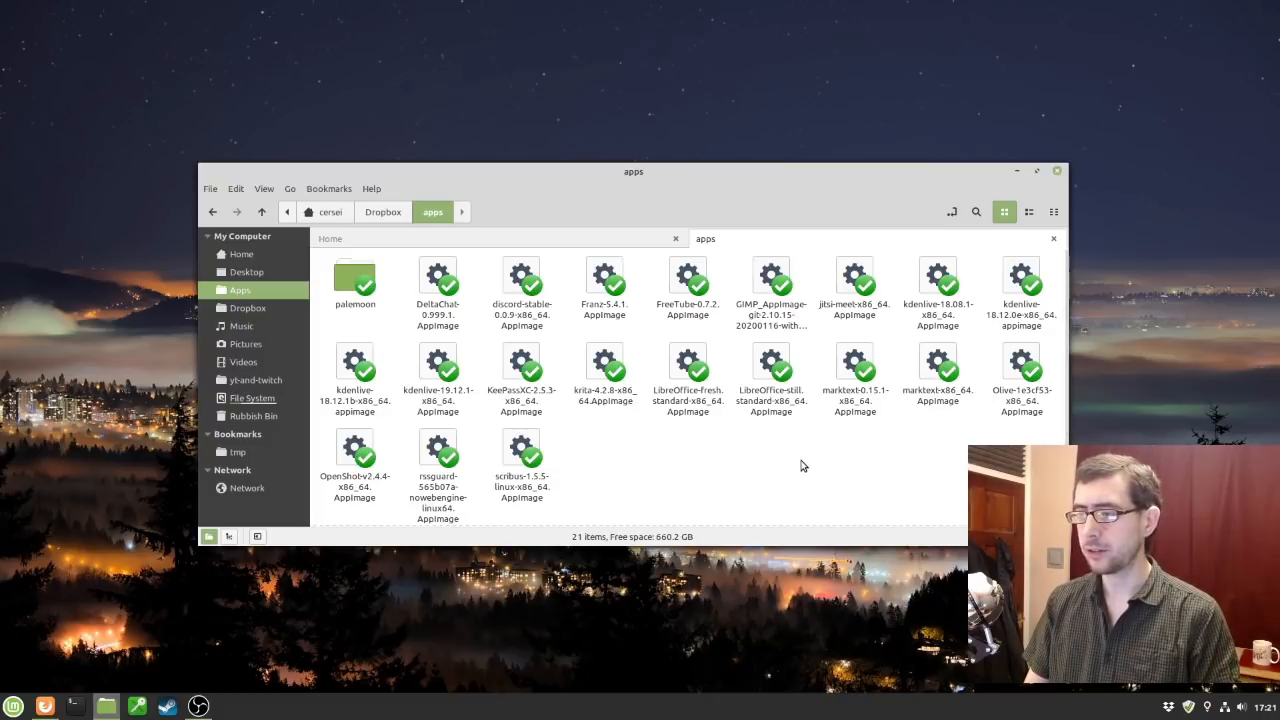
mouse_move(796, 466)
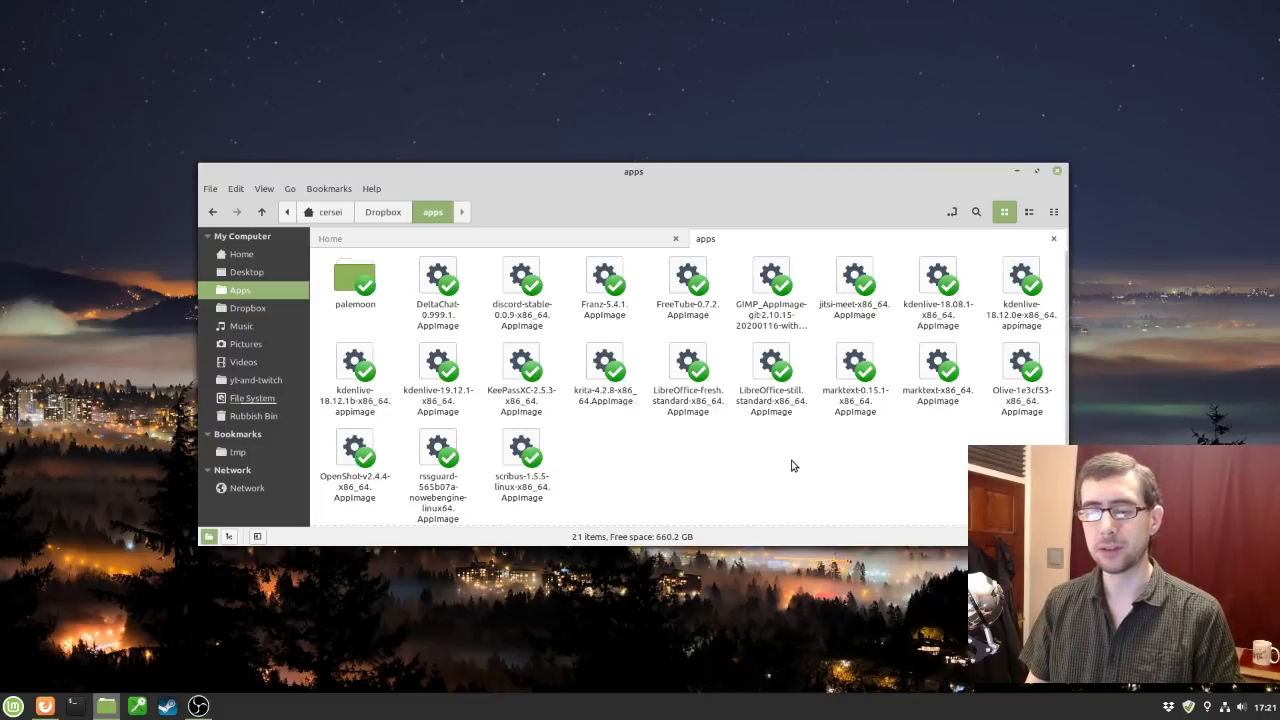
mouse_move(772, 462)
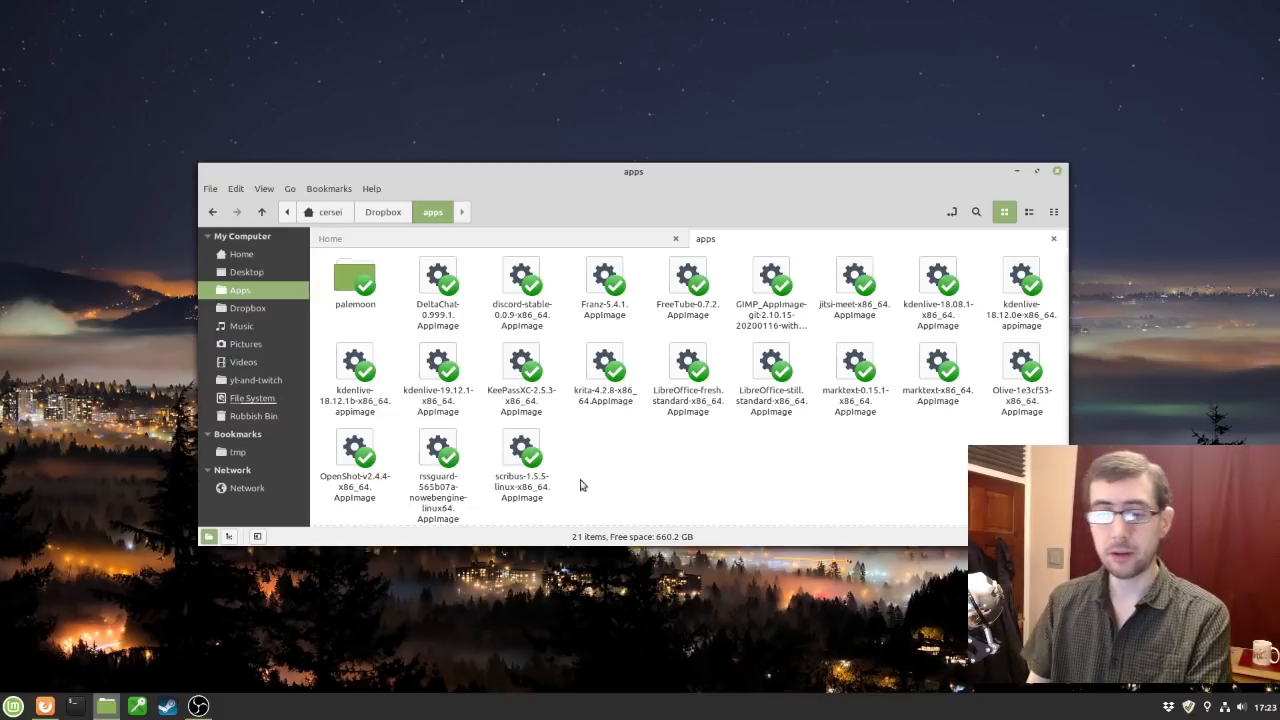
Bring up the Cinnamon application menu on All Applications, searching 'fir' along the way.
click(14, 706)
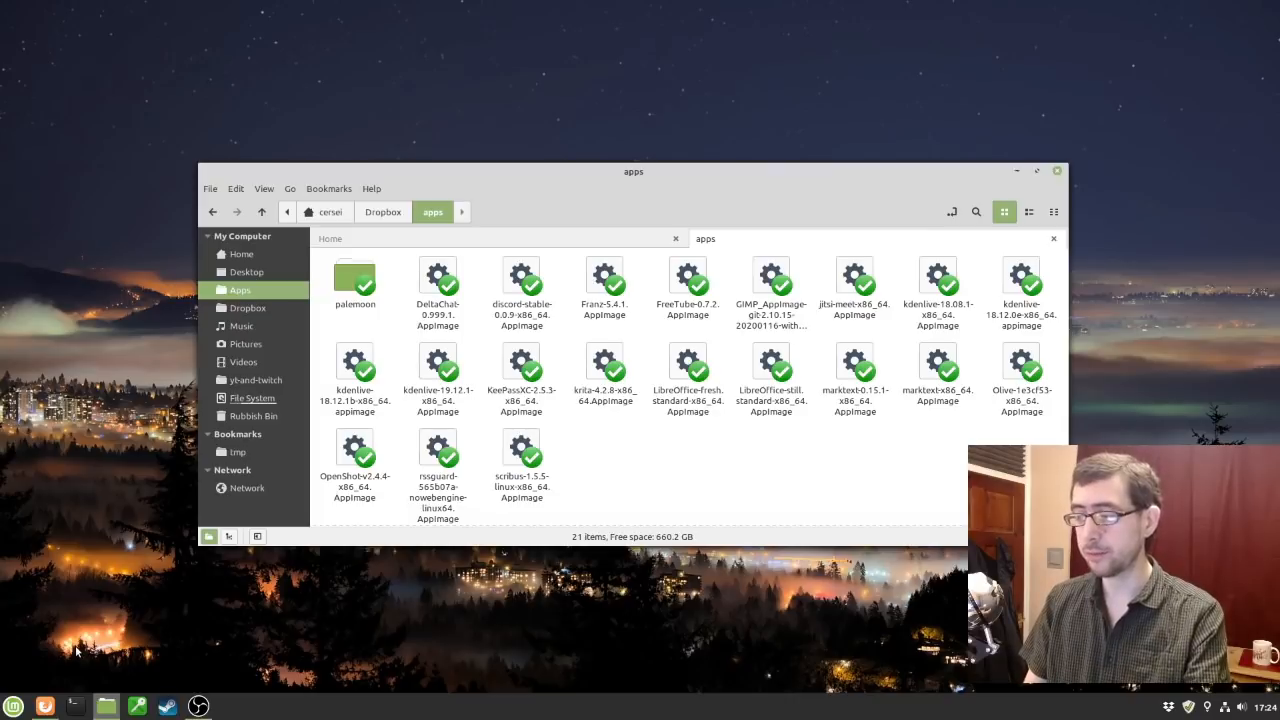
click(12, 706)
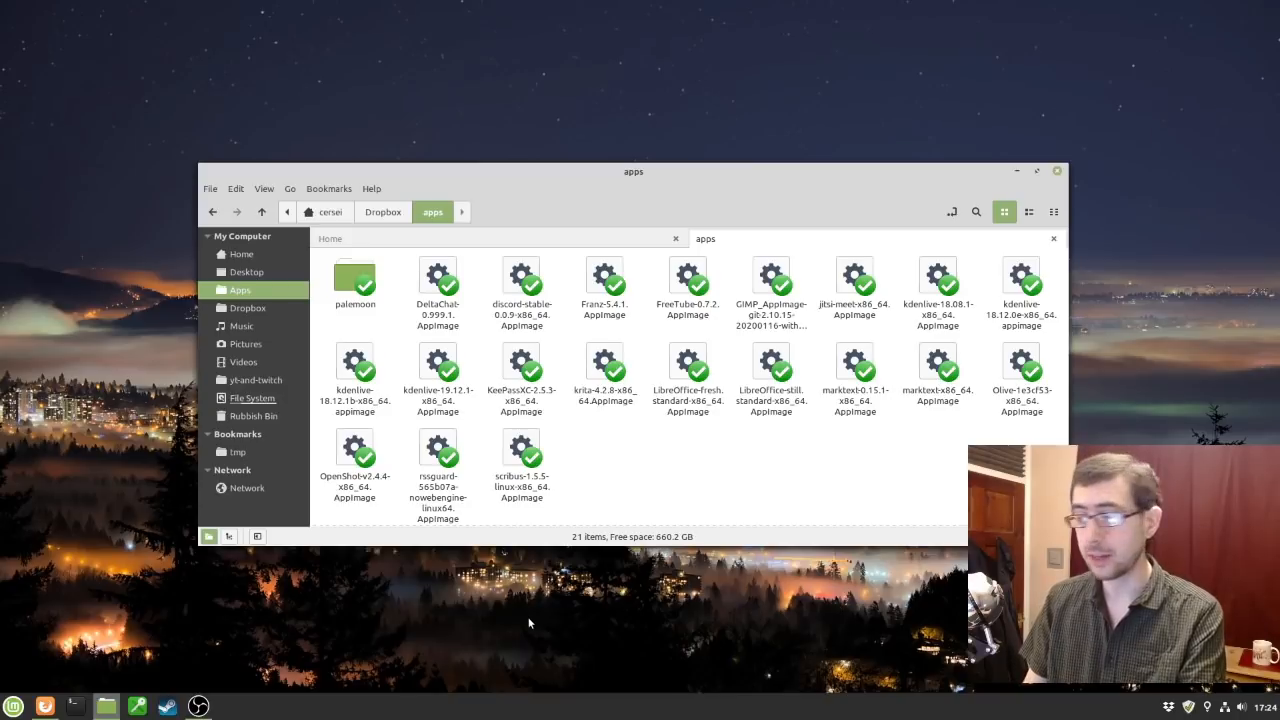
click(14, 706)
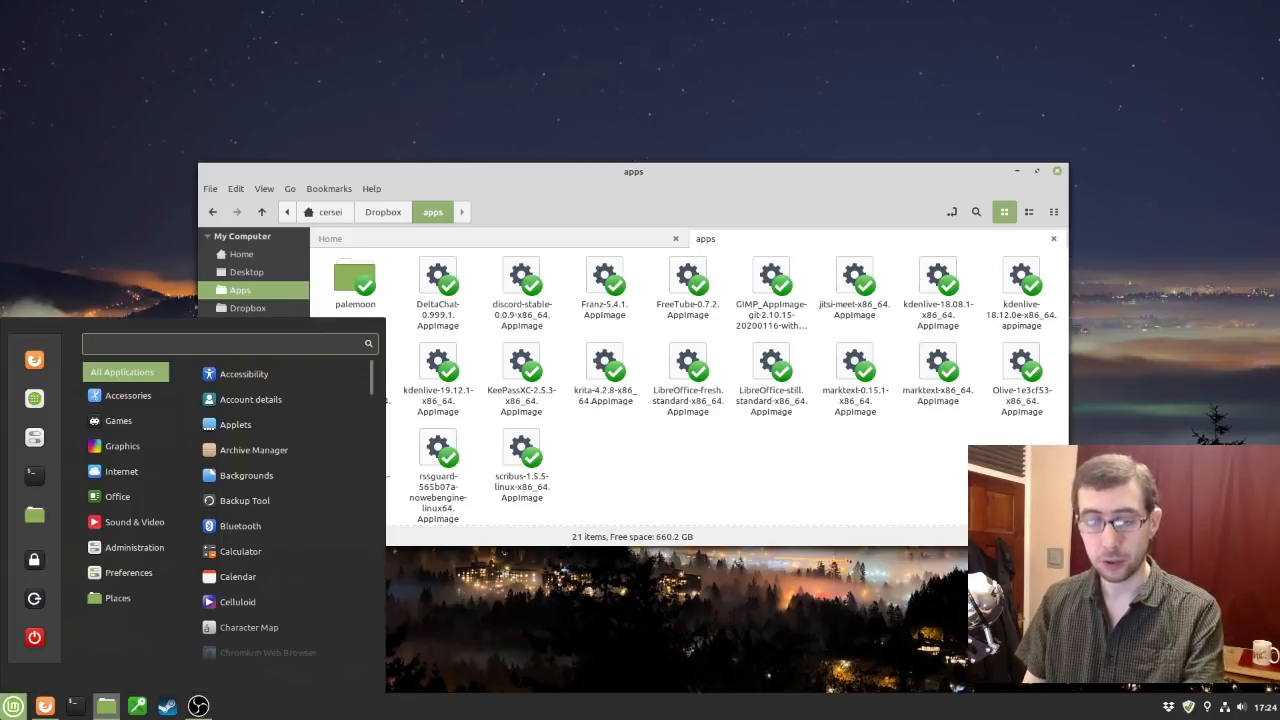
text(fir)
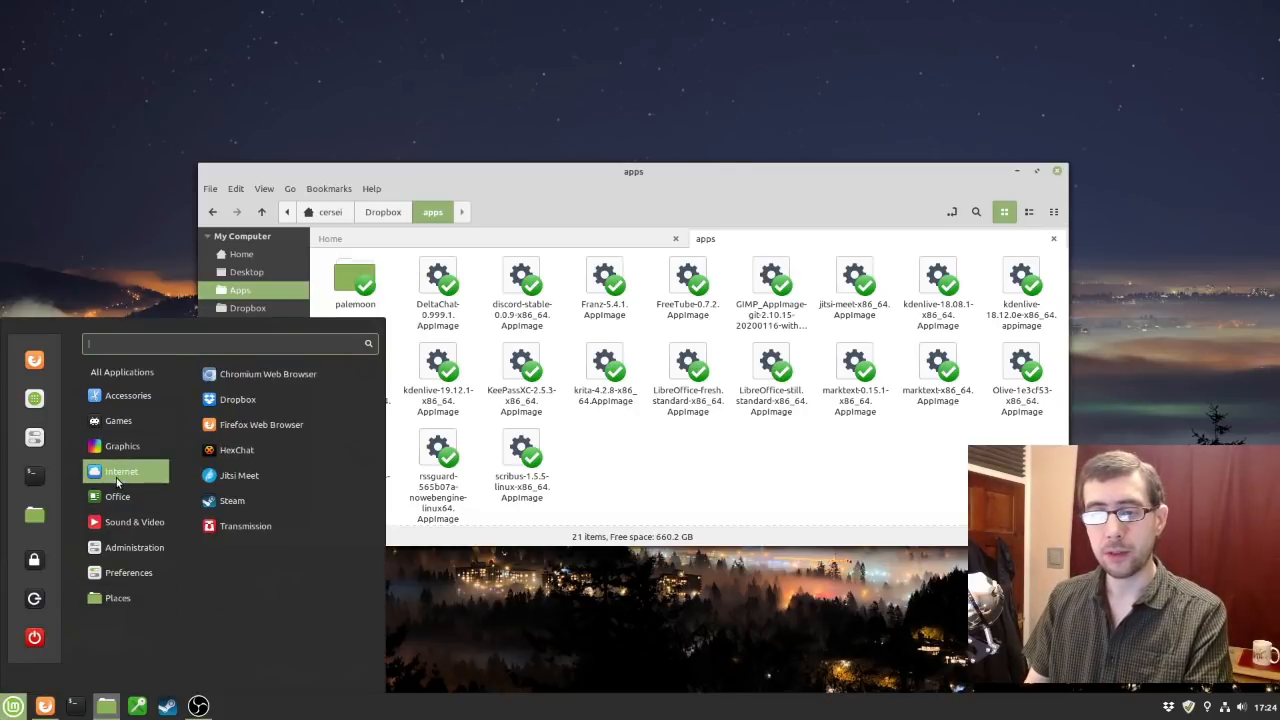
mouse_move(236, 448)
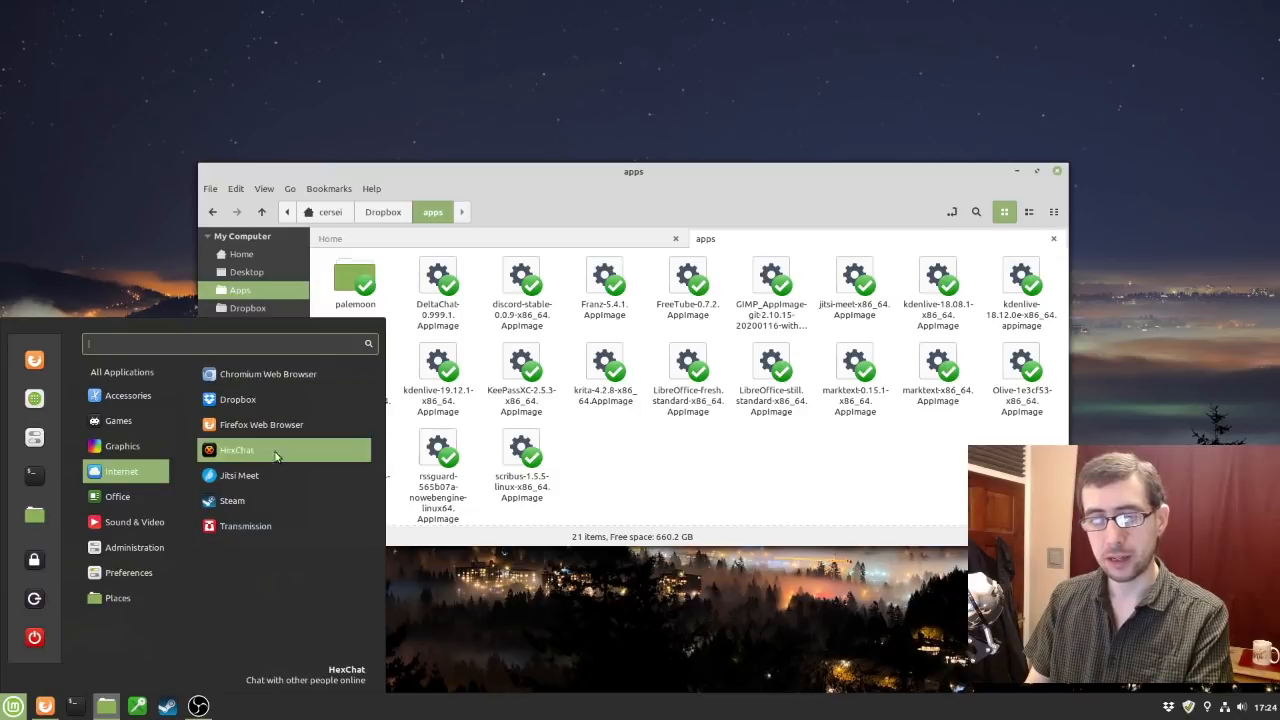
mouse_move(250, 476)
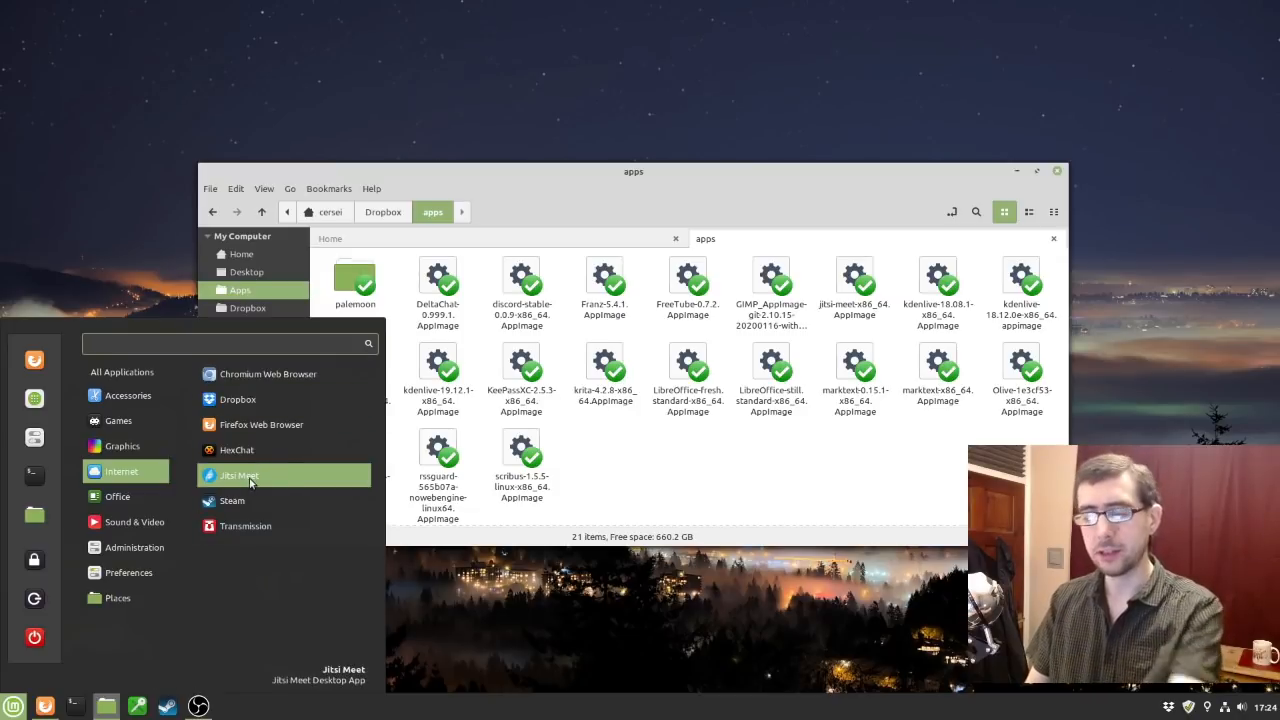
mouse_move(232, 500)
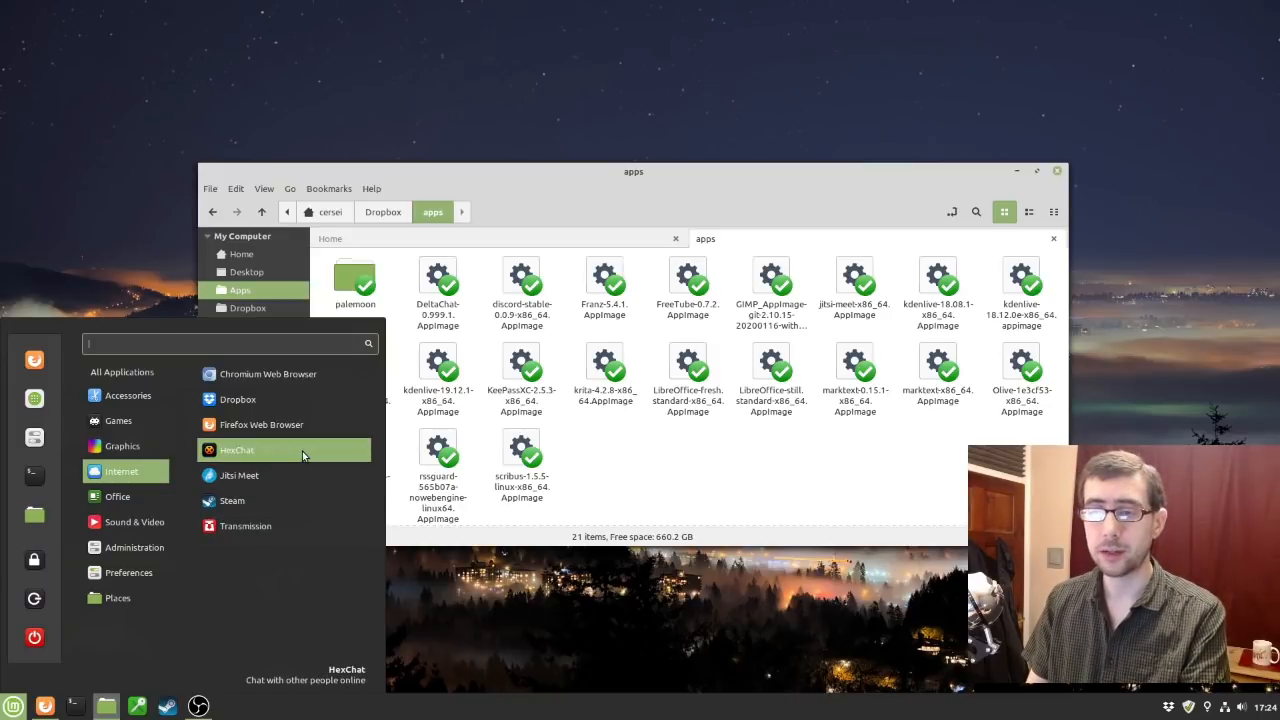
mouse_move(308, 450)
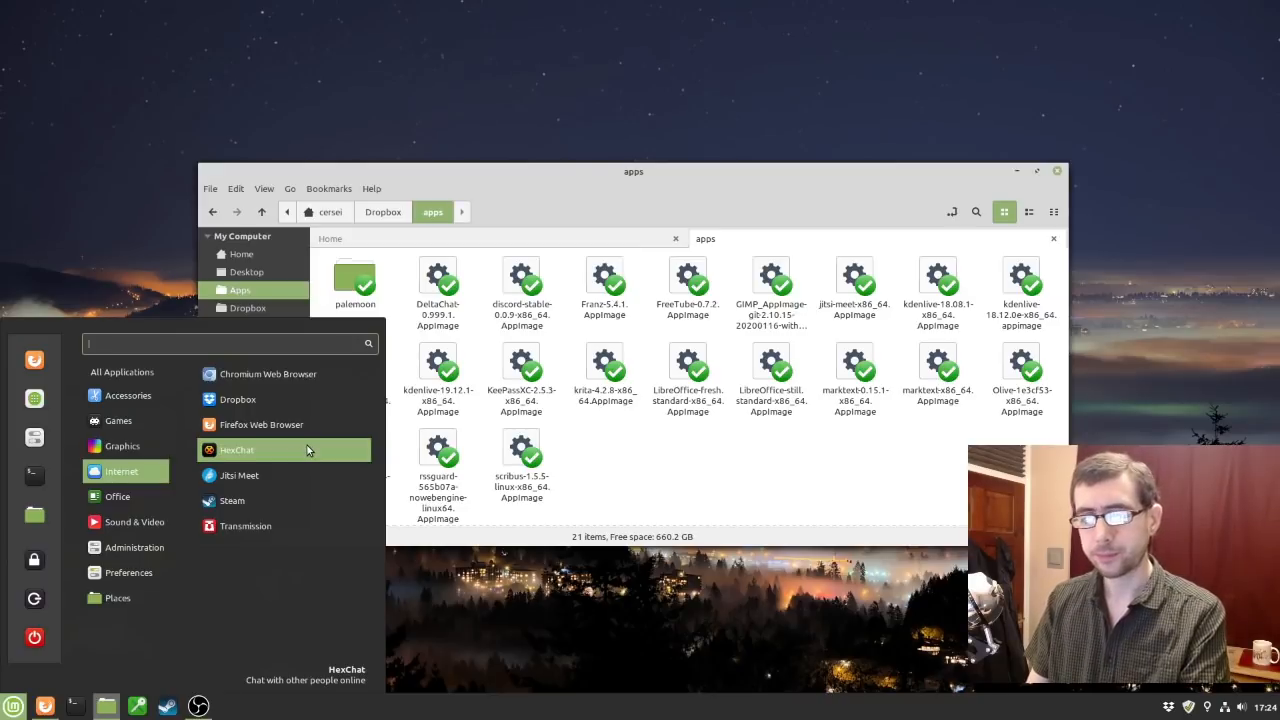
mouse_move(238, 400)
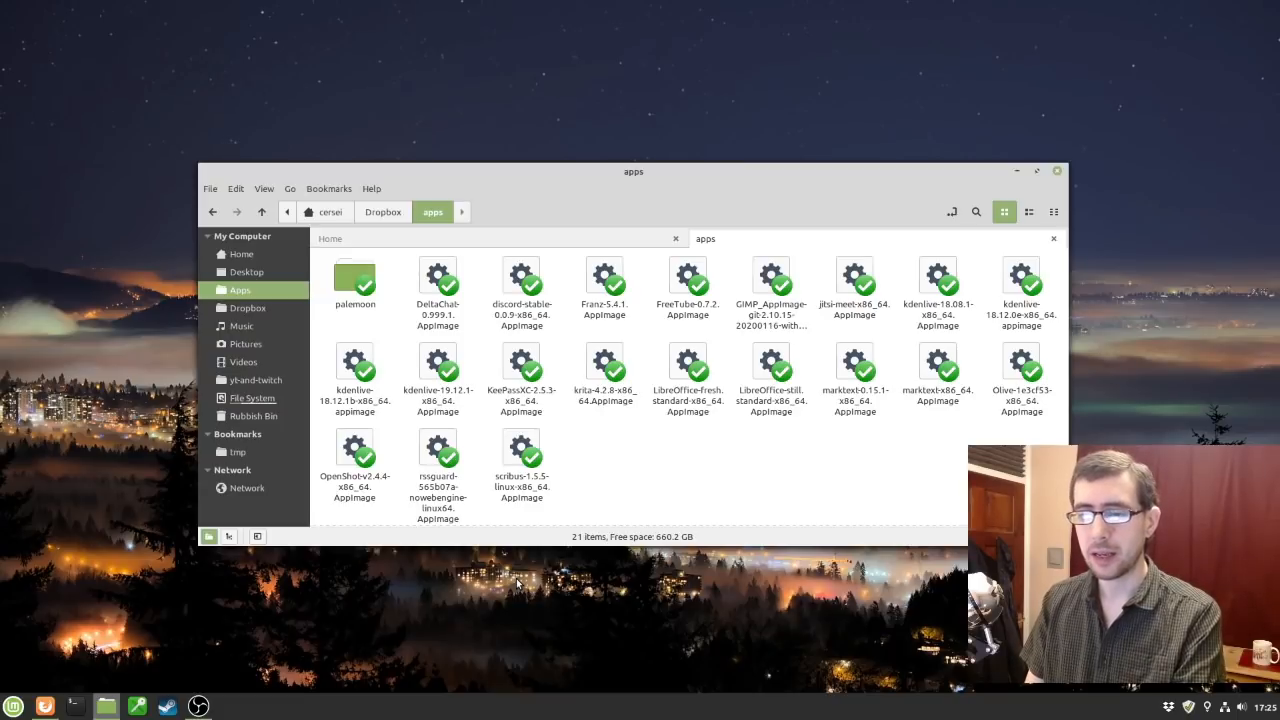
mouse_move(540, 598)
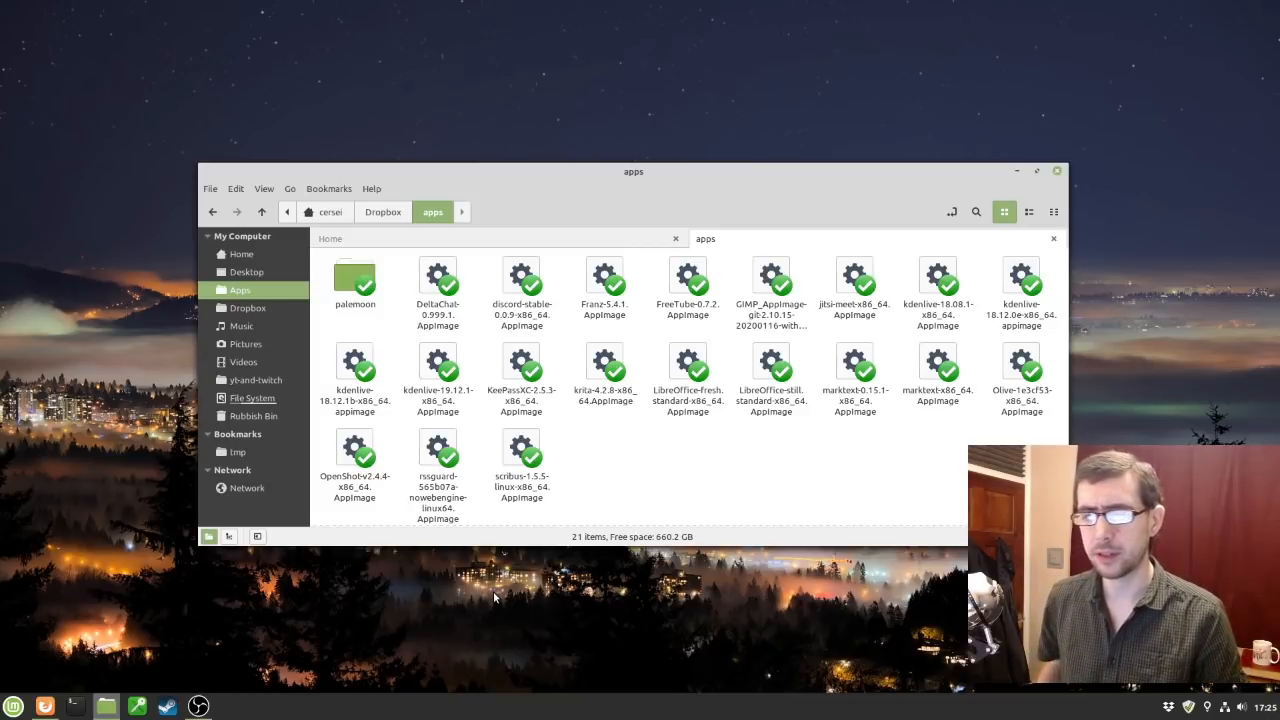
mouse_move(84, 610)
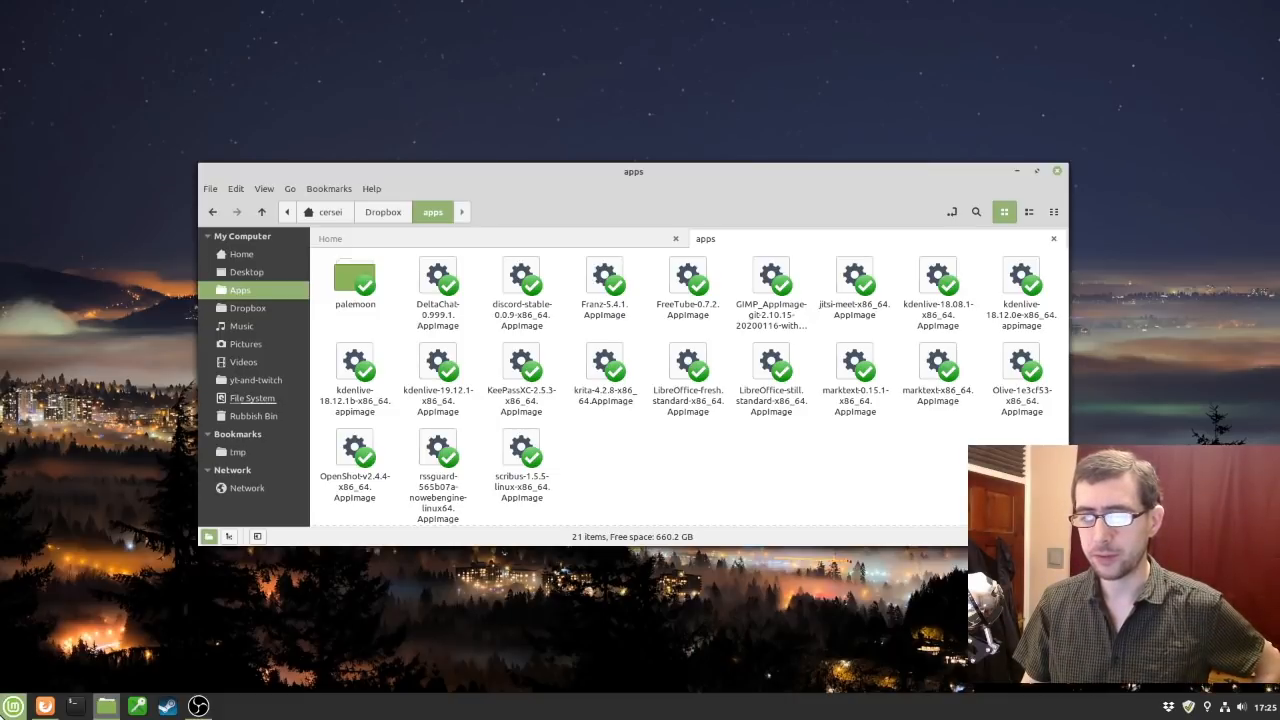
mouse_move(76, 708)
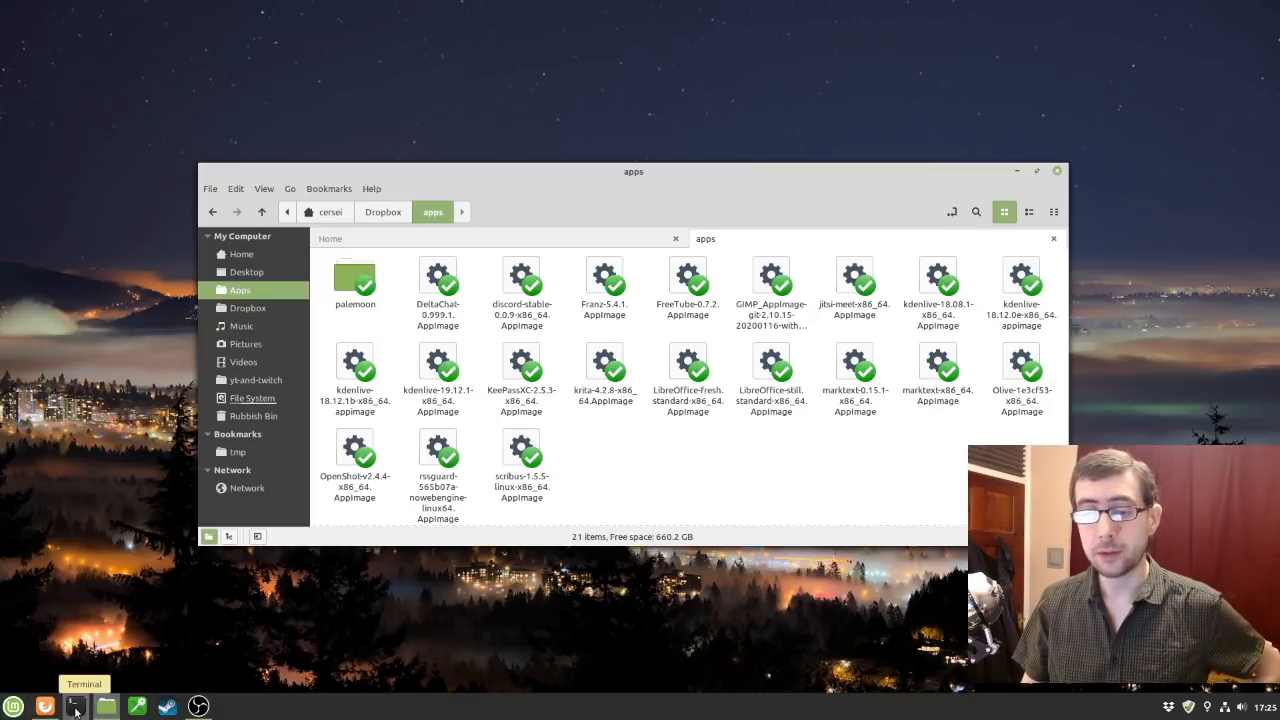
click(12, 708)
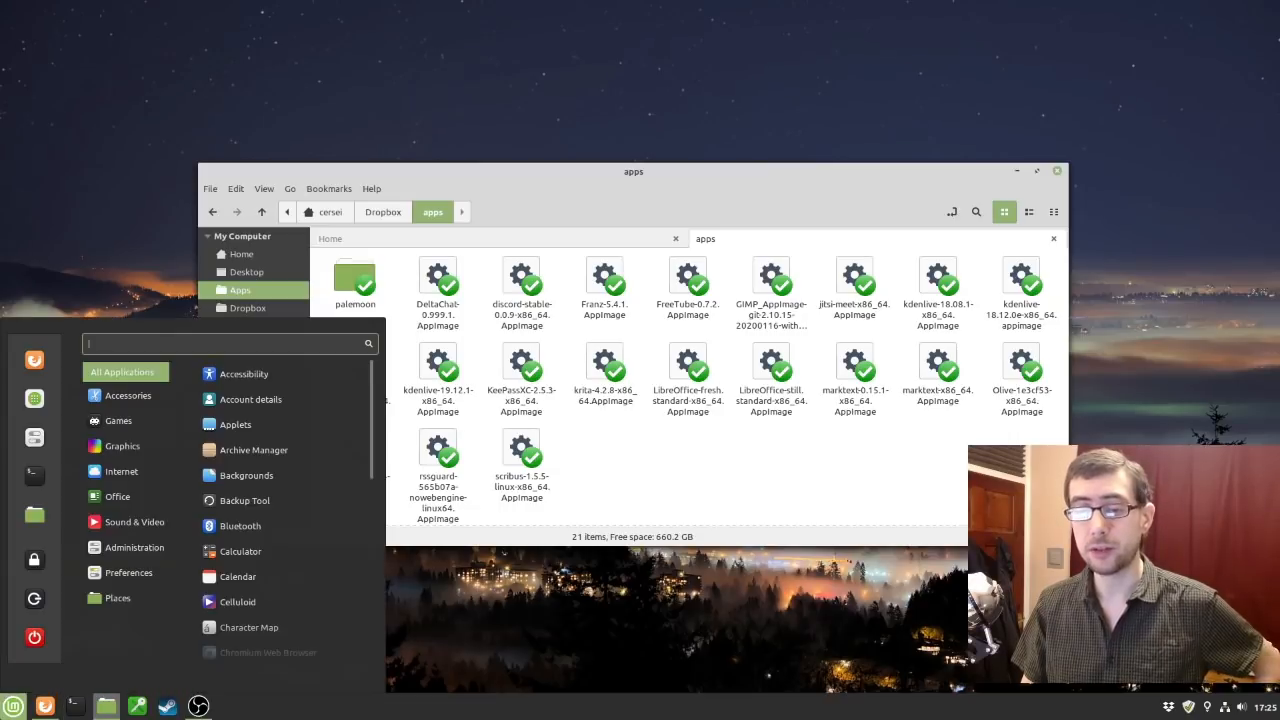
Show the Office category listing Calendar and the LibreOffice apps.
click(120, 472)
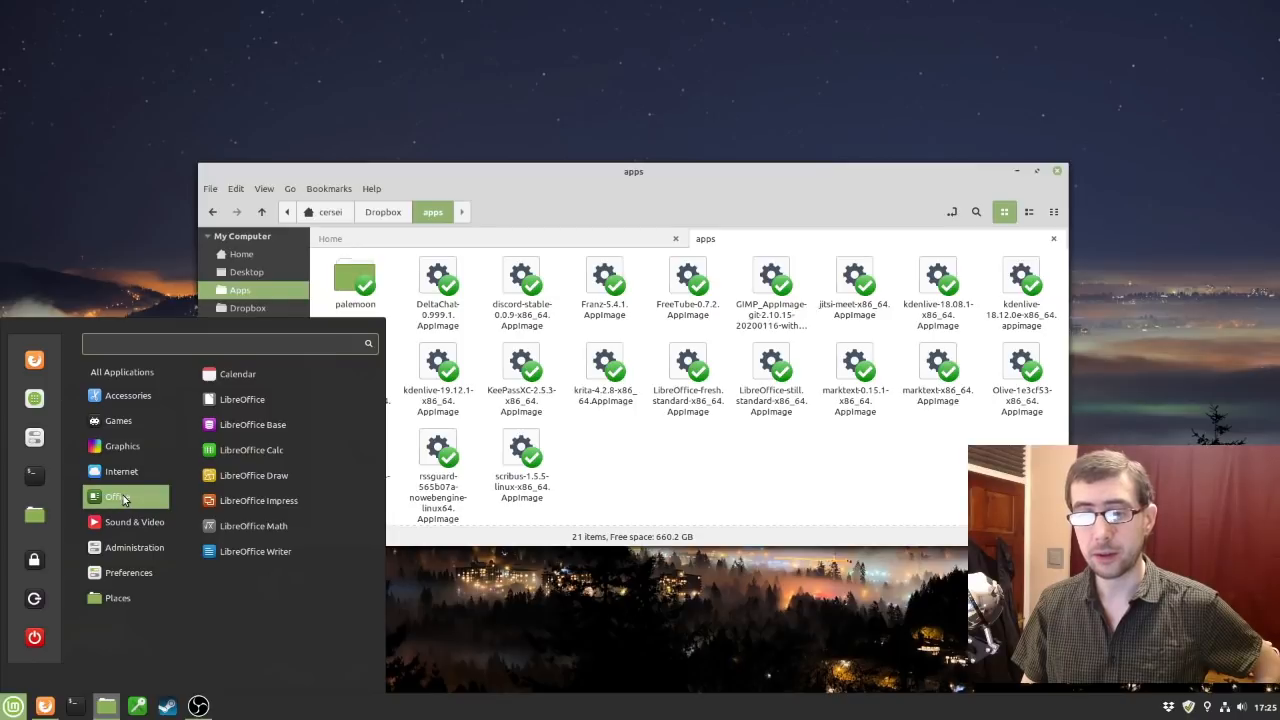
mouse_move(250, 448)
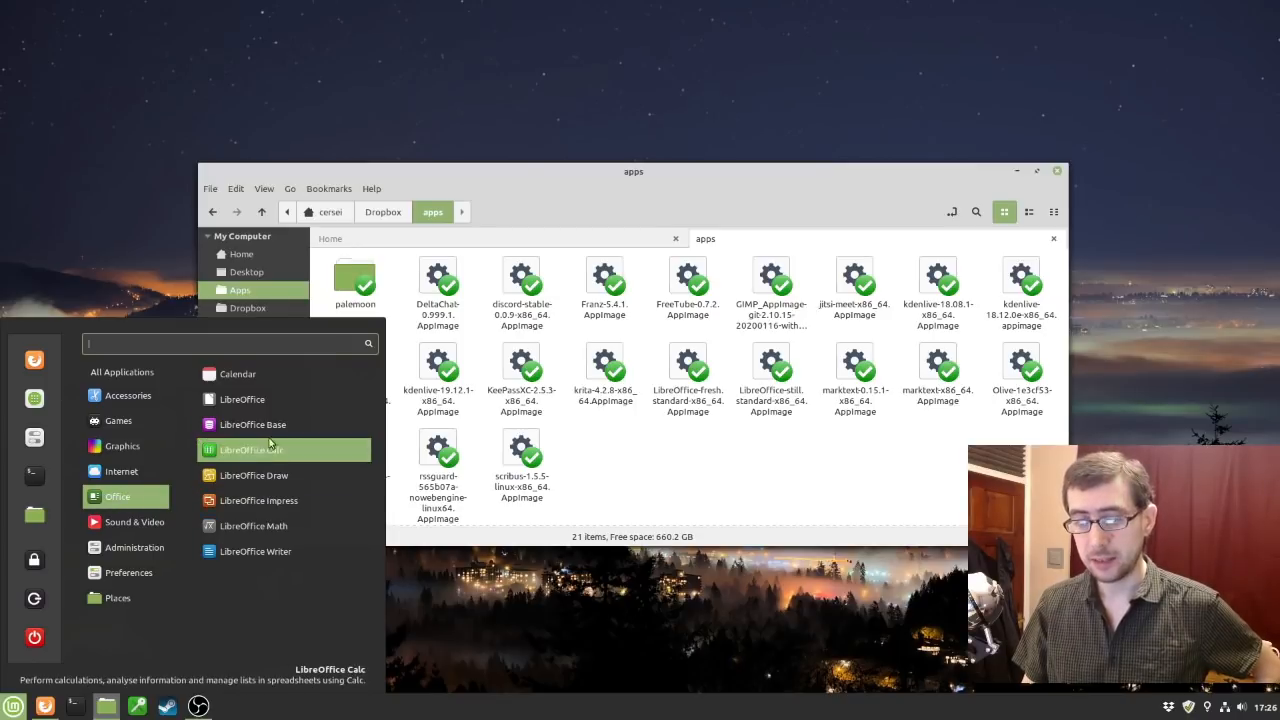
mouse_move(258, 500)
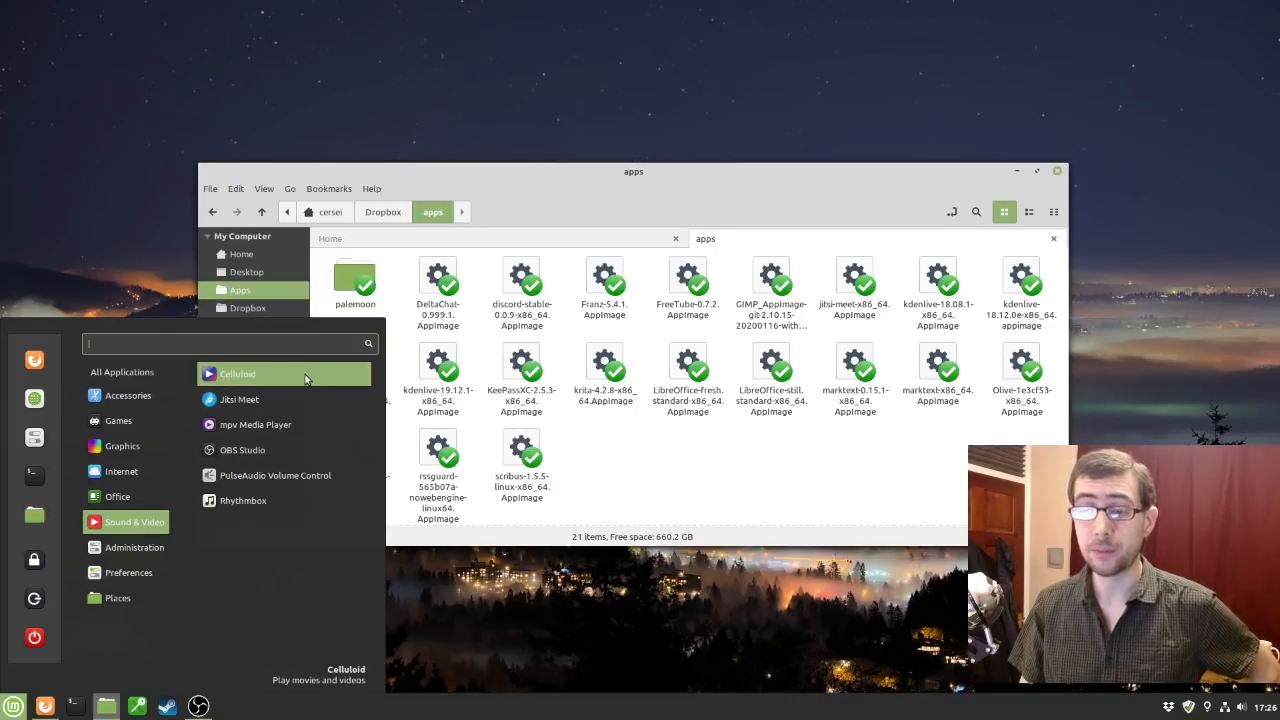
mouse_move(238, 400)
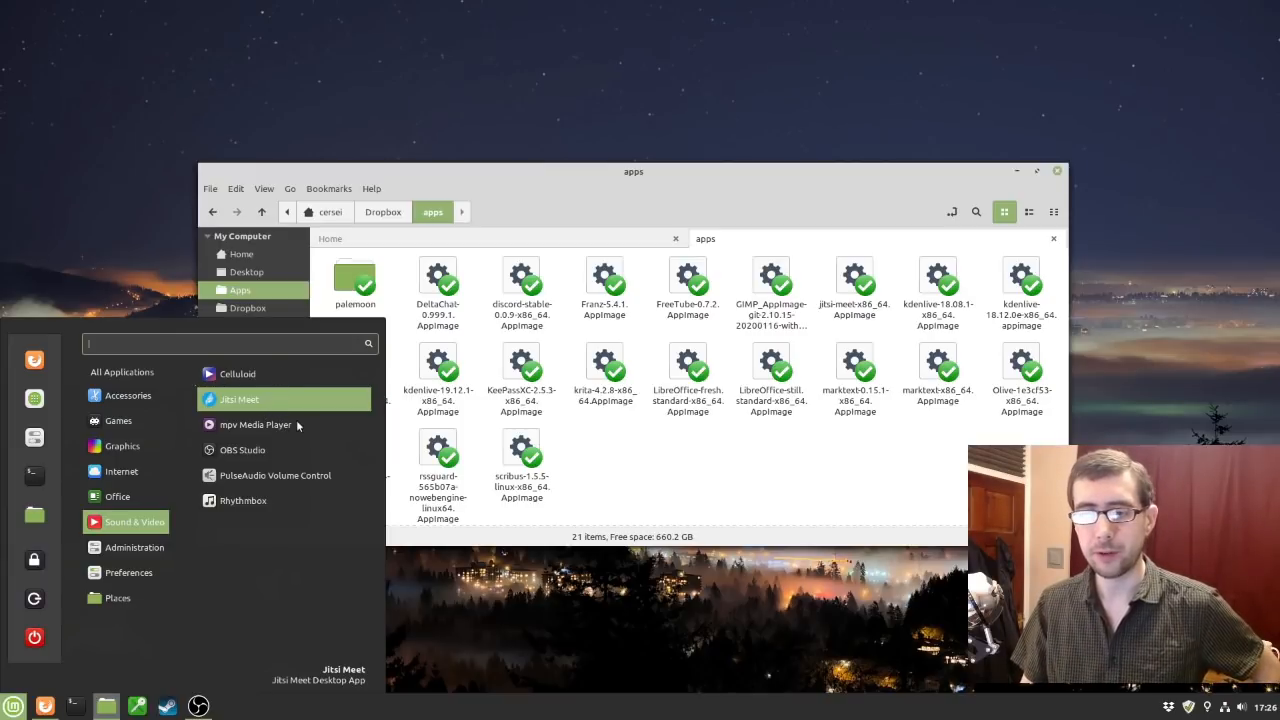
mouse_move(242, 448)
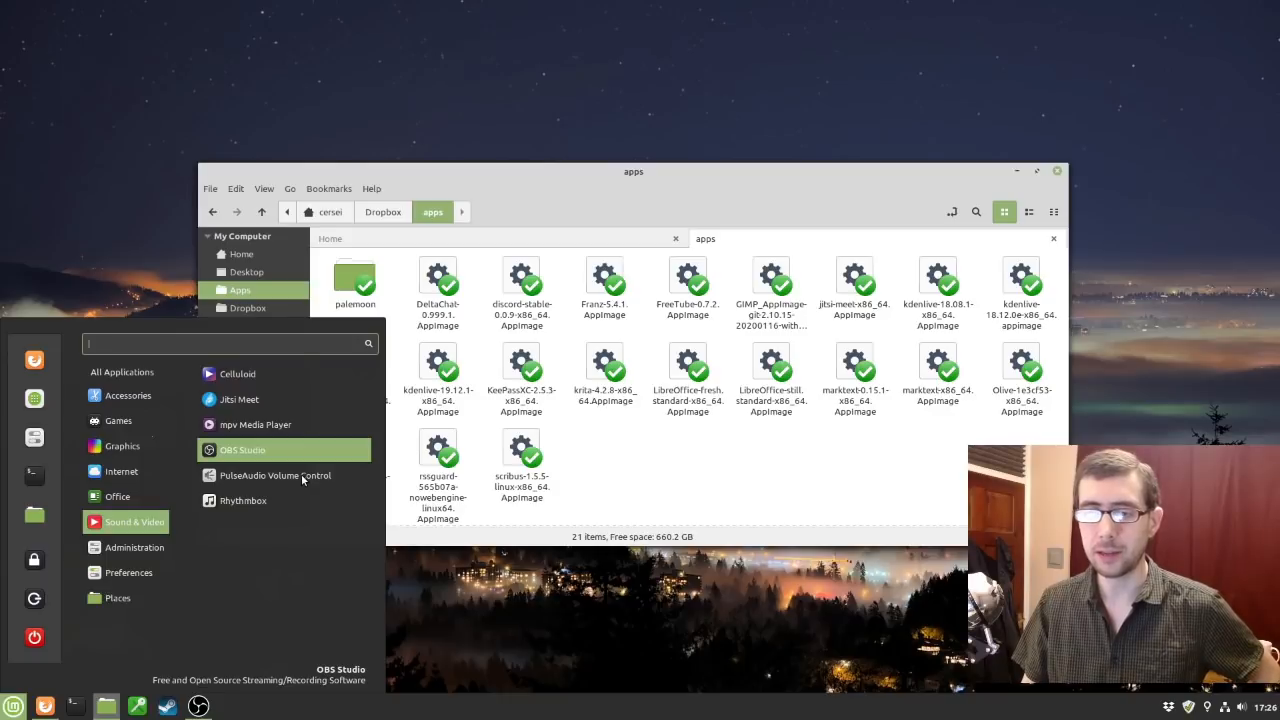
mouse_move(244, 500)
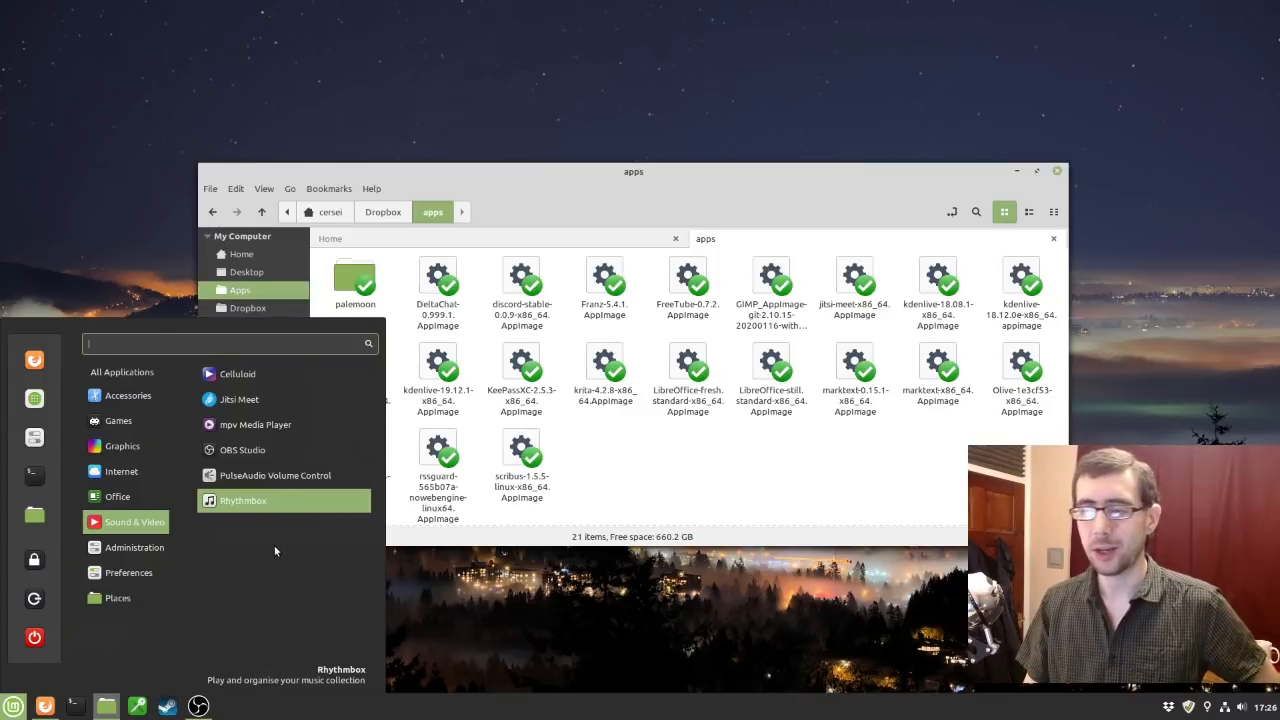
mouse_move(658, 492)
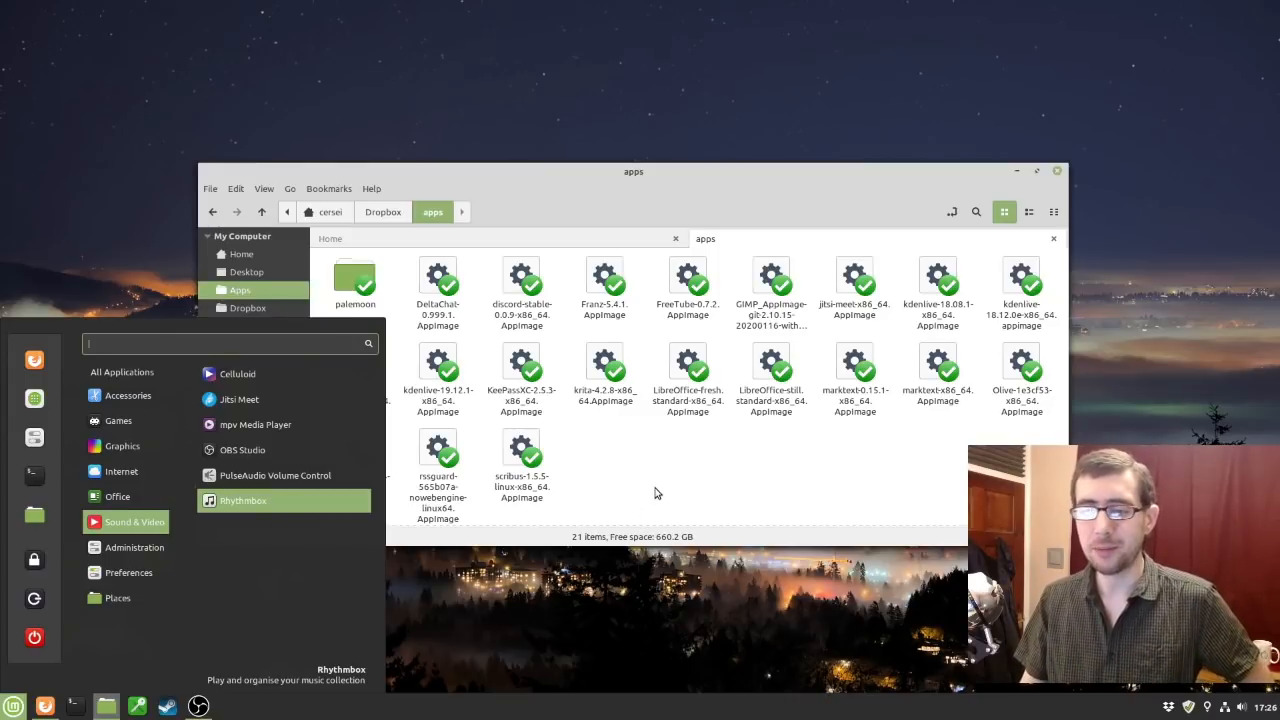
Browse the Sound & Video category and land on the Graphics category list.
click(116, 496)
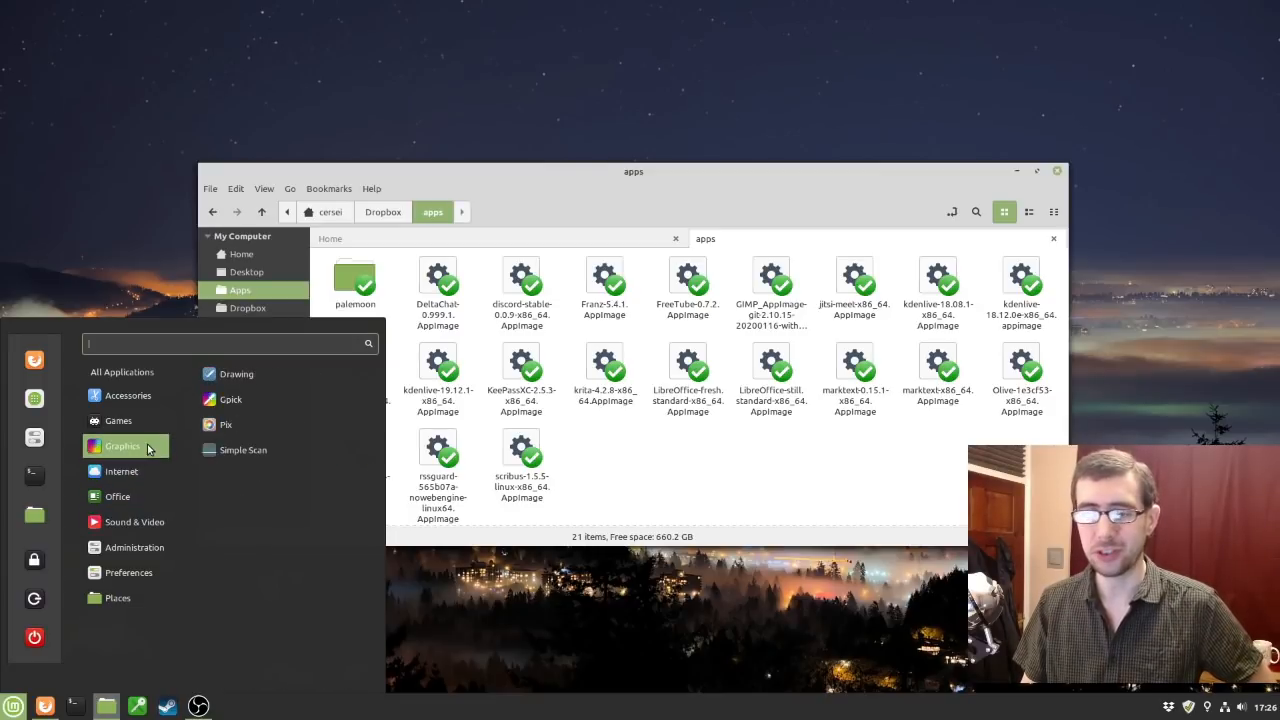
mouse_move(268, 400)
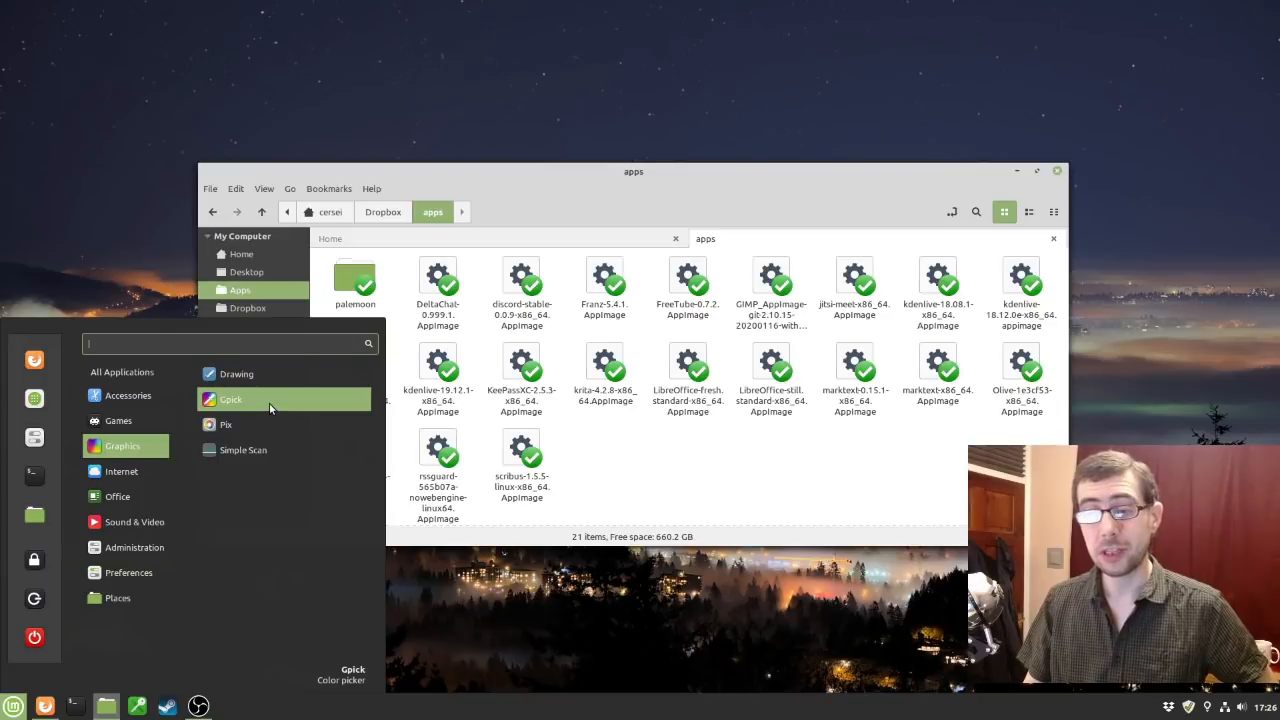
mouse_move(260, 424)
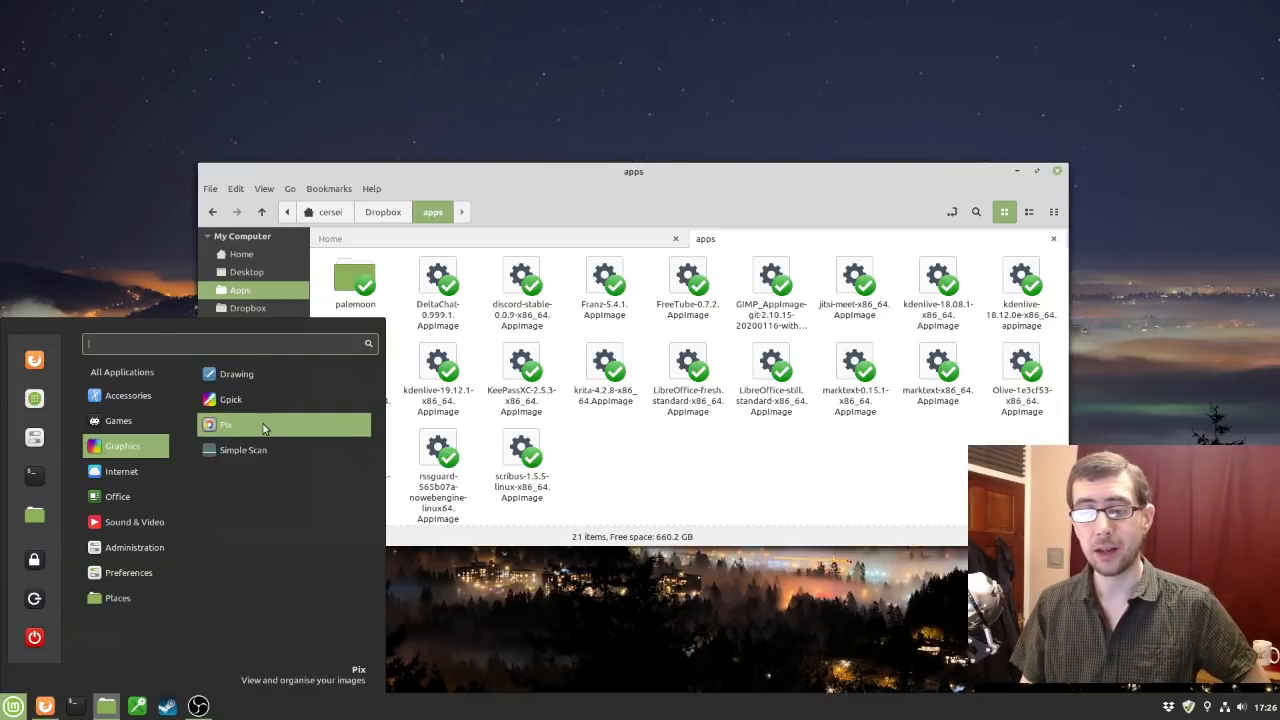
mouse_move(236, 374)
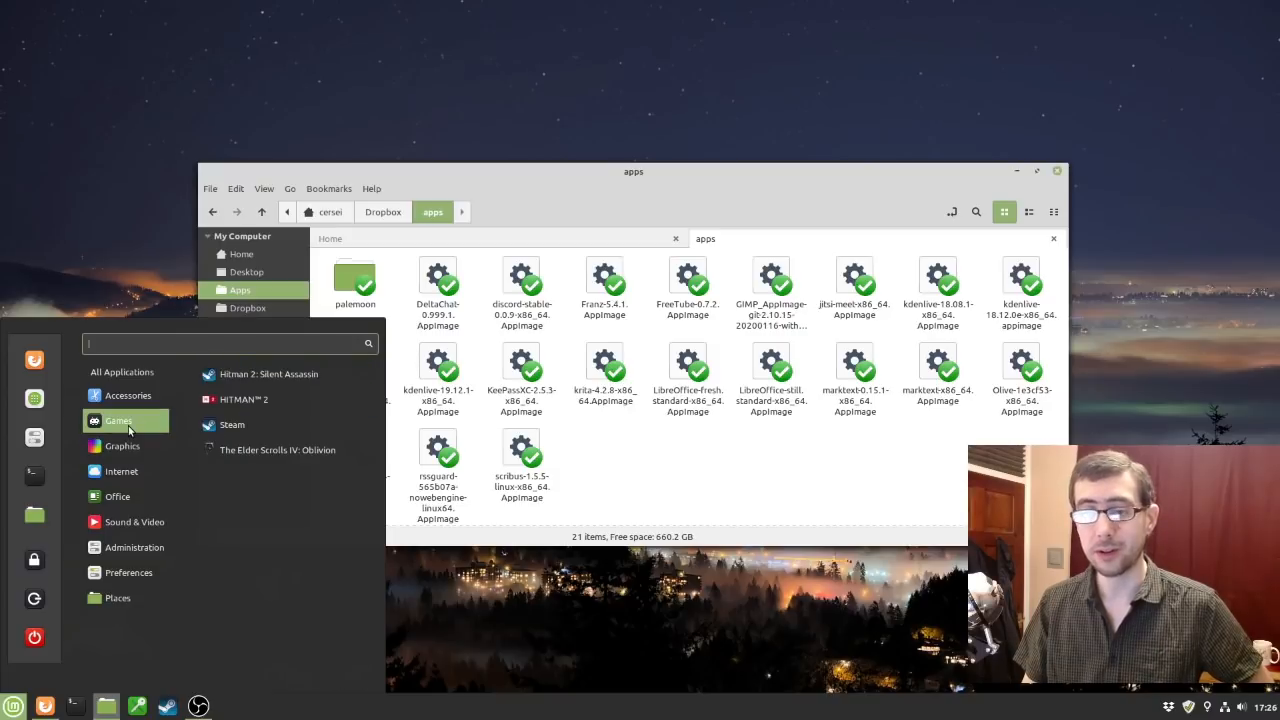
mouse_move(284, 374)
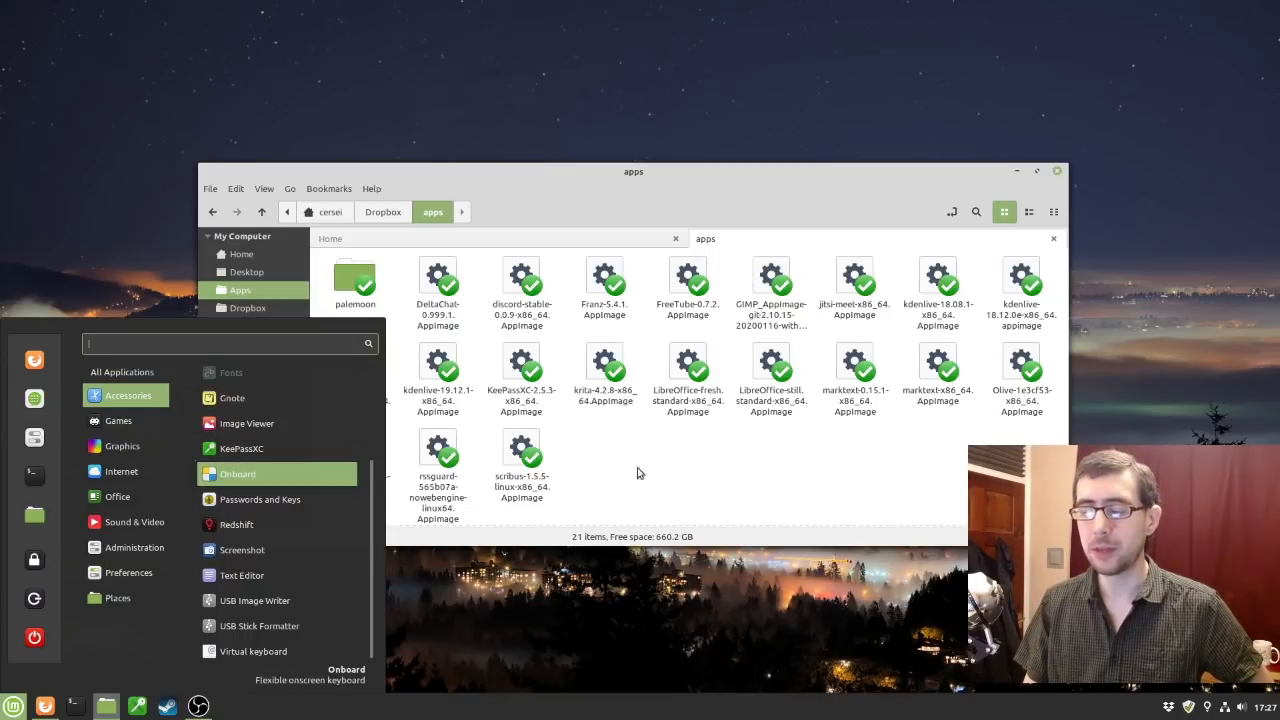
mouse_move(290, 460)
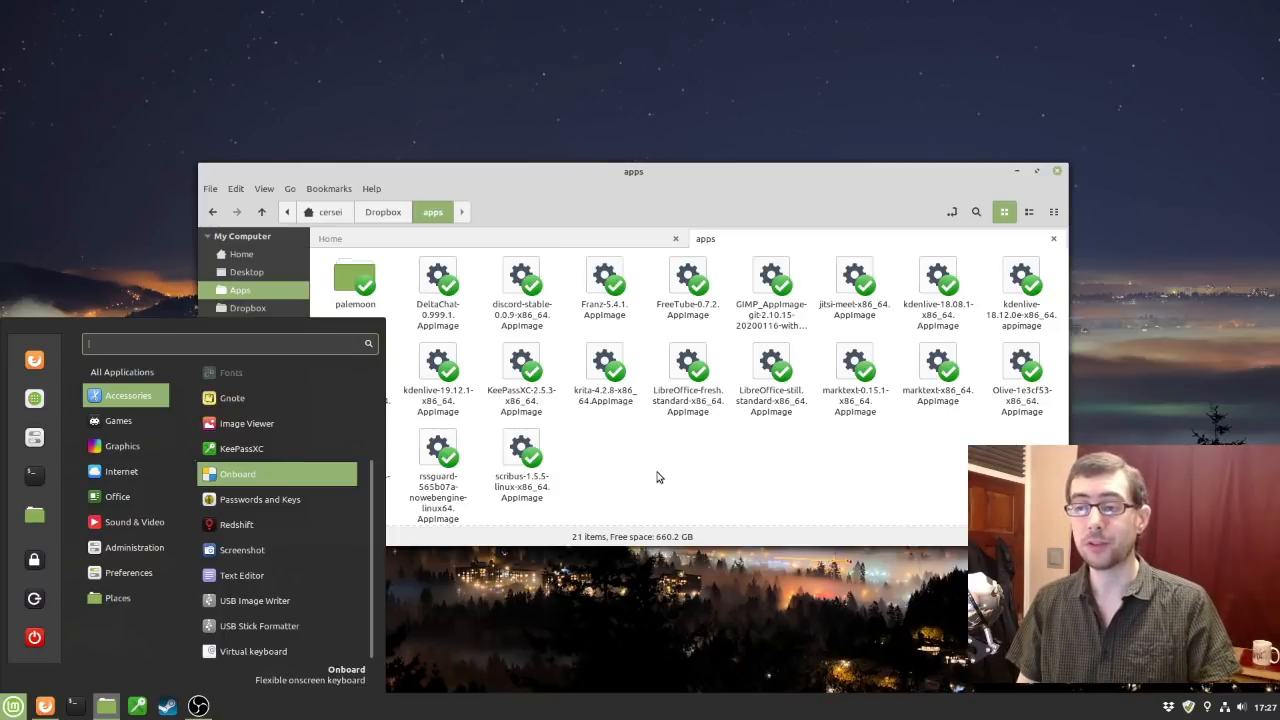
mouse_move(356, 480)
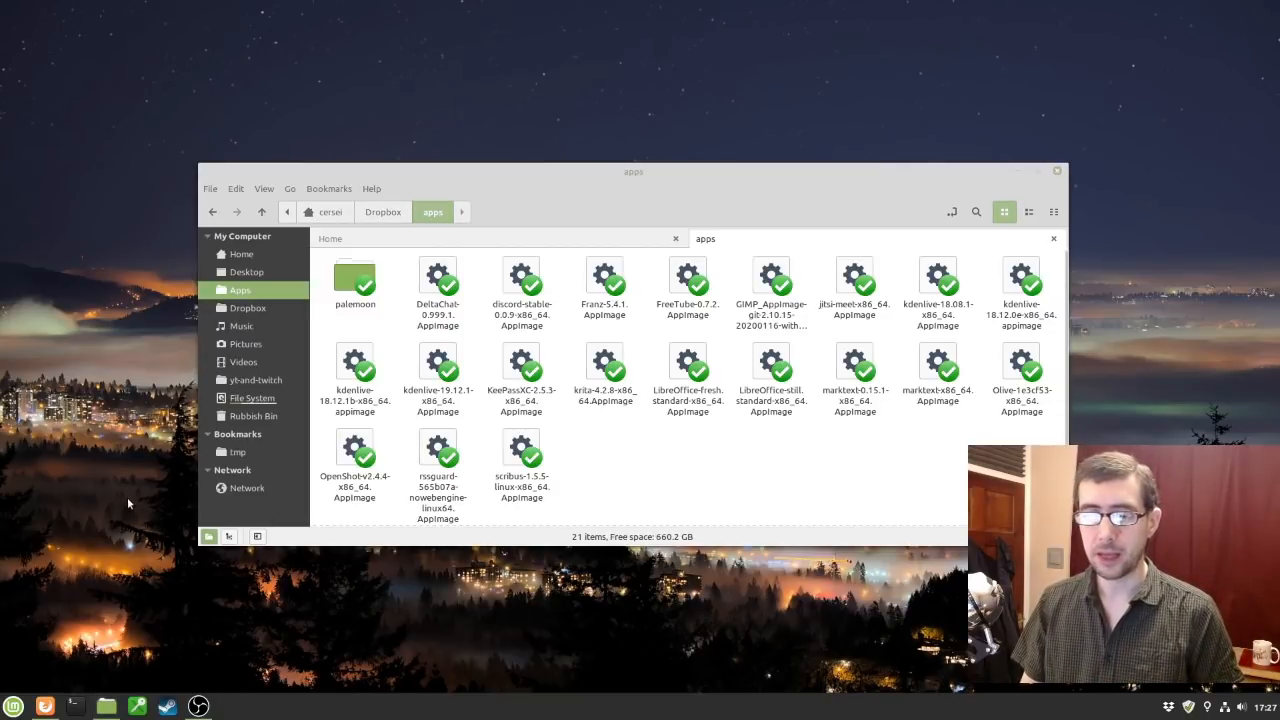
mouse_move(136, 540)
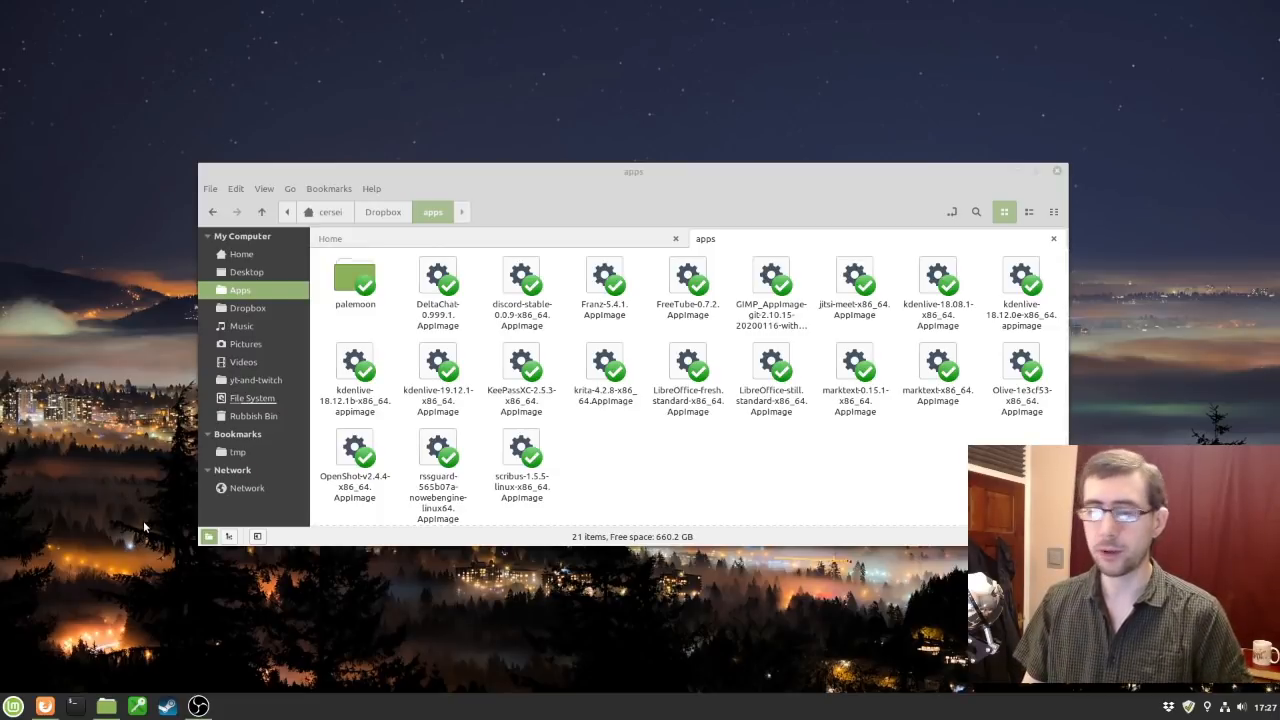
mouse_move(120, 556)
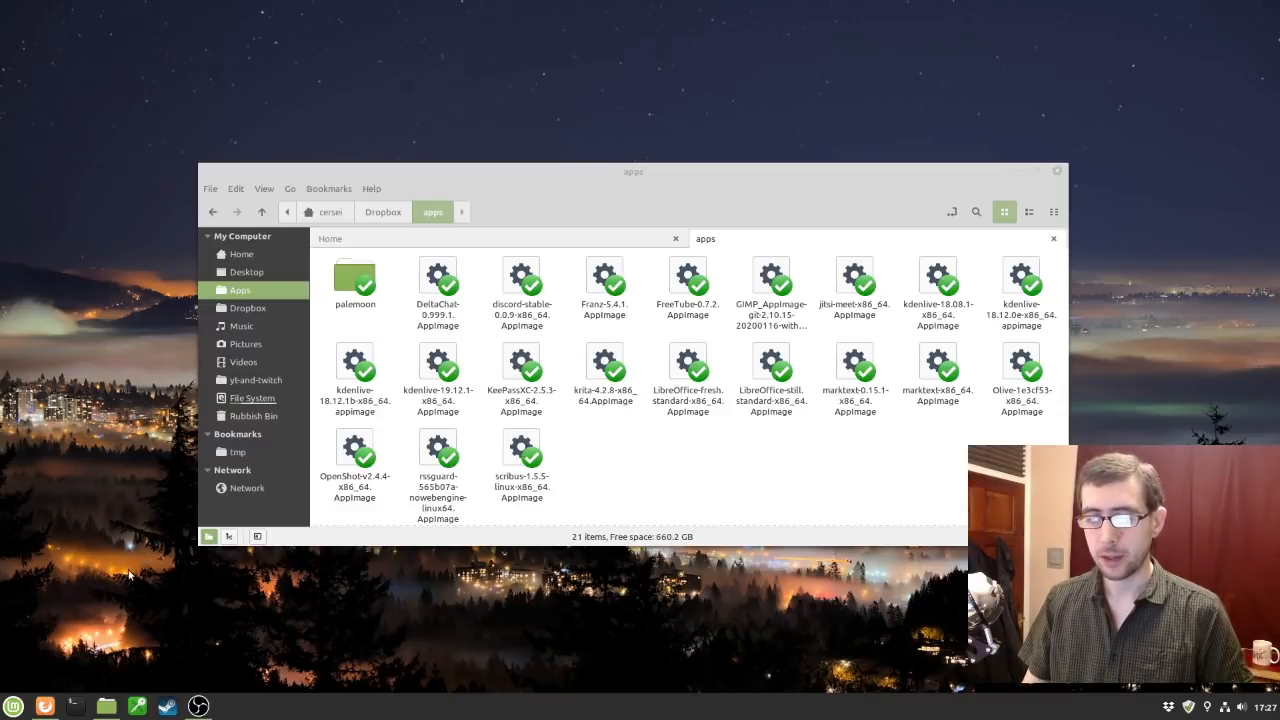
mouse_move(576, 240)
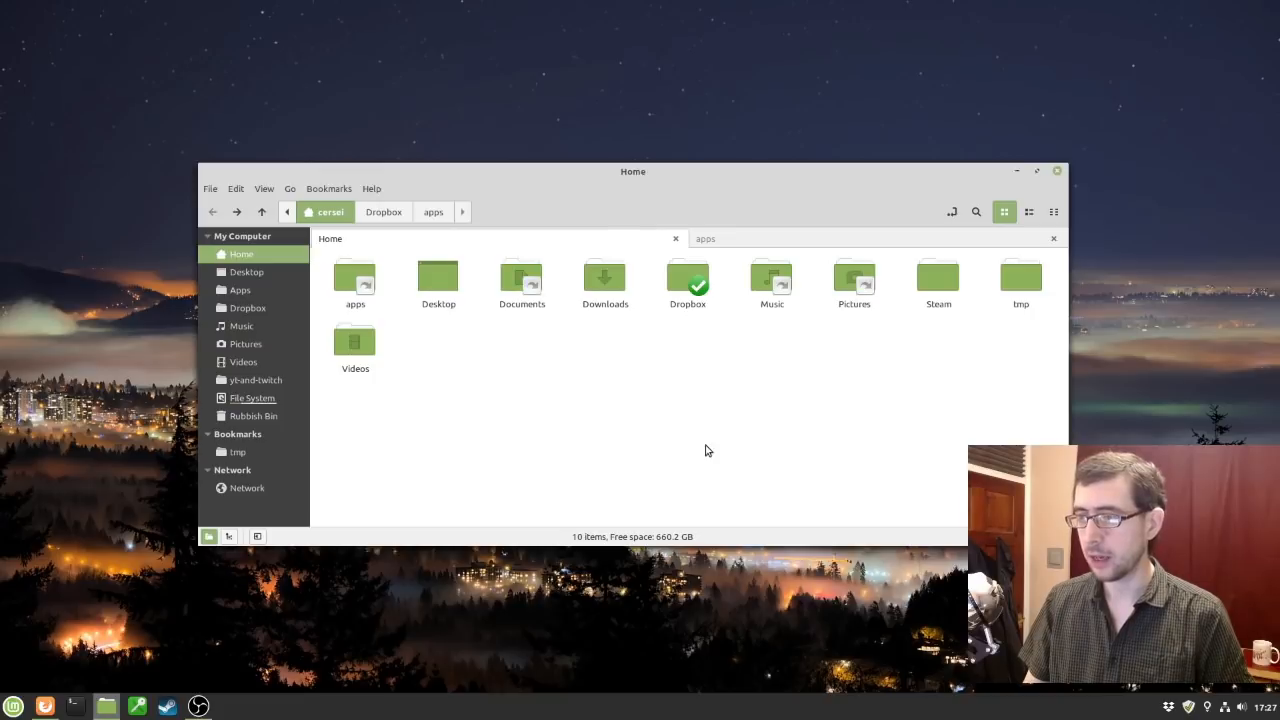
mouse_move(854, 280)
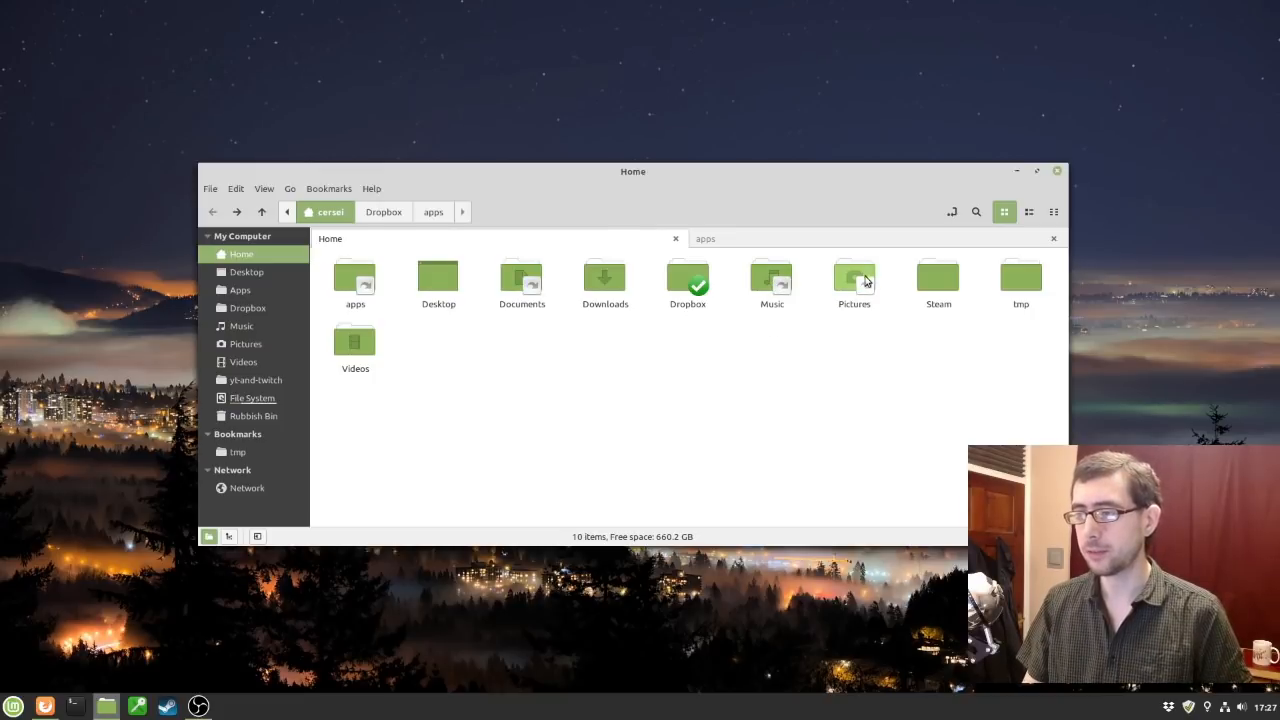
mouse_move(376, 300)
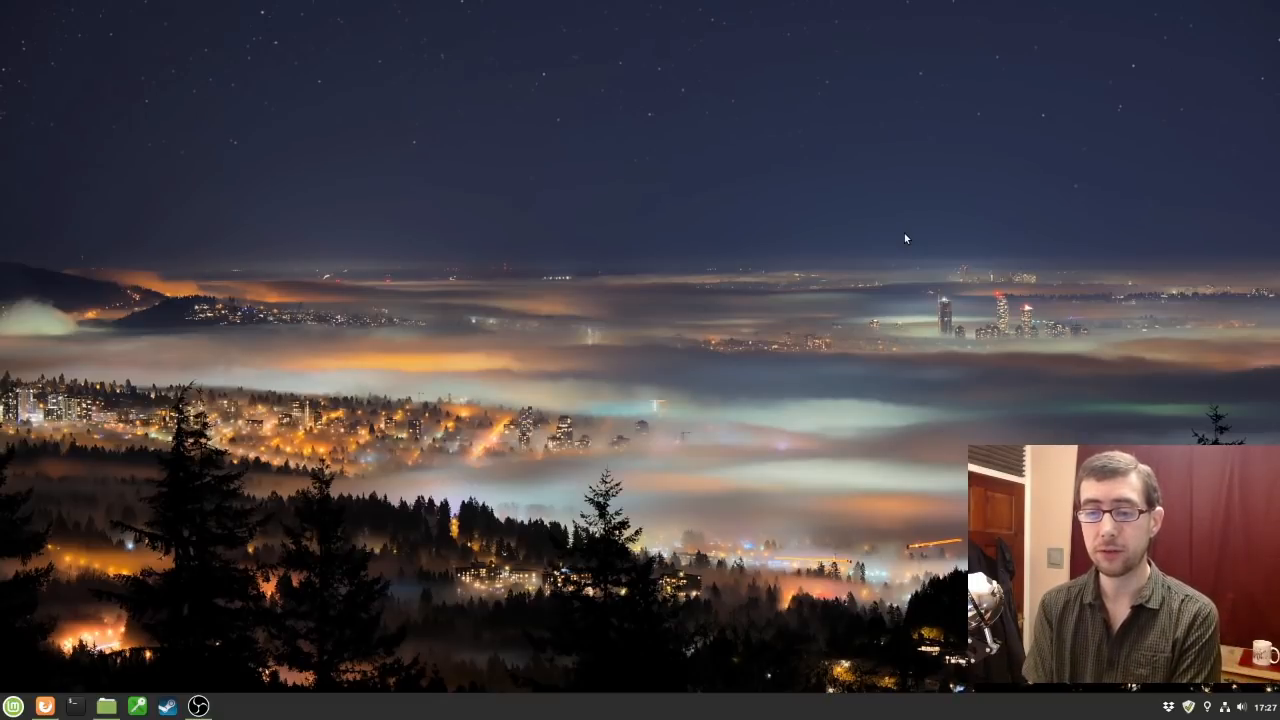
Launch Software Manager from the Cinnamon menu's favourites column.
click(14, 706)
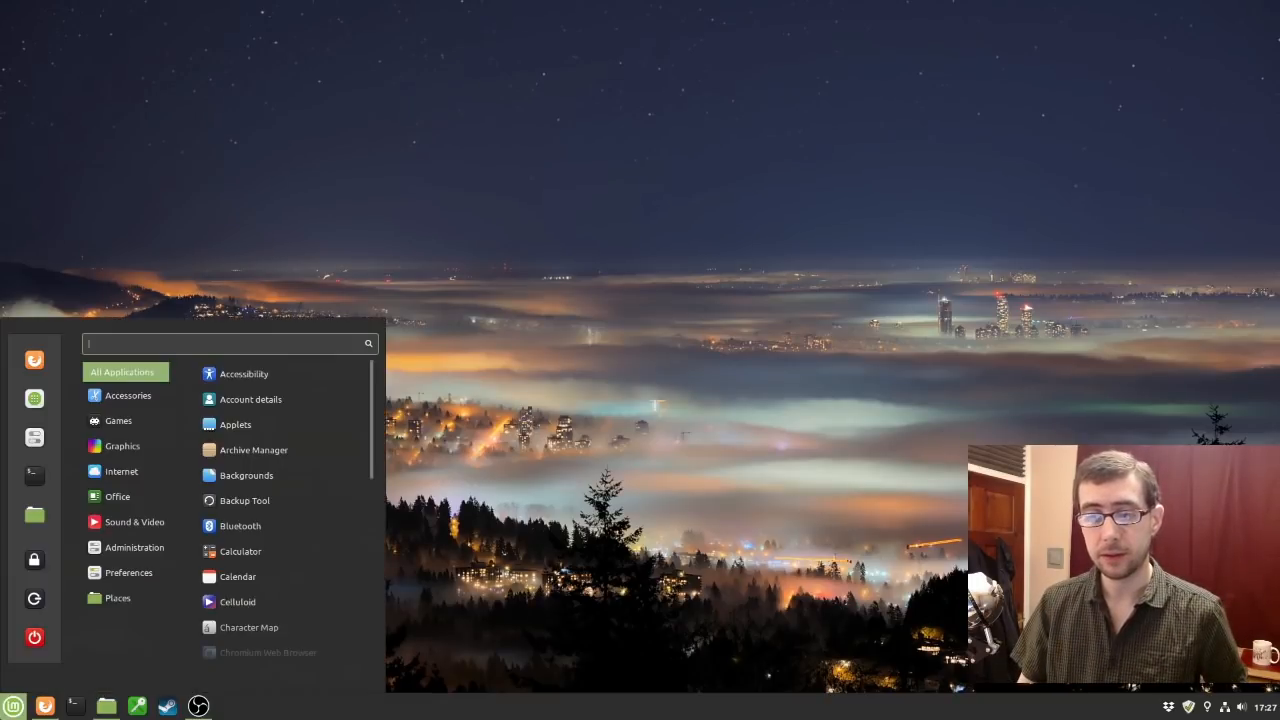
mouse_move(34, 398)
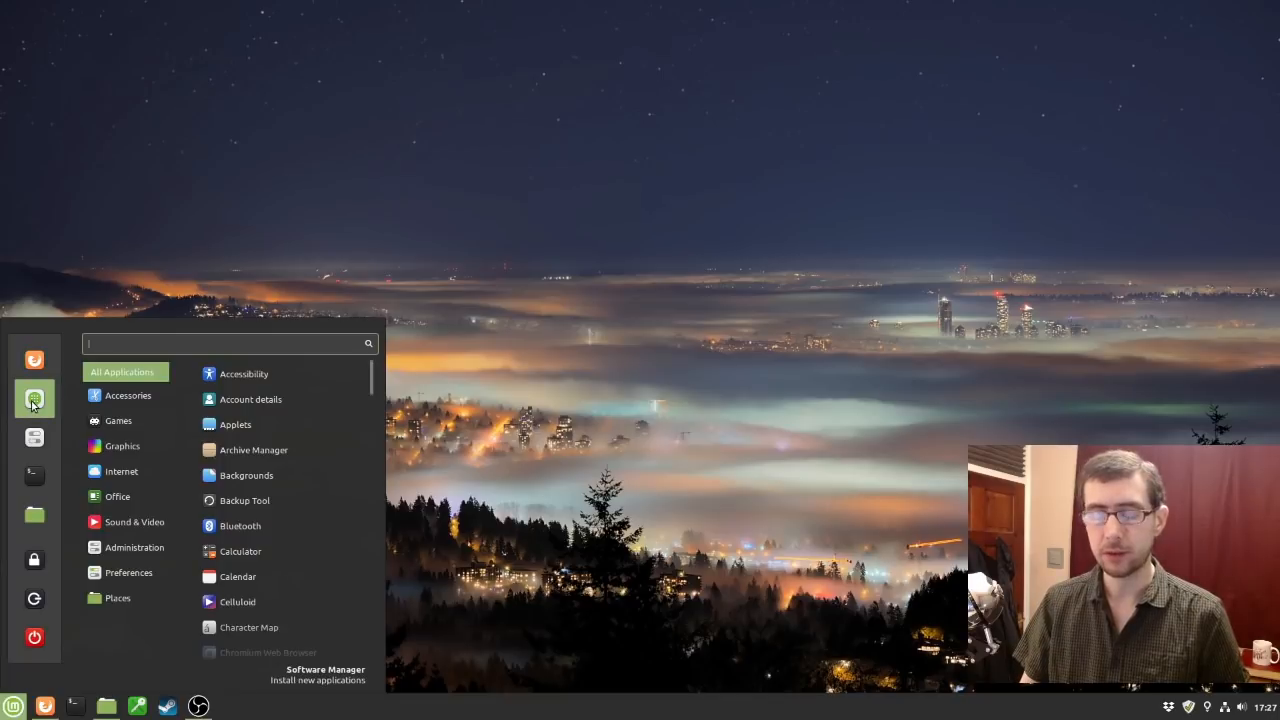
click(324, 672)
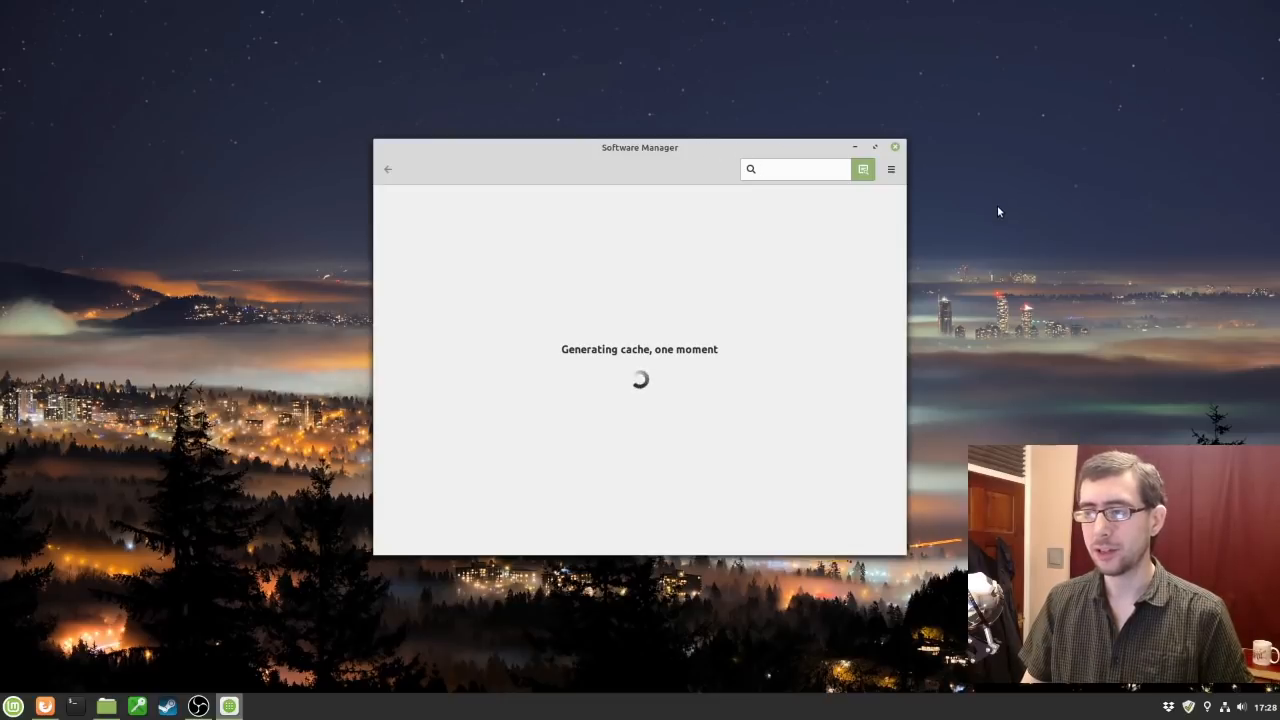
Unmaximize the Software Manager window while its home page loads.
click(800, 168)
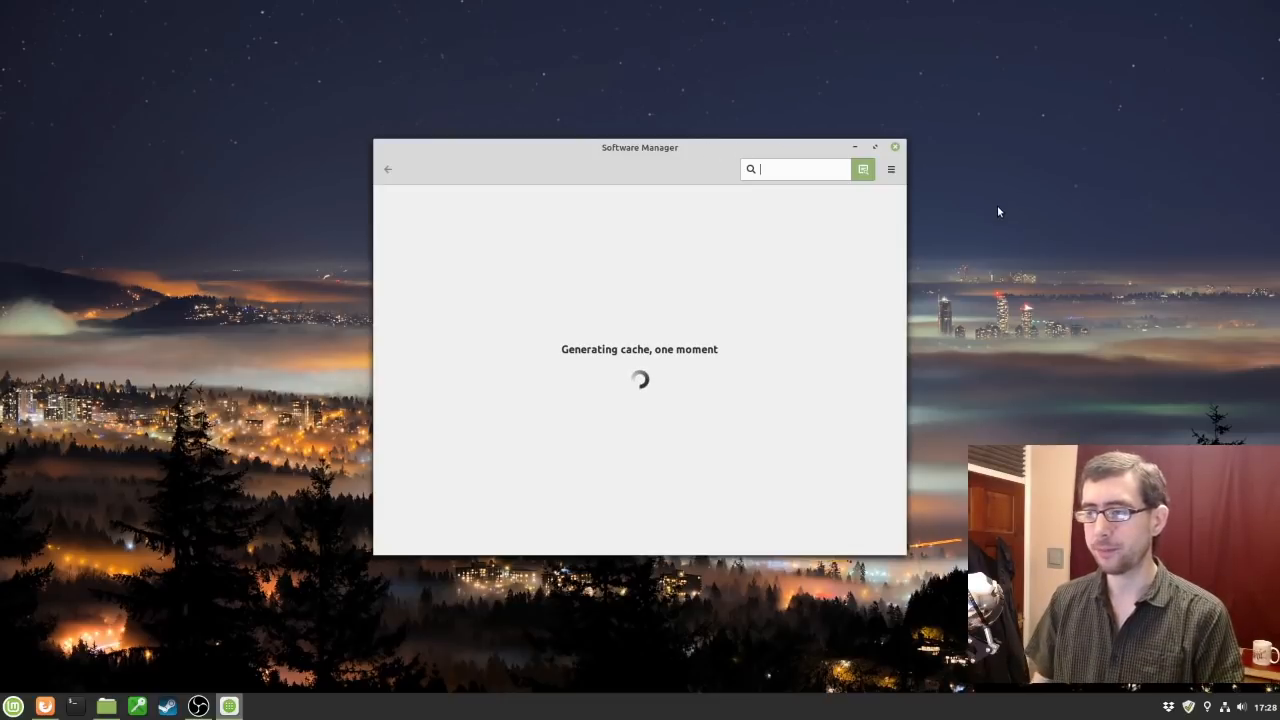
mouse_move(876, 148)
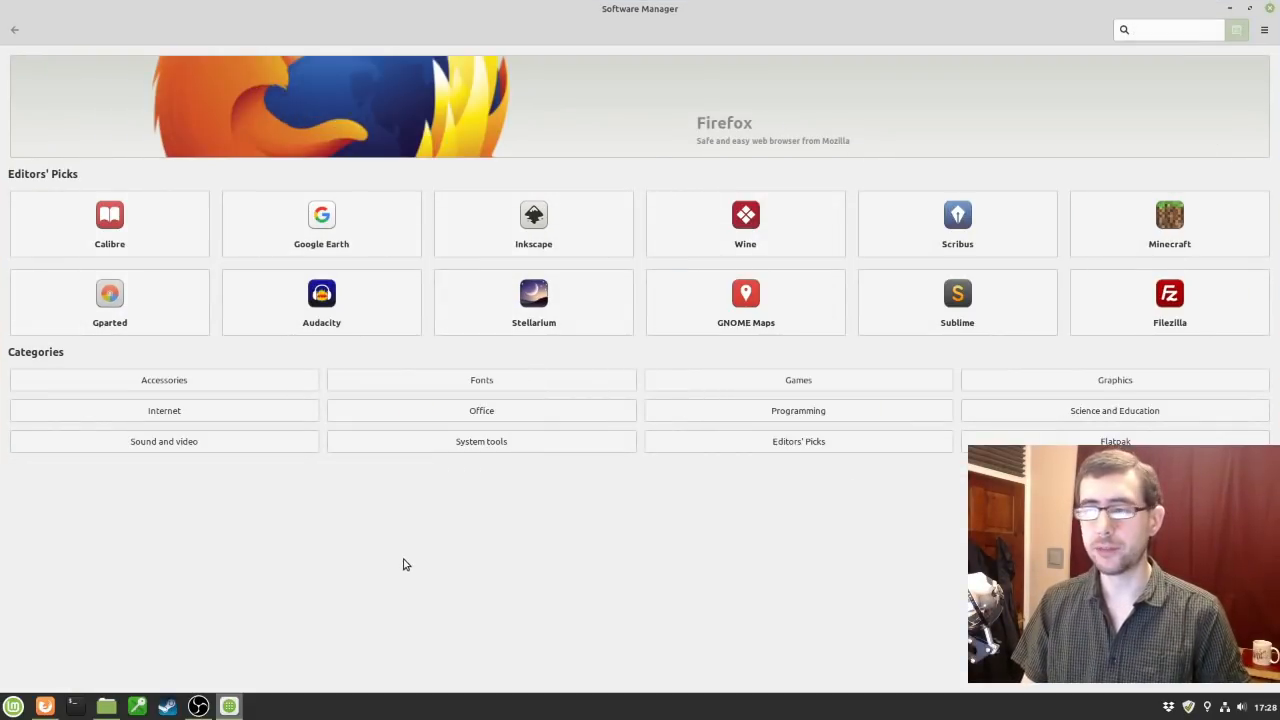
click(1164, 30)
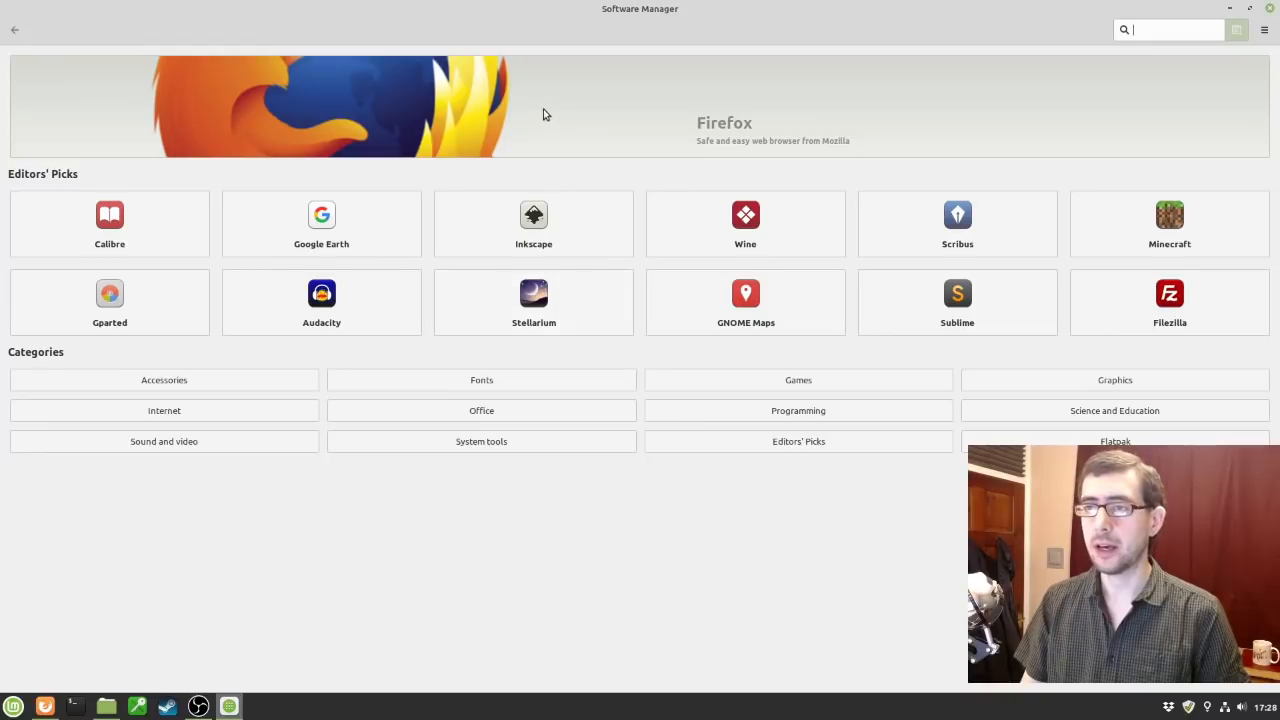
mouse_move(560, 112)
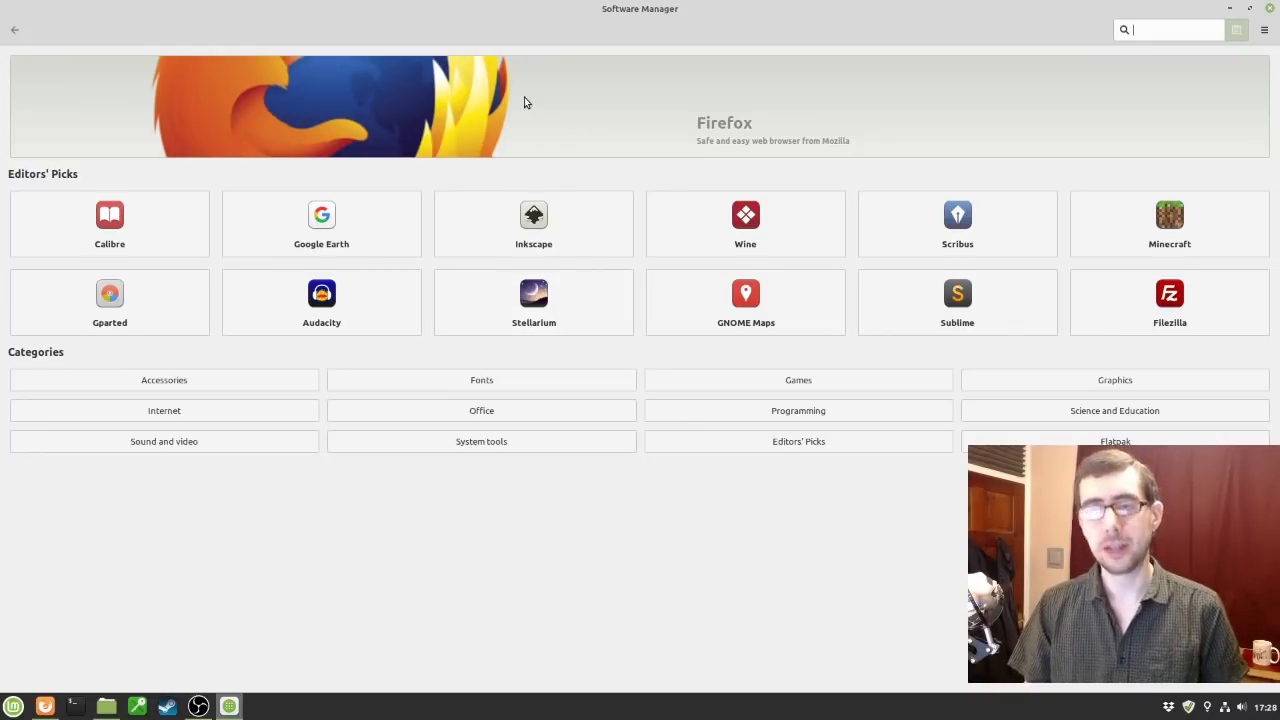
mouse_move(732, 120)
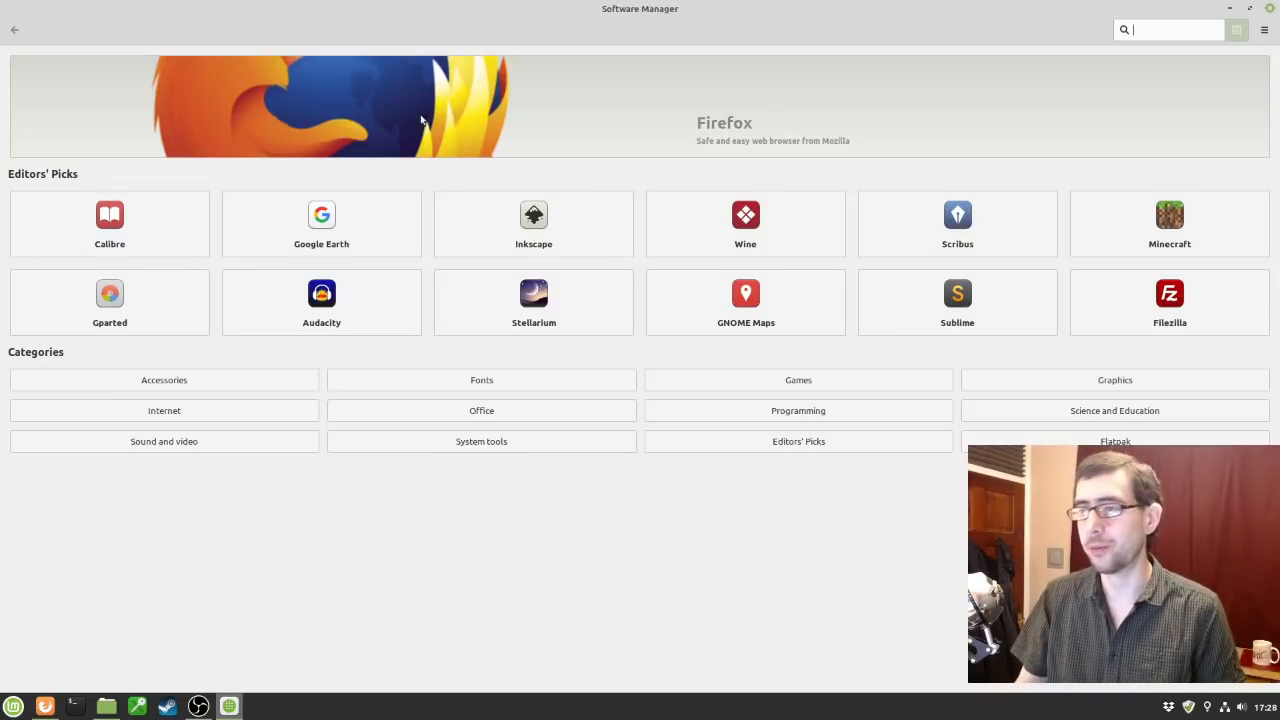
mouse_move(850, 200)
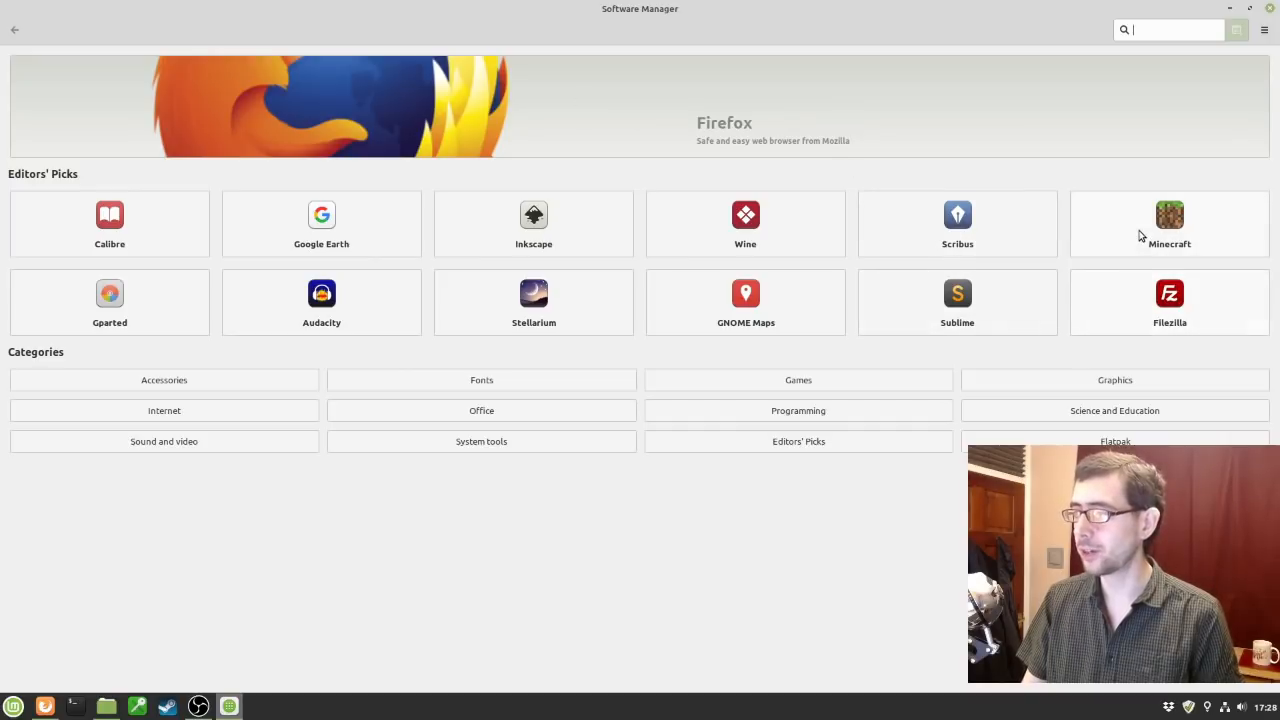
mouse_move(1134, 286)
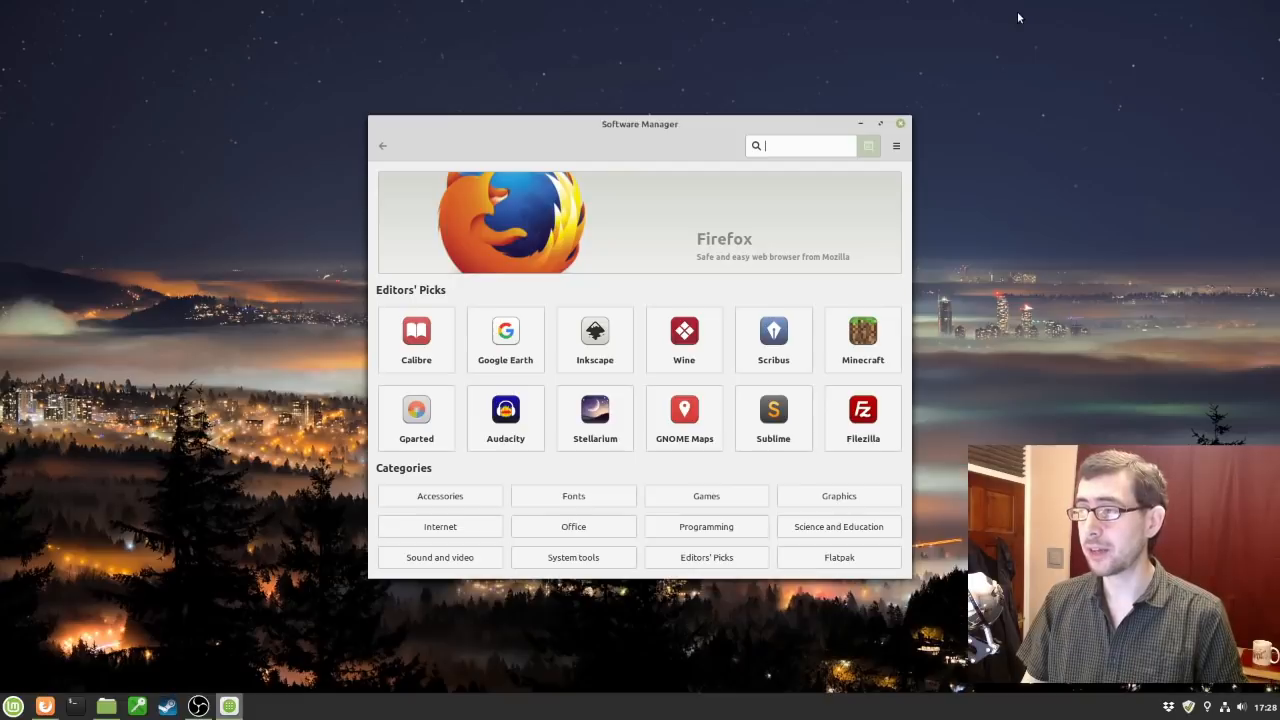
mouse_move(984, 100)
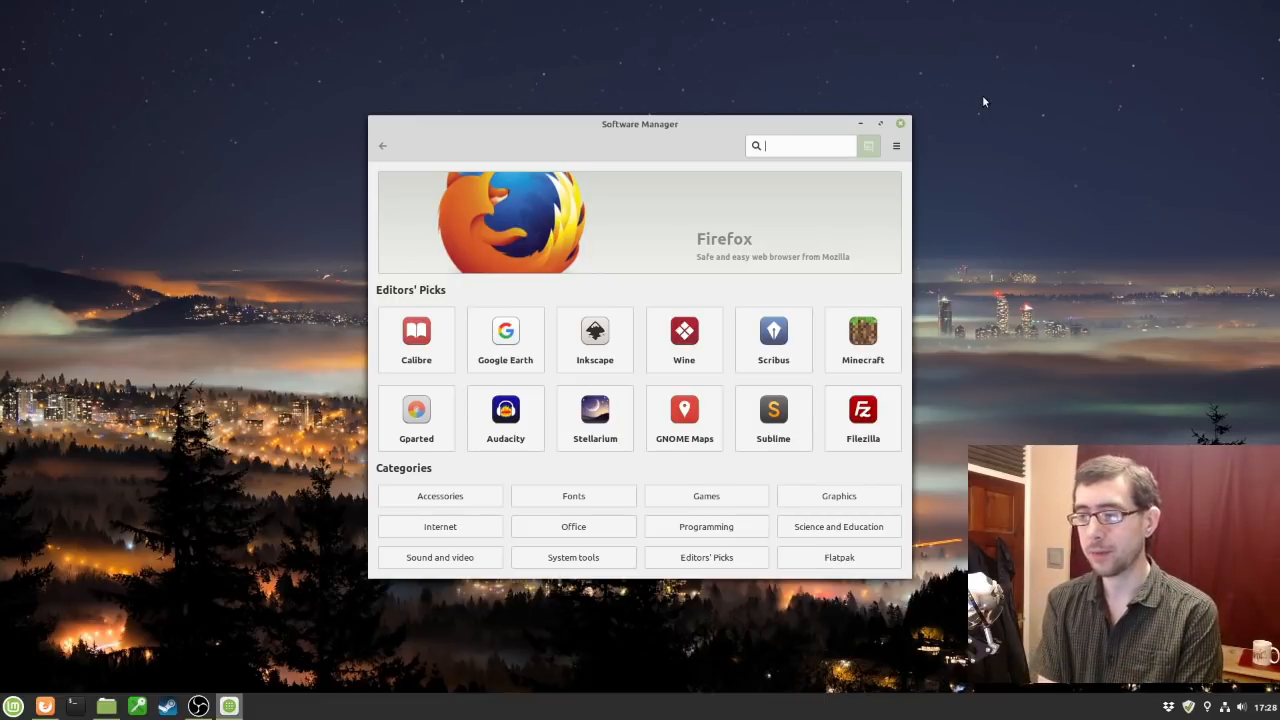
mouse_move(824, 414)
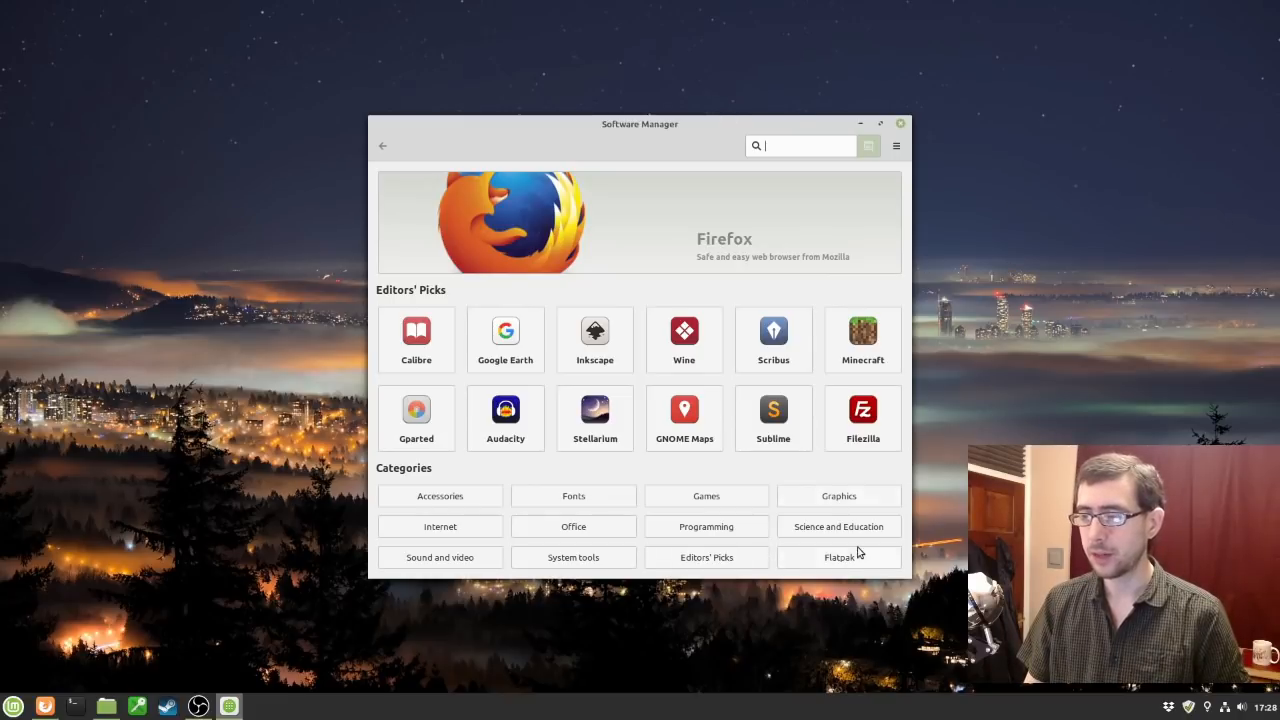
Show the Flatpak category list starting with Telegram Desktop and Discord.
click(838, 556)
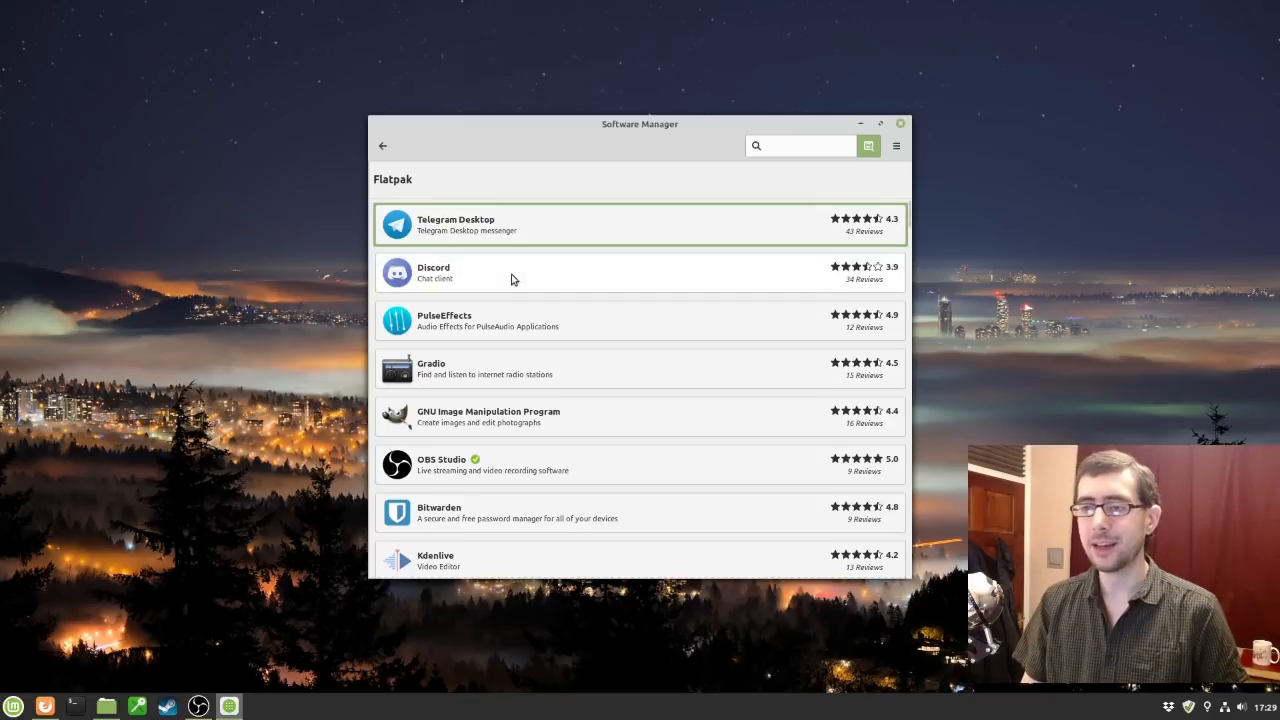
mouse_move(488, 344)
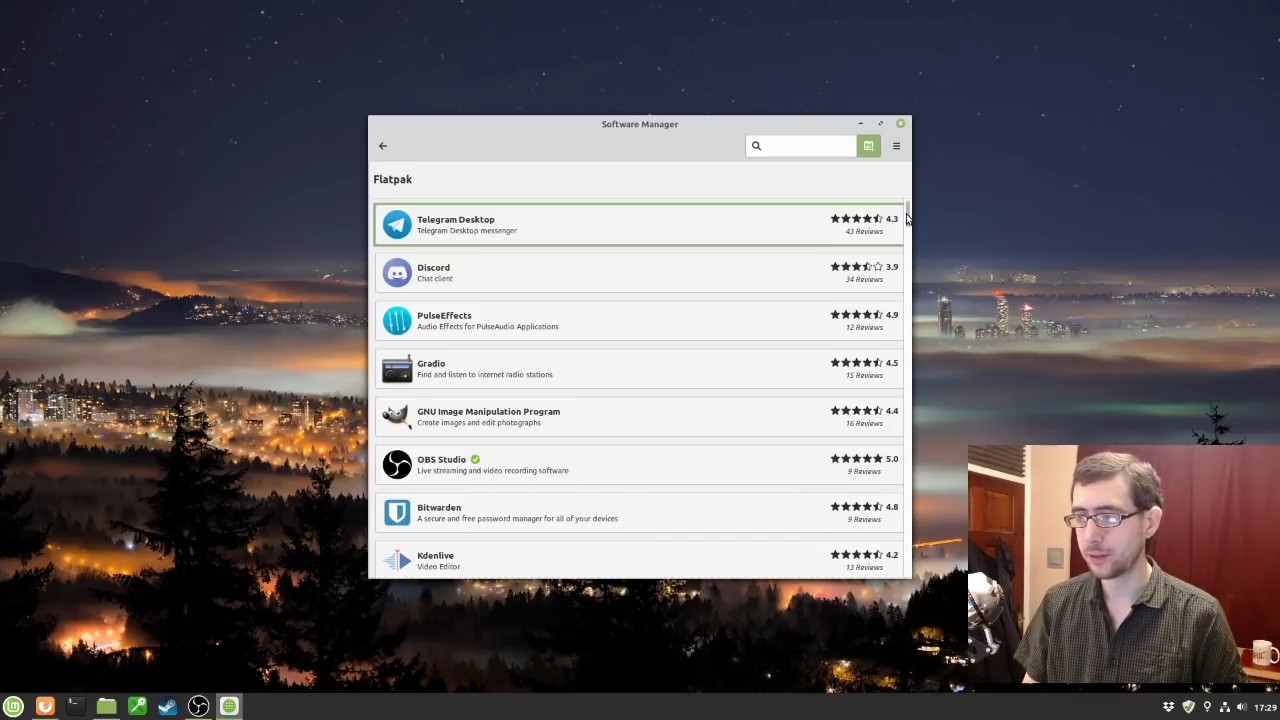
scroll(down, 3)
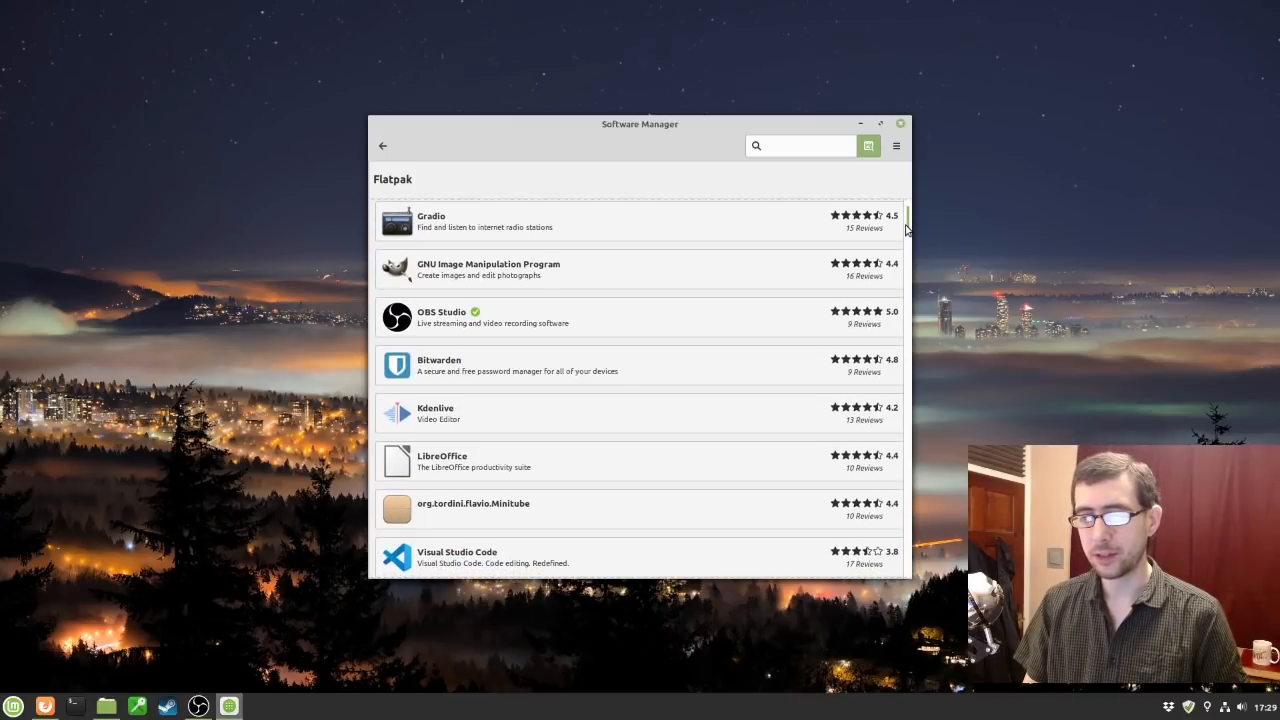
scroll(down, 3)
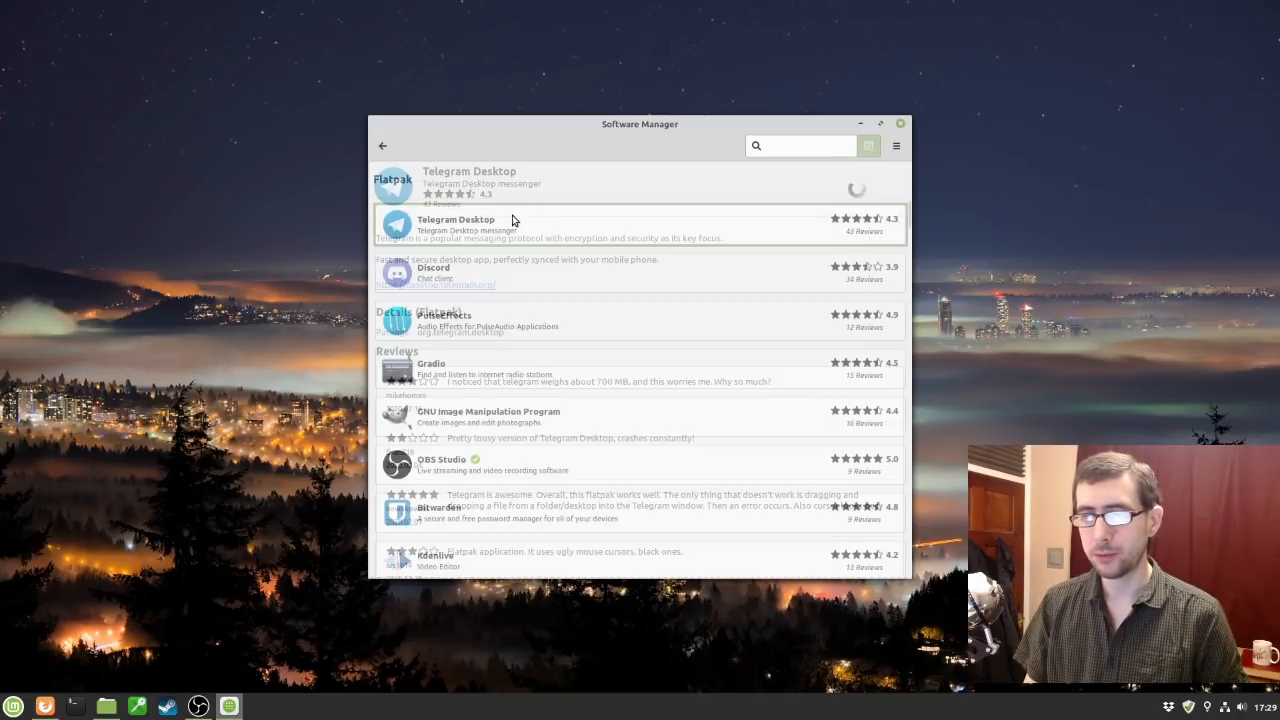
View the Telegram Desktop details page with its screenshot and Flatpak package details.
click(456, 218)
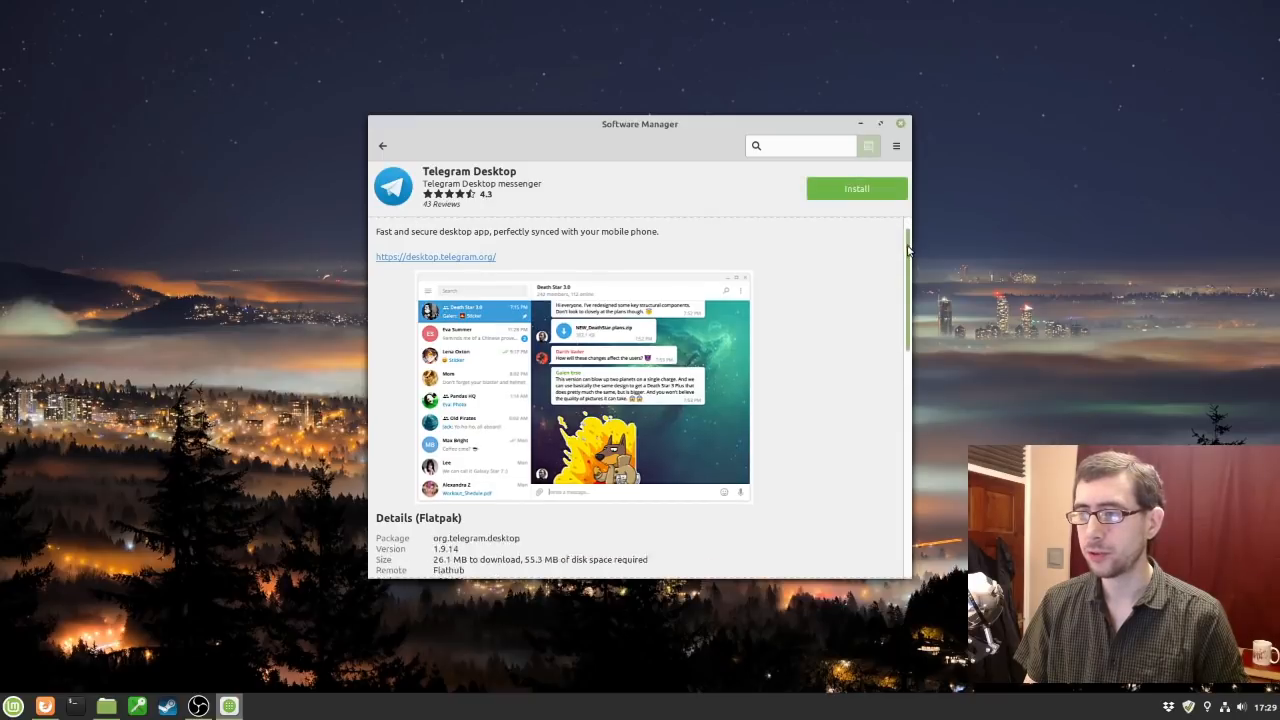
scroll(down, 3)
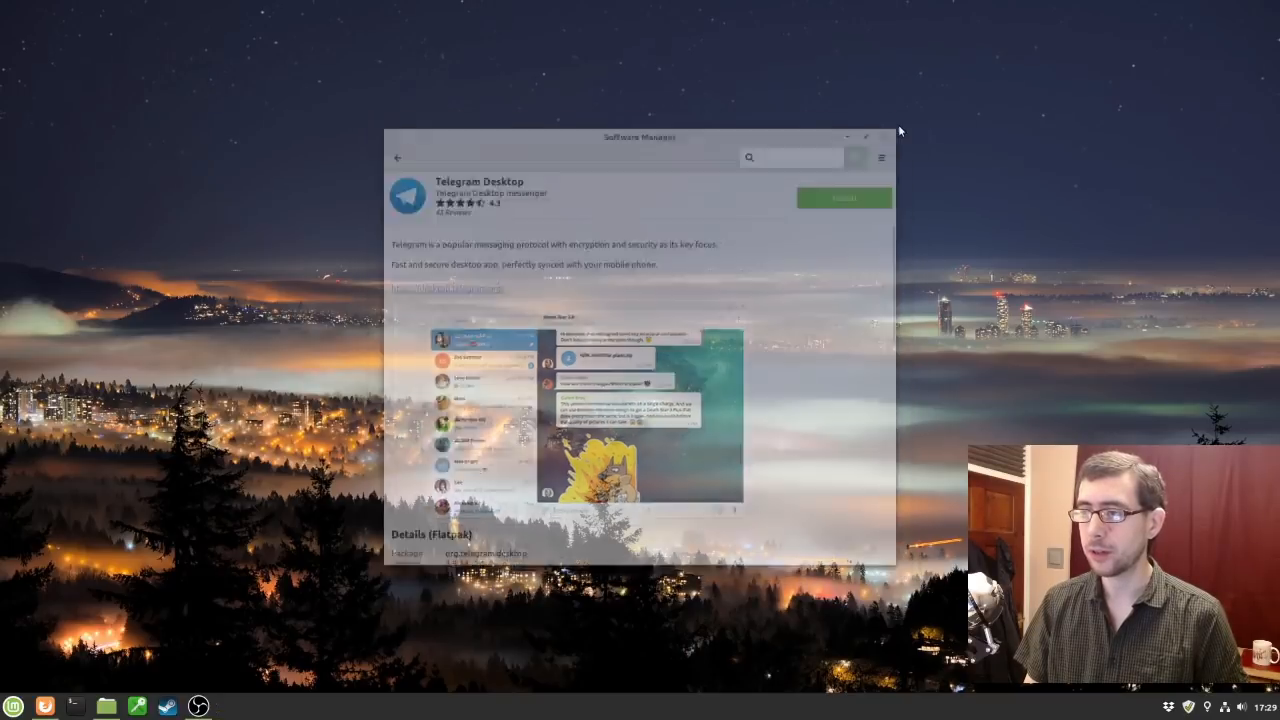
Close Software Manager and bring up the Cinnamon menu over the empty desktop.
click(864, 136)
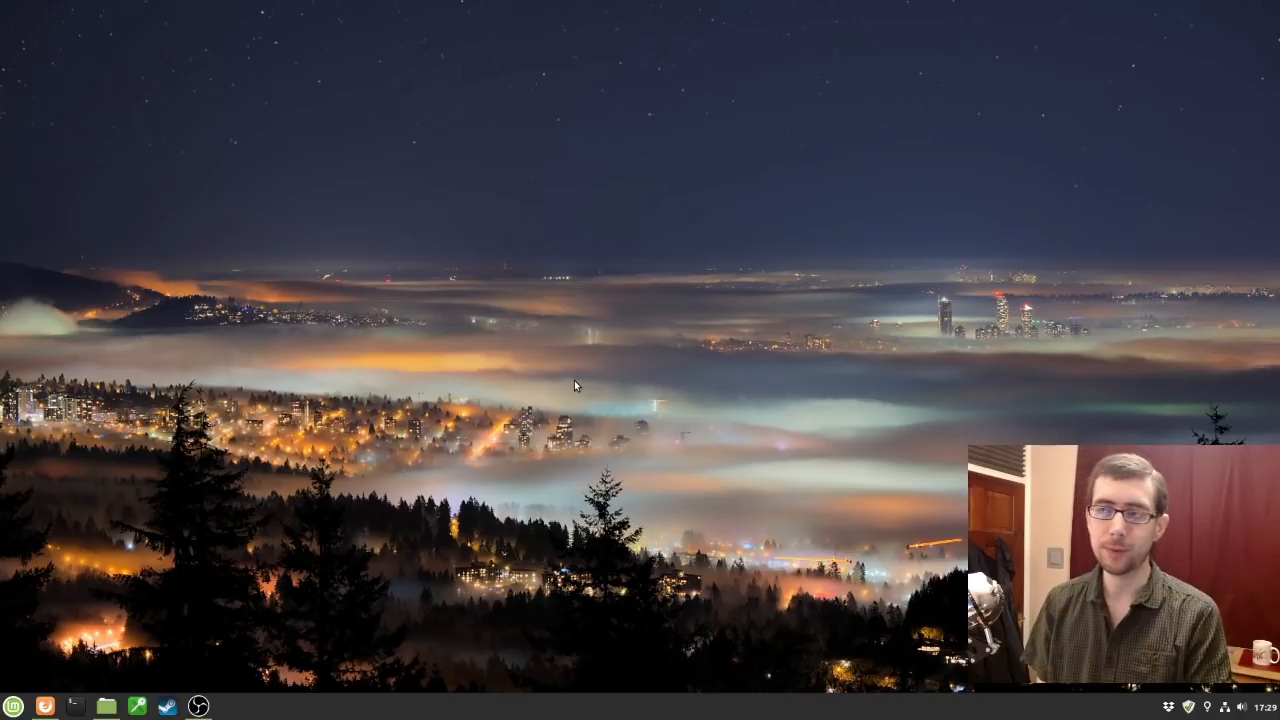
mouse_move(556, 390)
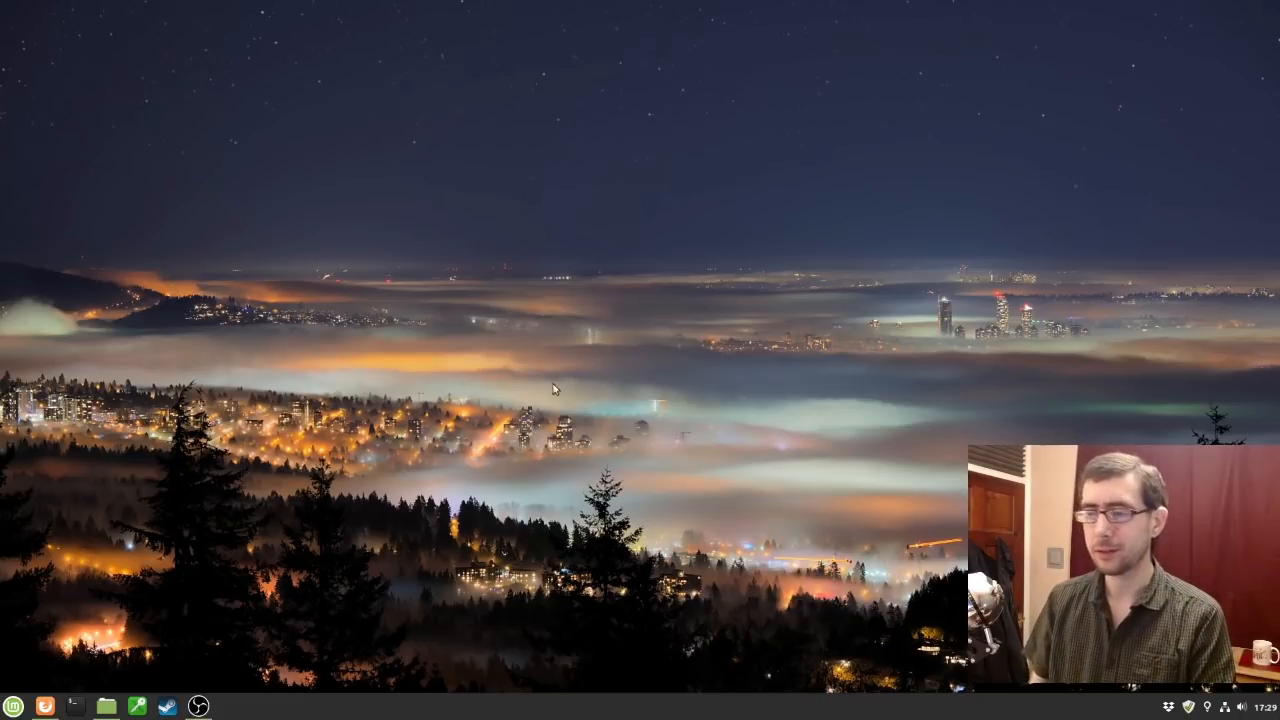
click(12, 706)
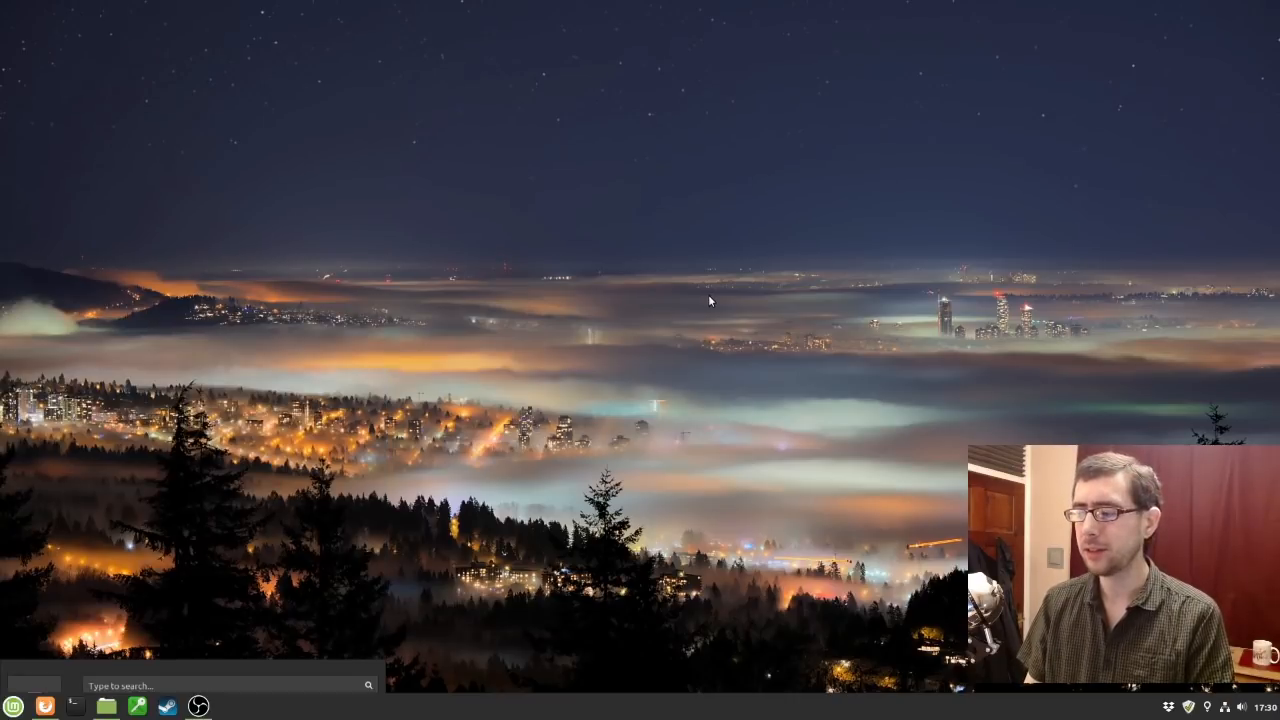
mouse_move(676, 308)
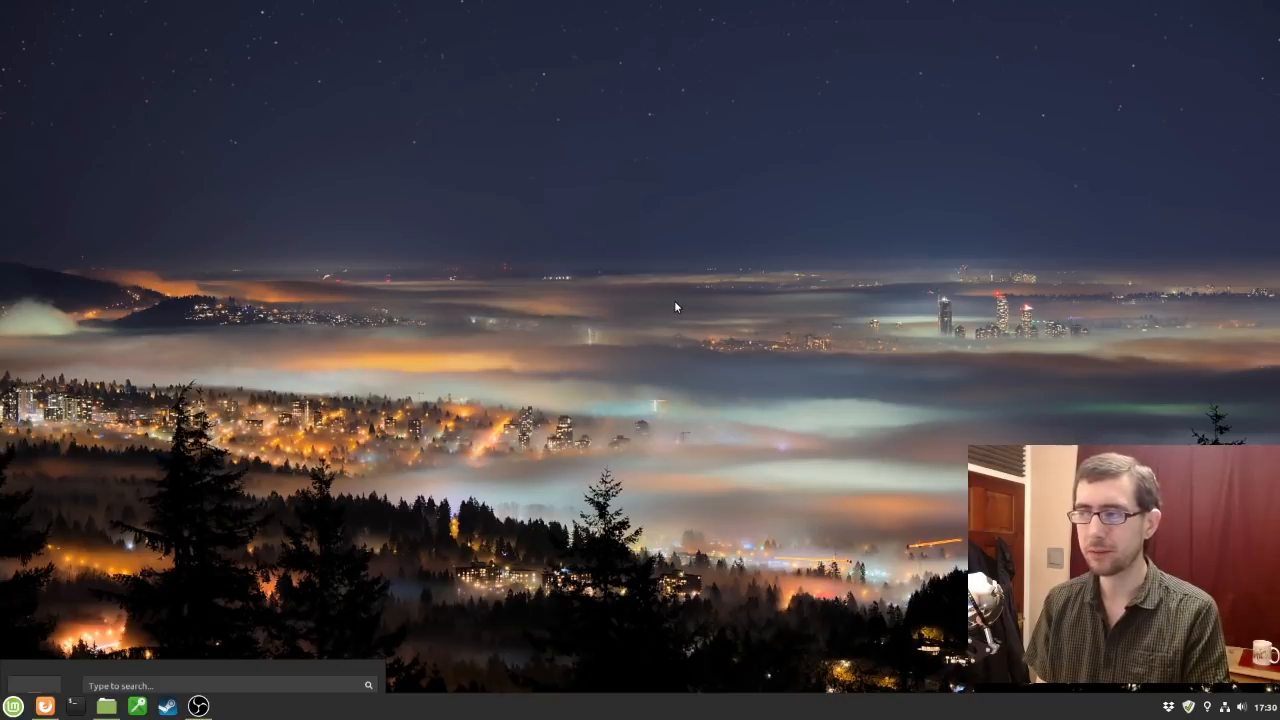
mouse_move(572, 280)
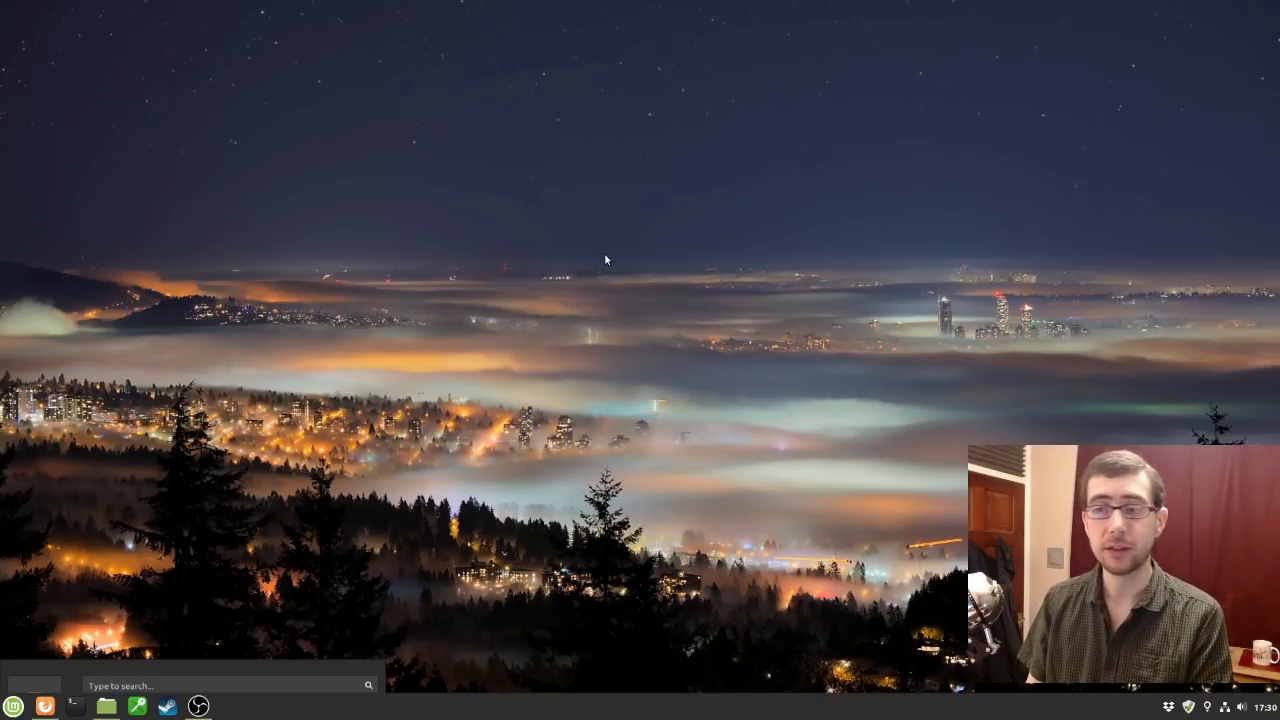
mouse_move(658, 236)
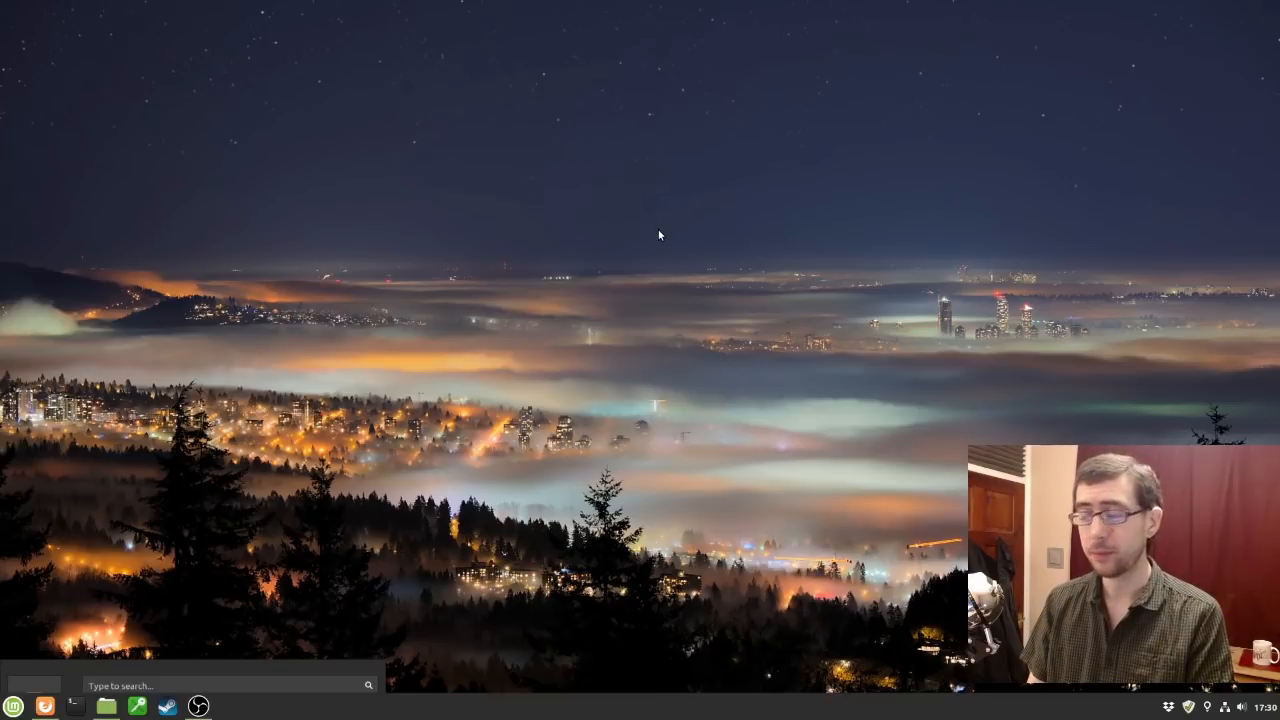
From the desktop context menu, set the Cartier bridge photo as wallpaper in Backgrounds.
right_click(660, 236)
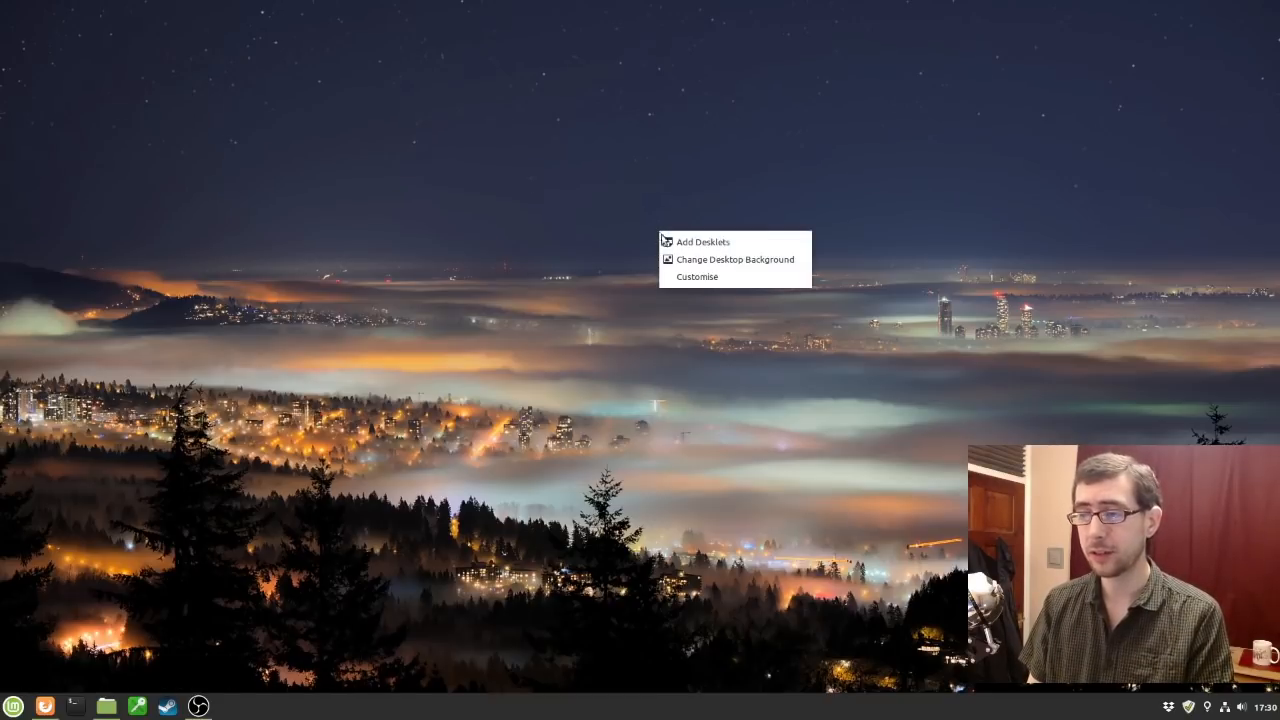
click(736, 260)
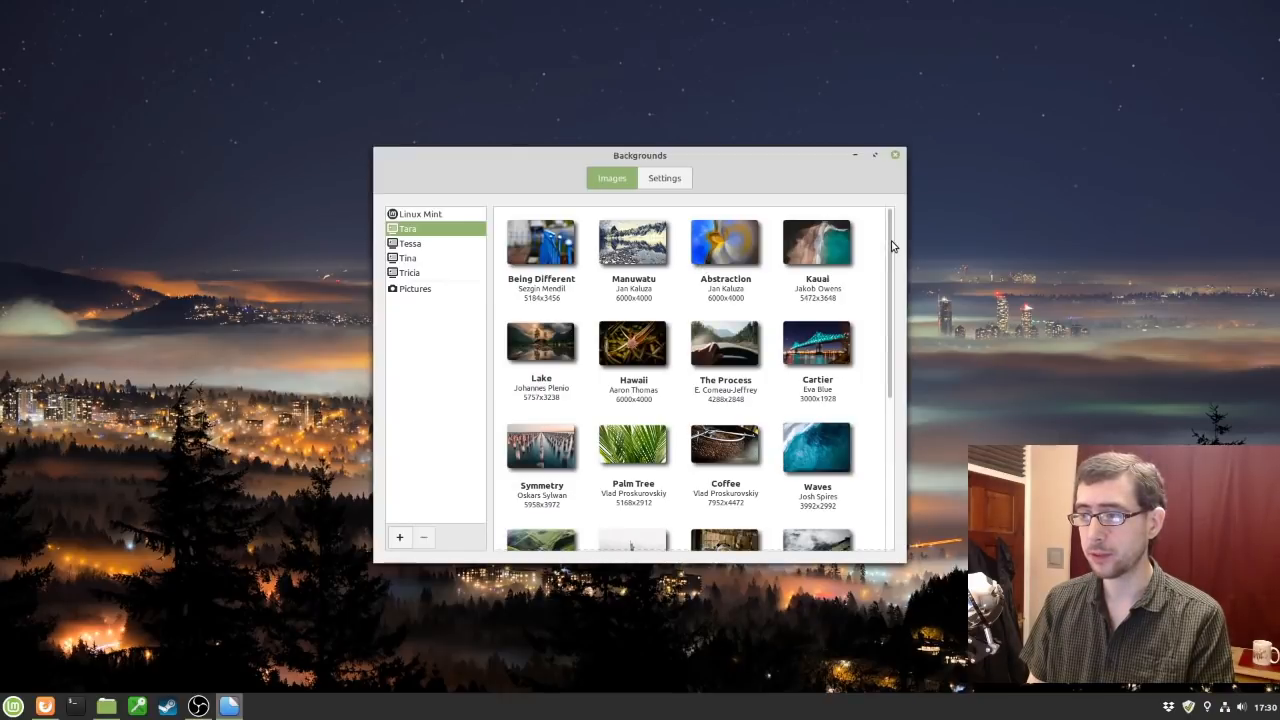
click(816, 344)
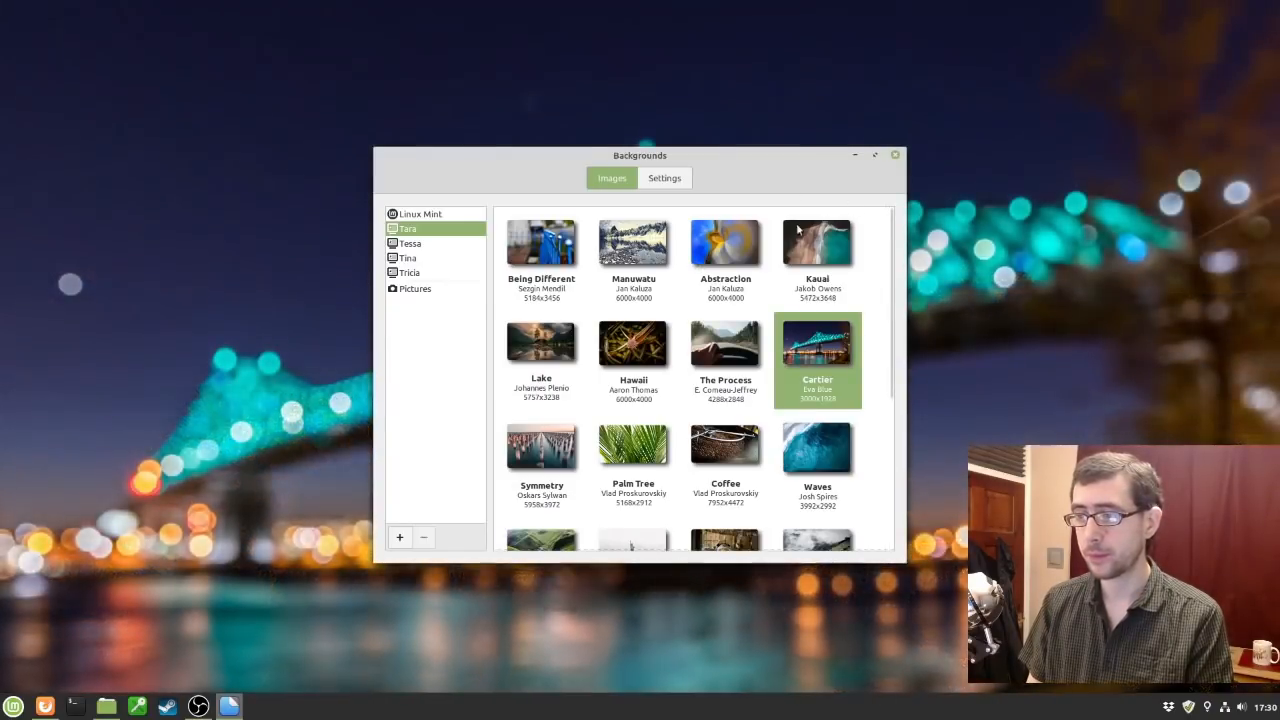
click(894, 156)
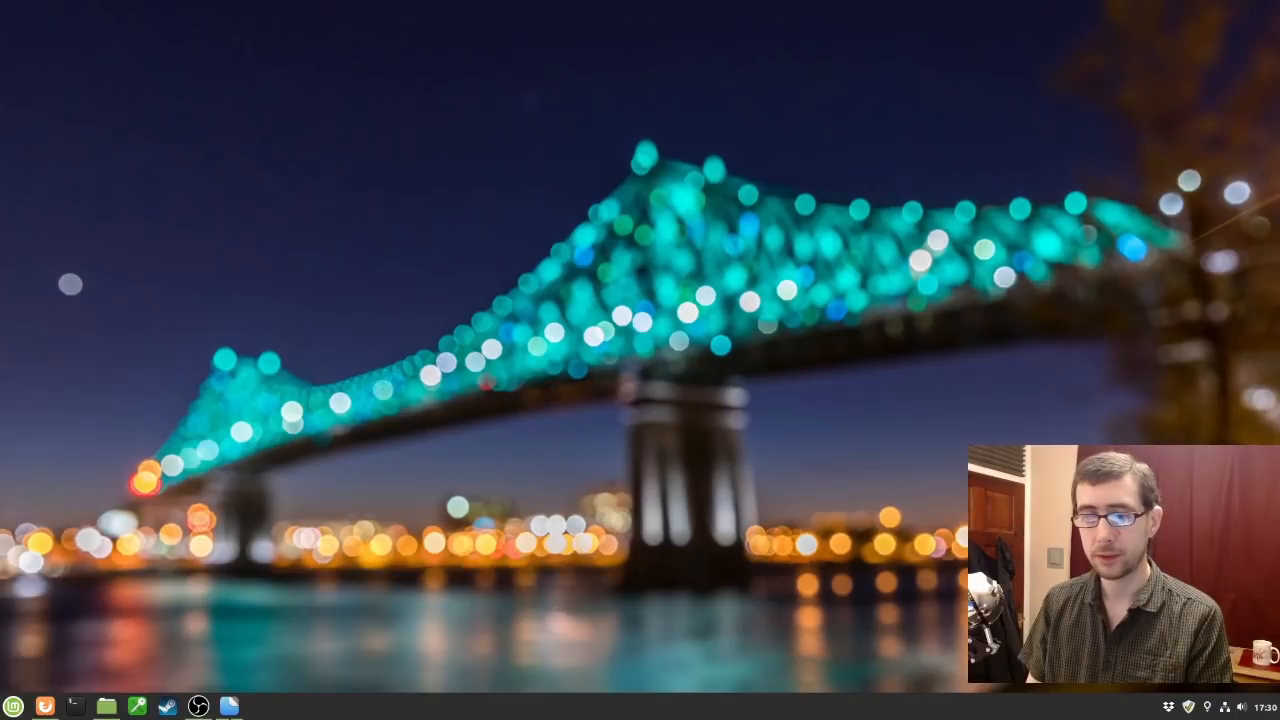
Switch the wallpaper to the stormy lake photo and close Backgrounds.
click(228, 706)
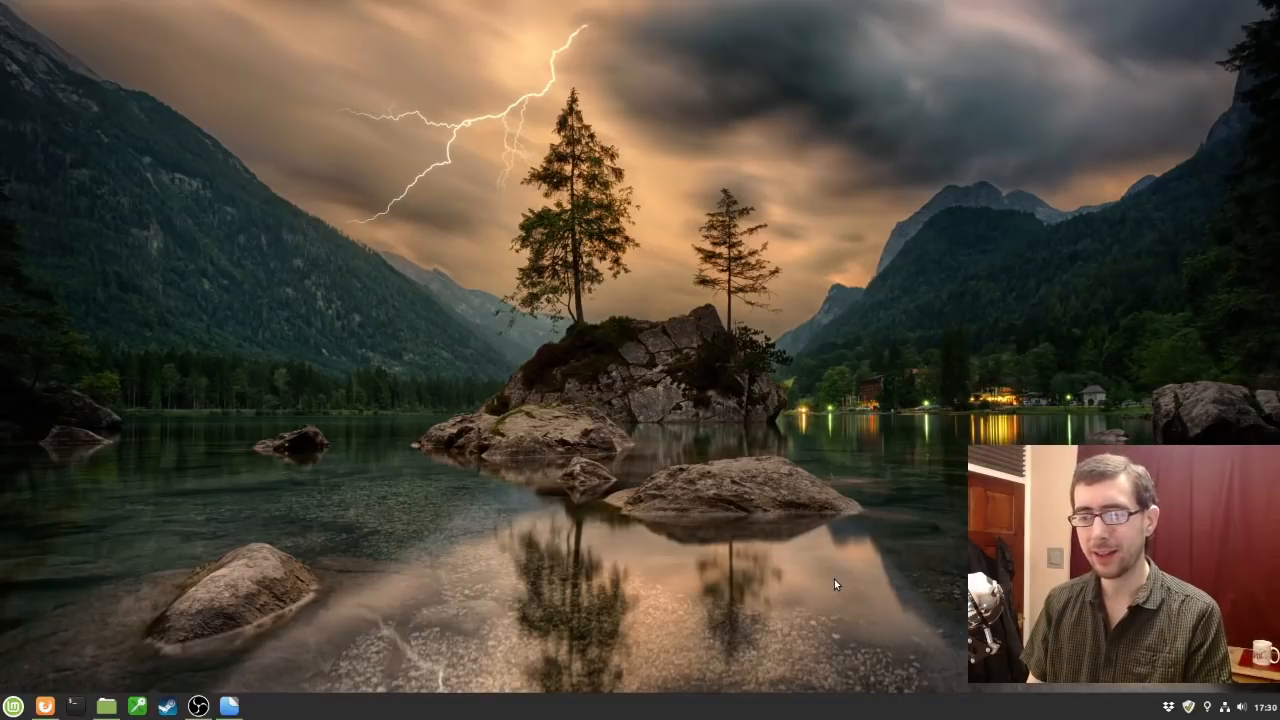
click(230, 708)
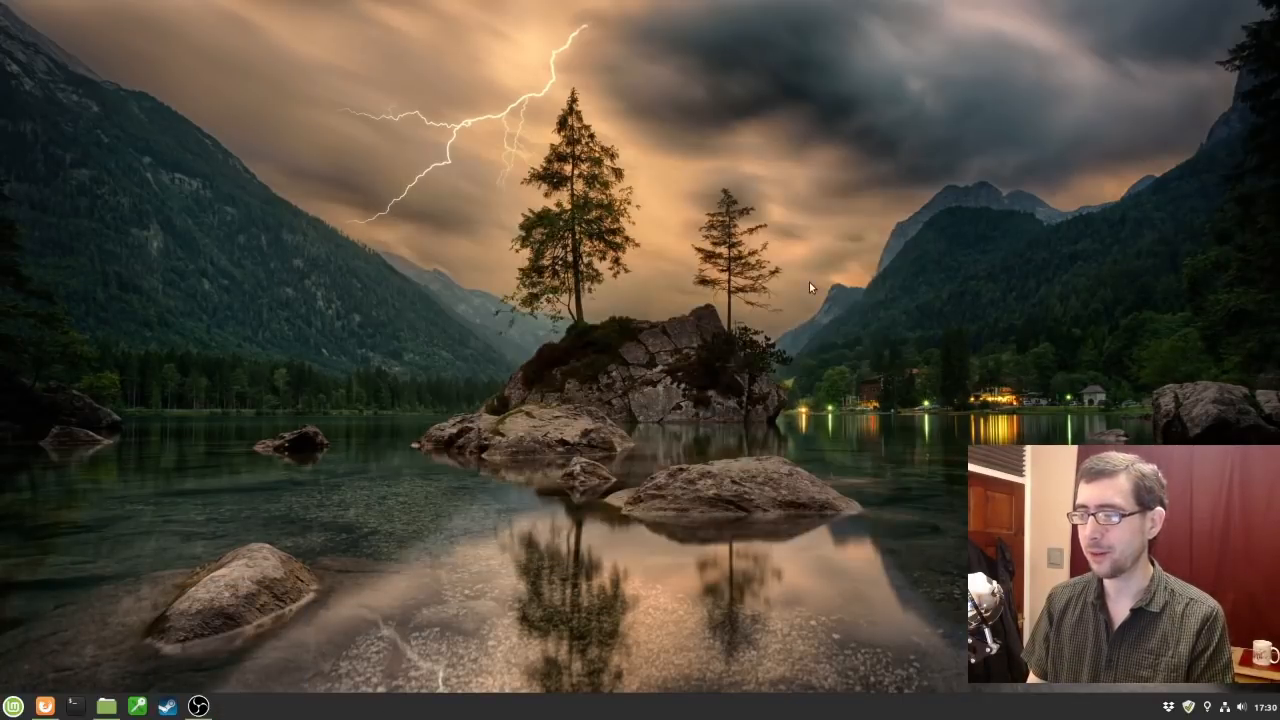
mouse_move(162, 616)
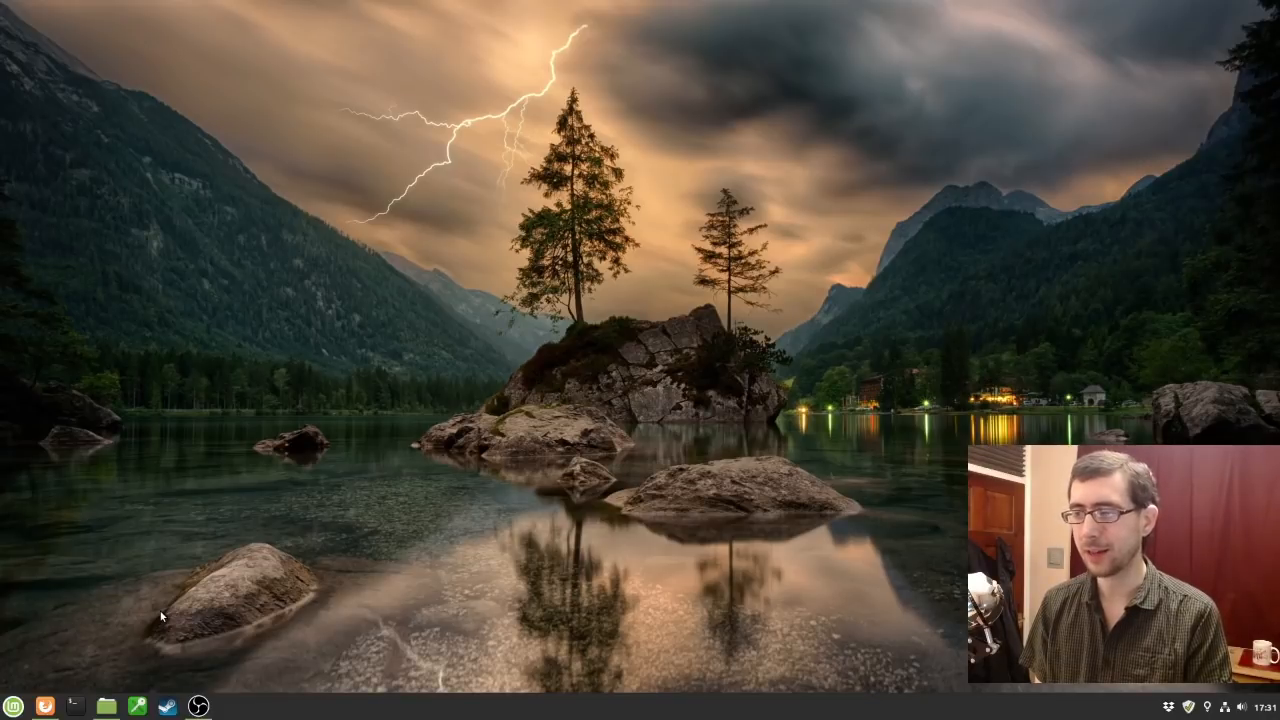
mouse_move(540, 536)
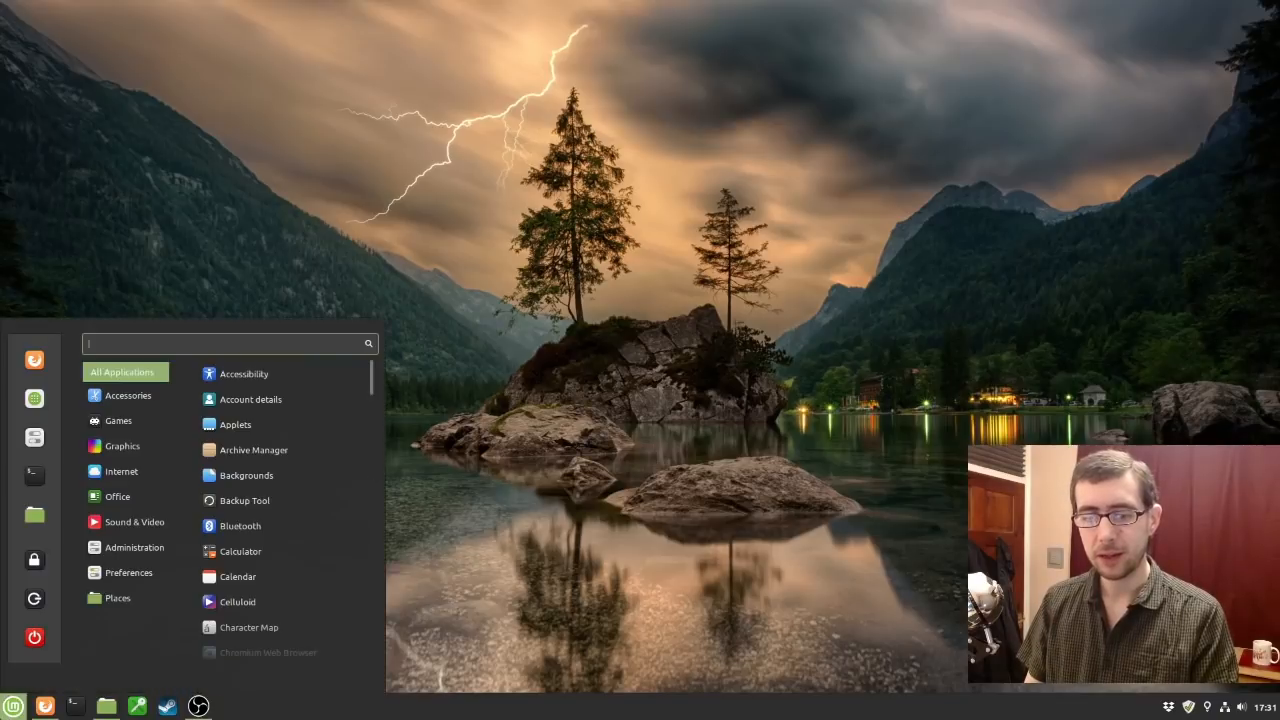
click(120, 472)
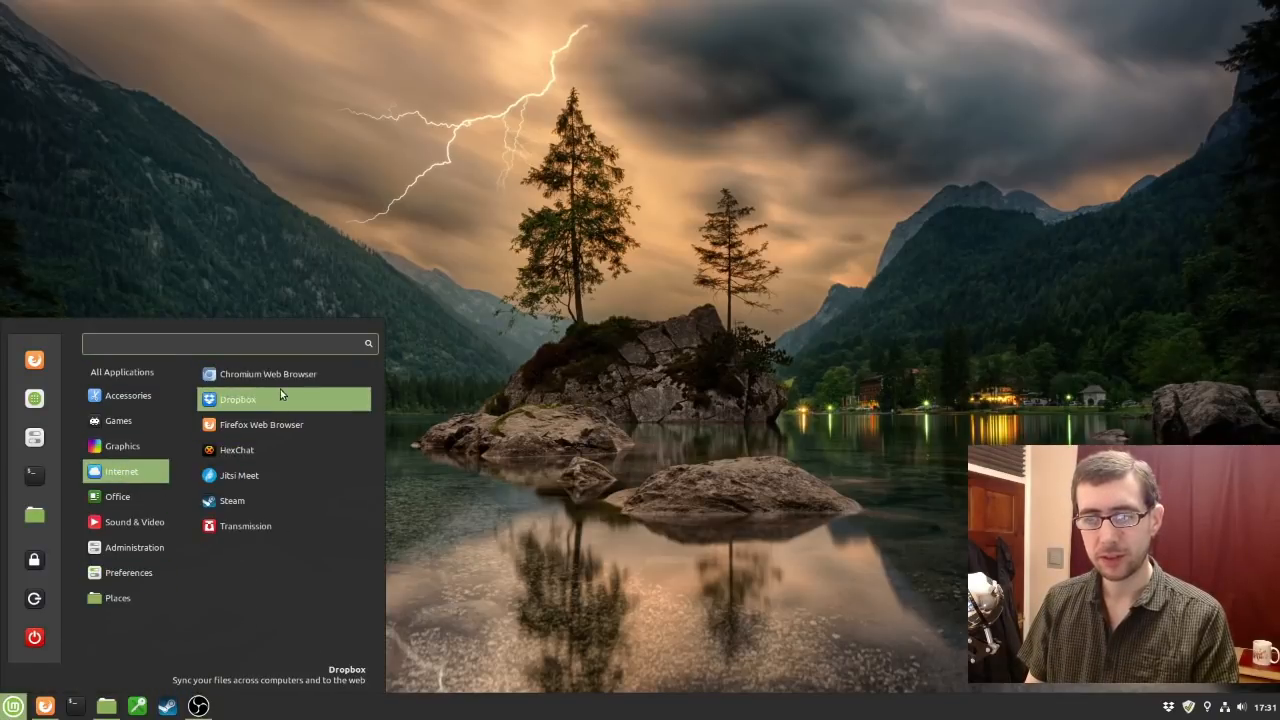
mouse_move(260, 424)
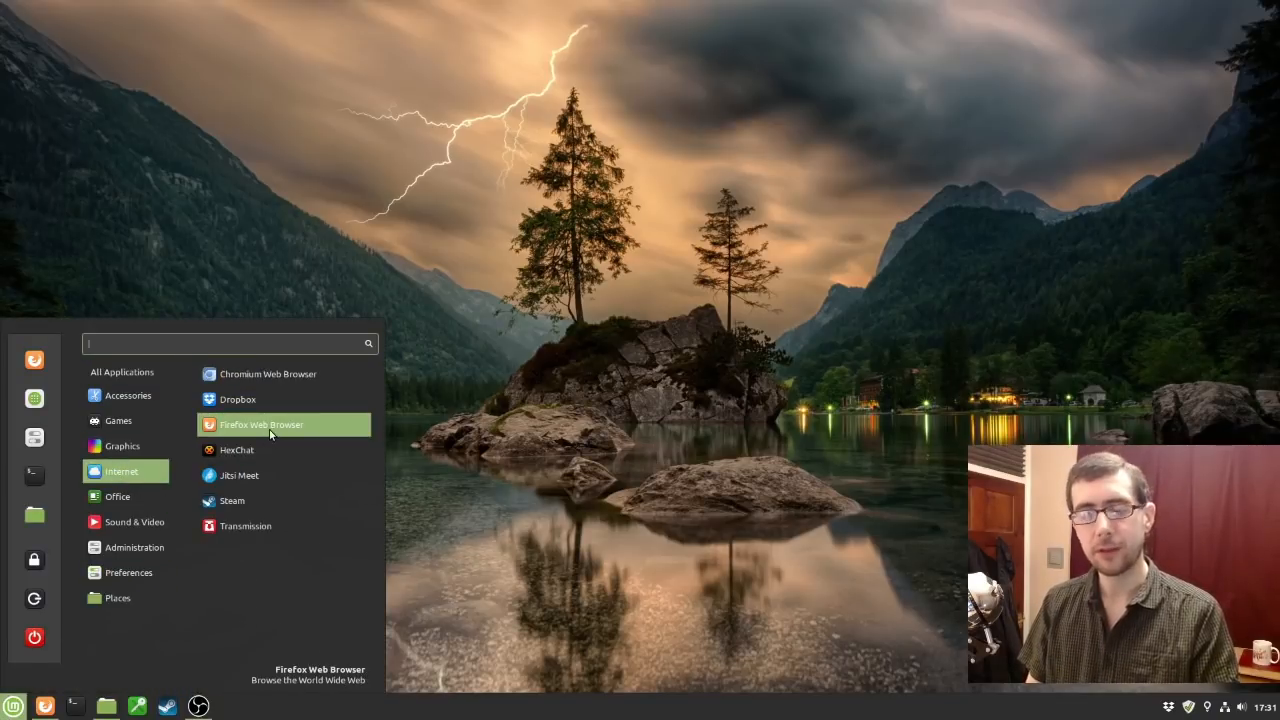
mouse_move(504, 472)
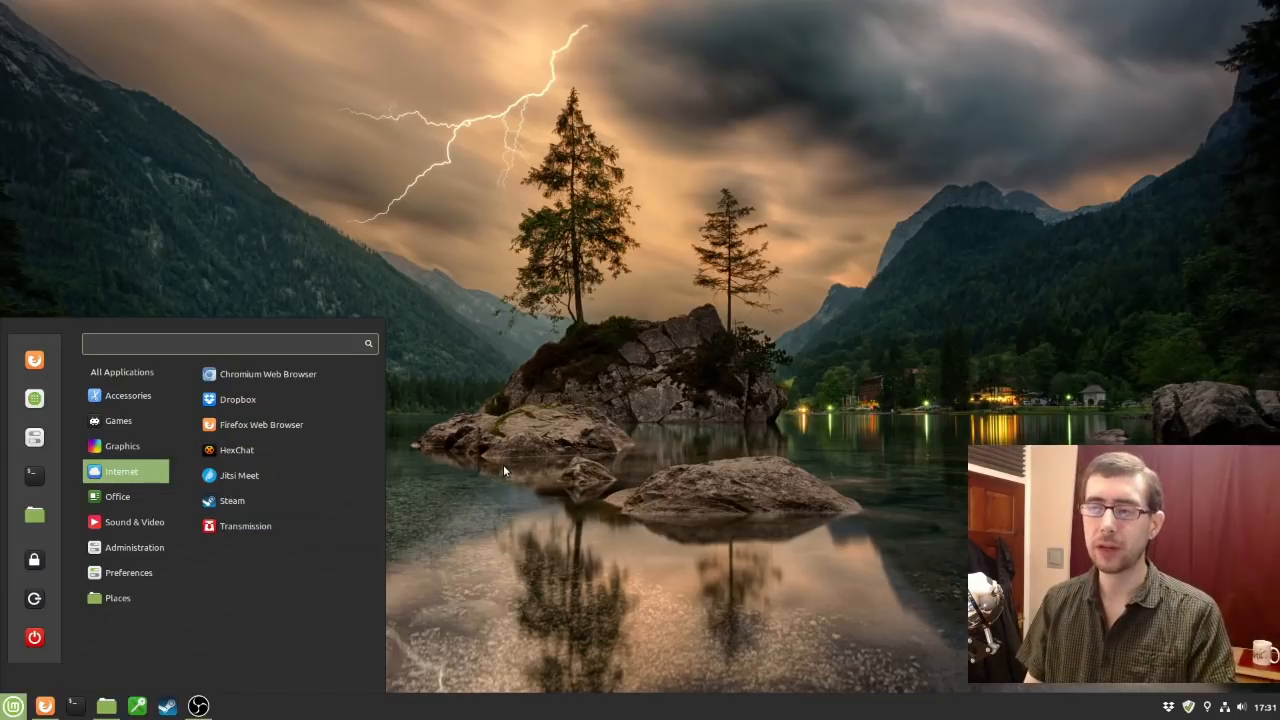
mouse_move(262, 424)
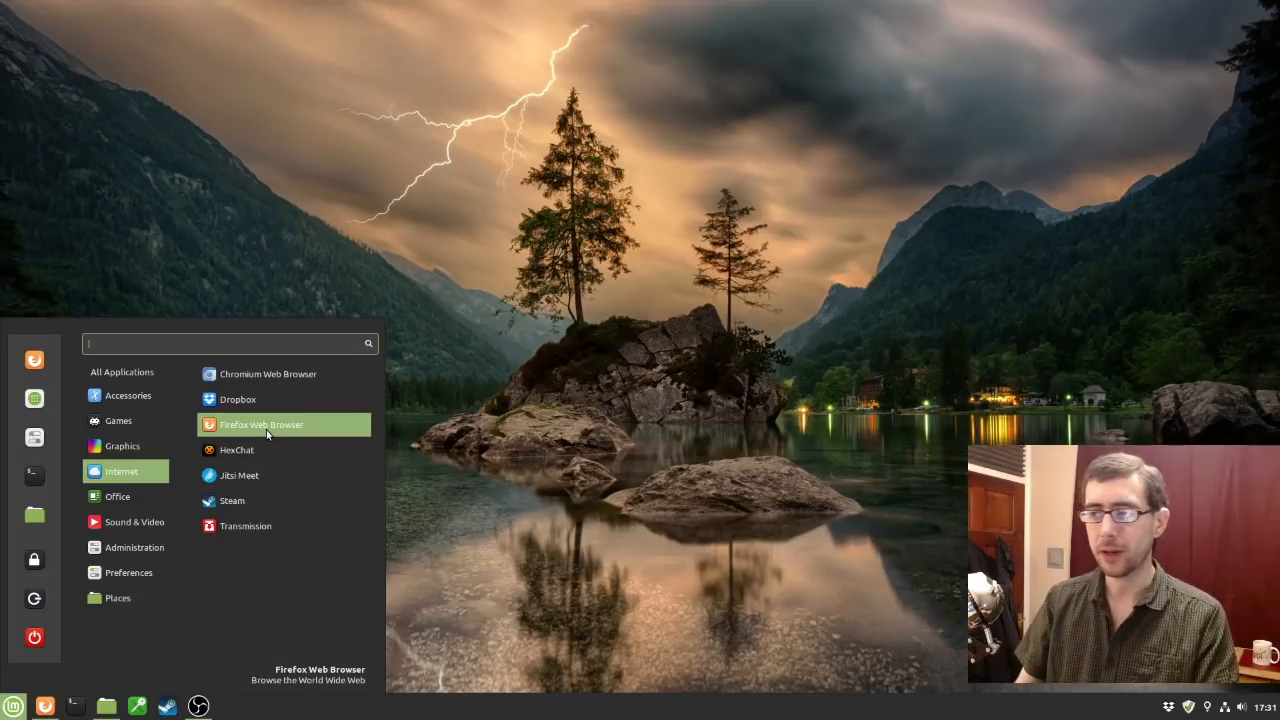
mouse_move(240, 476)
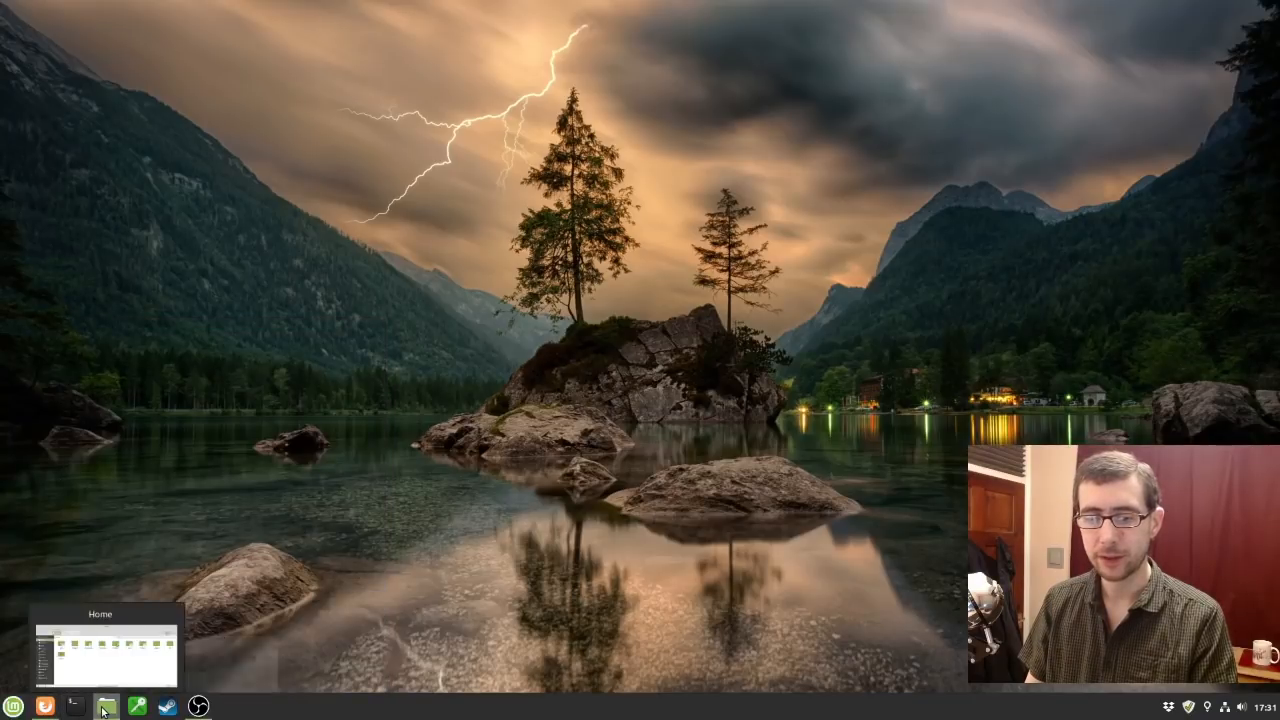
Bring Nemo forward in the apps folder and select marktext-x86_64.AppImage.
click(104, 708)
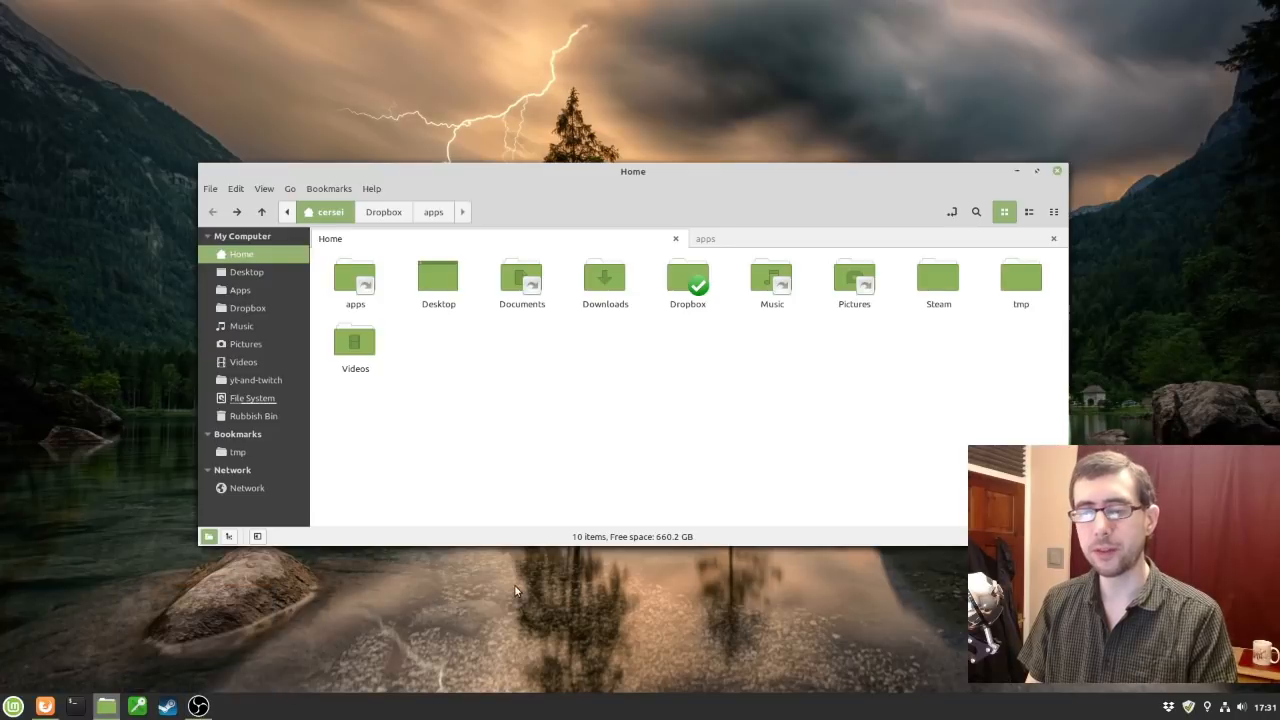
mouse_move(820, 406)
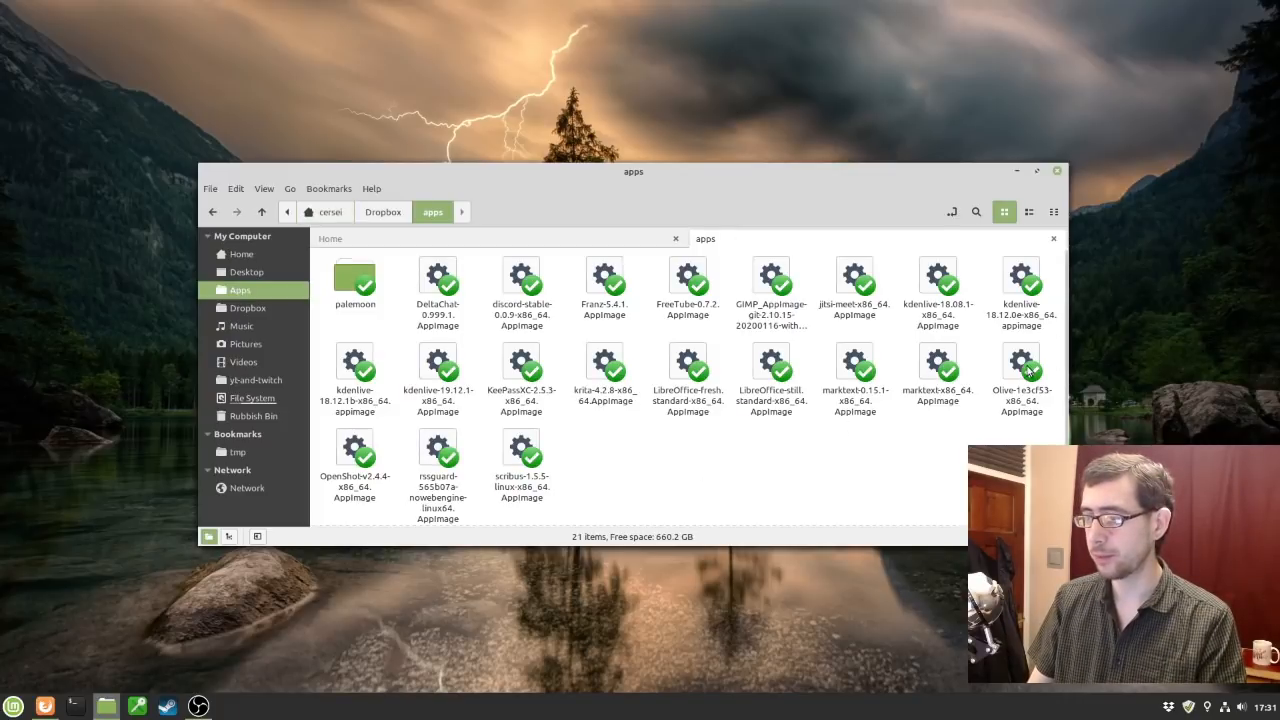
click(936, 370)
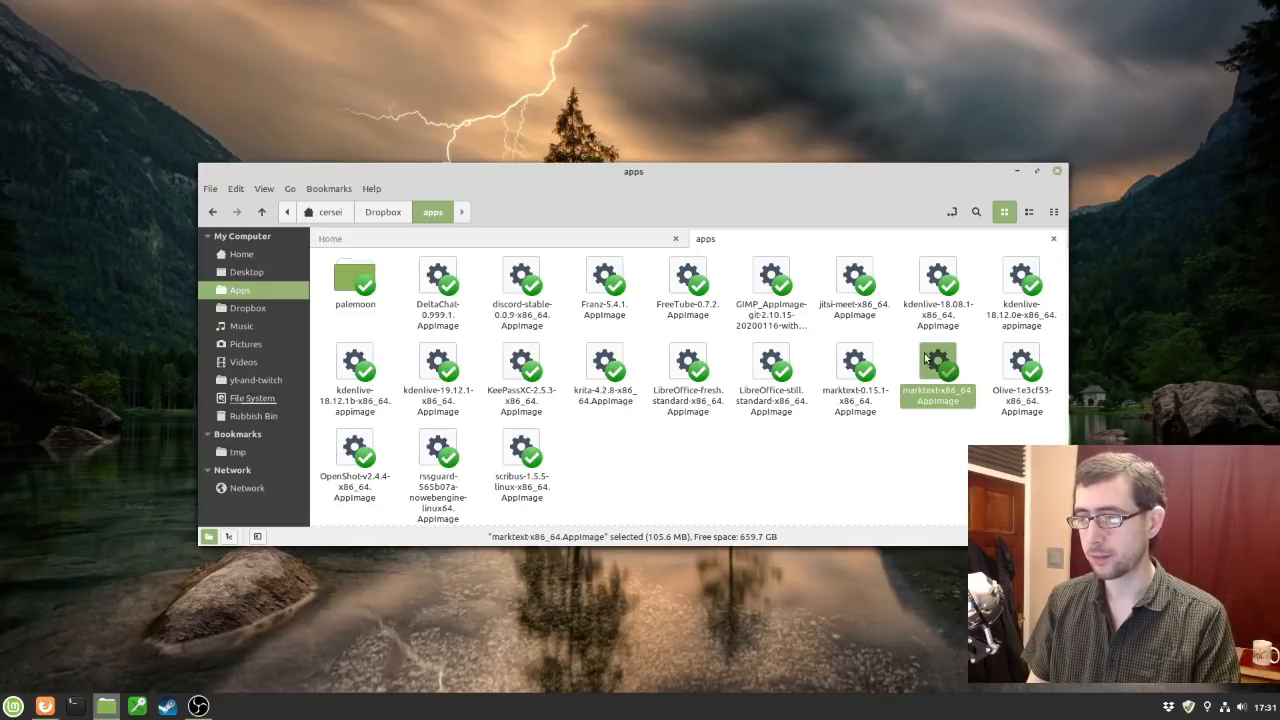
Launch MarkText and write a note with heading 'Title', 'Hello, this is a paragraph' and heading 'Title 2'.
double_click(936, 370)
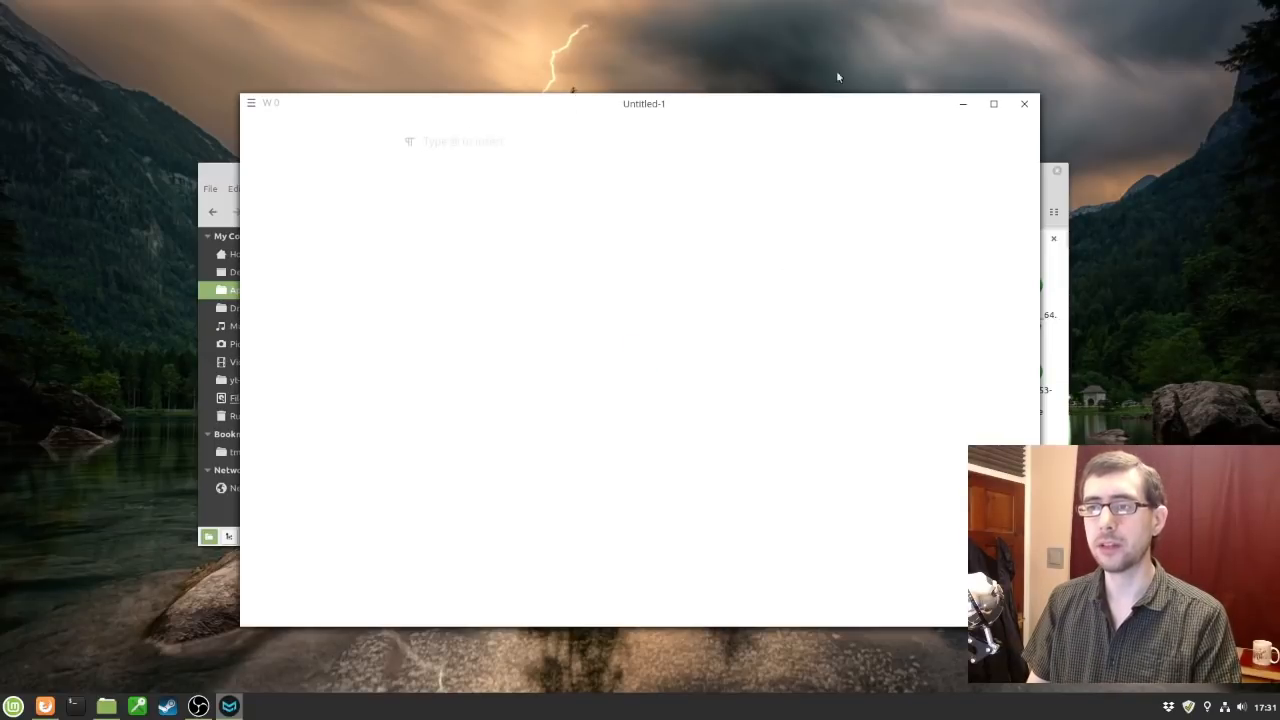
click(252, 104)
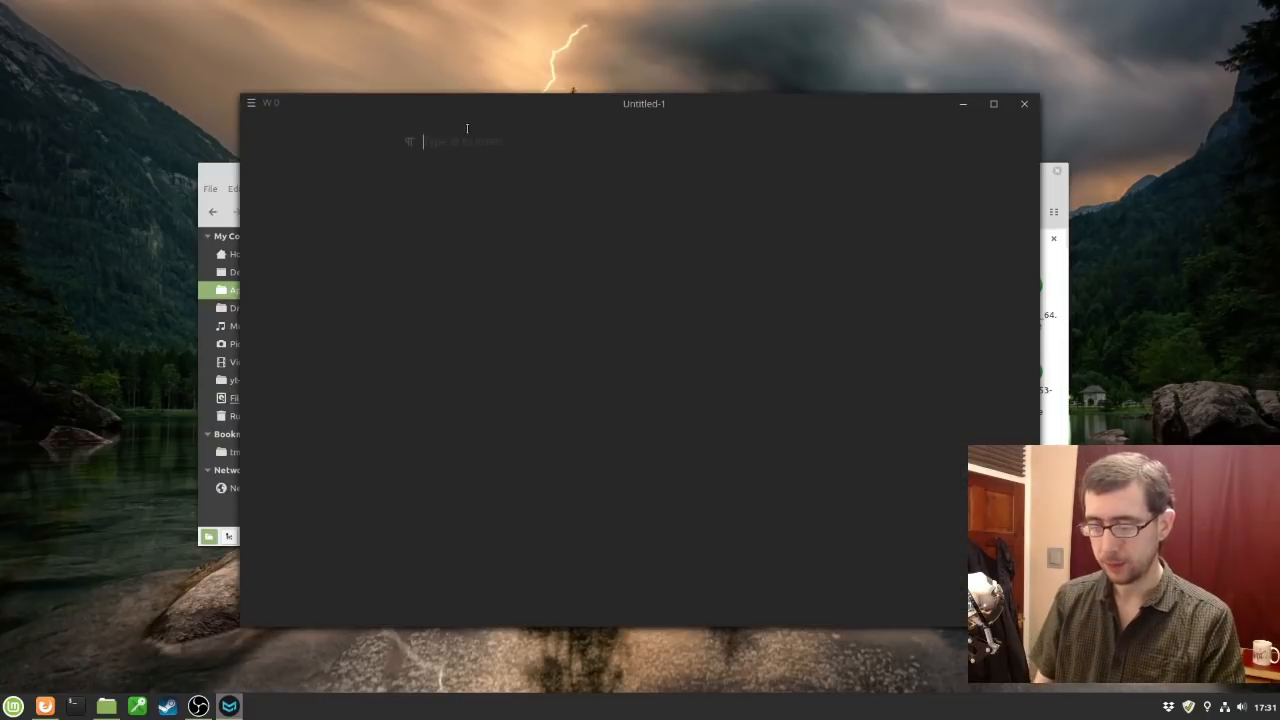
text(Ti)
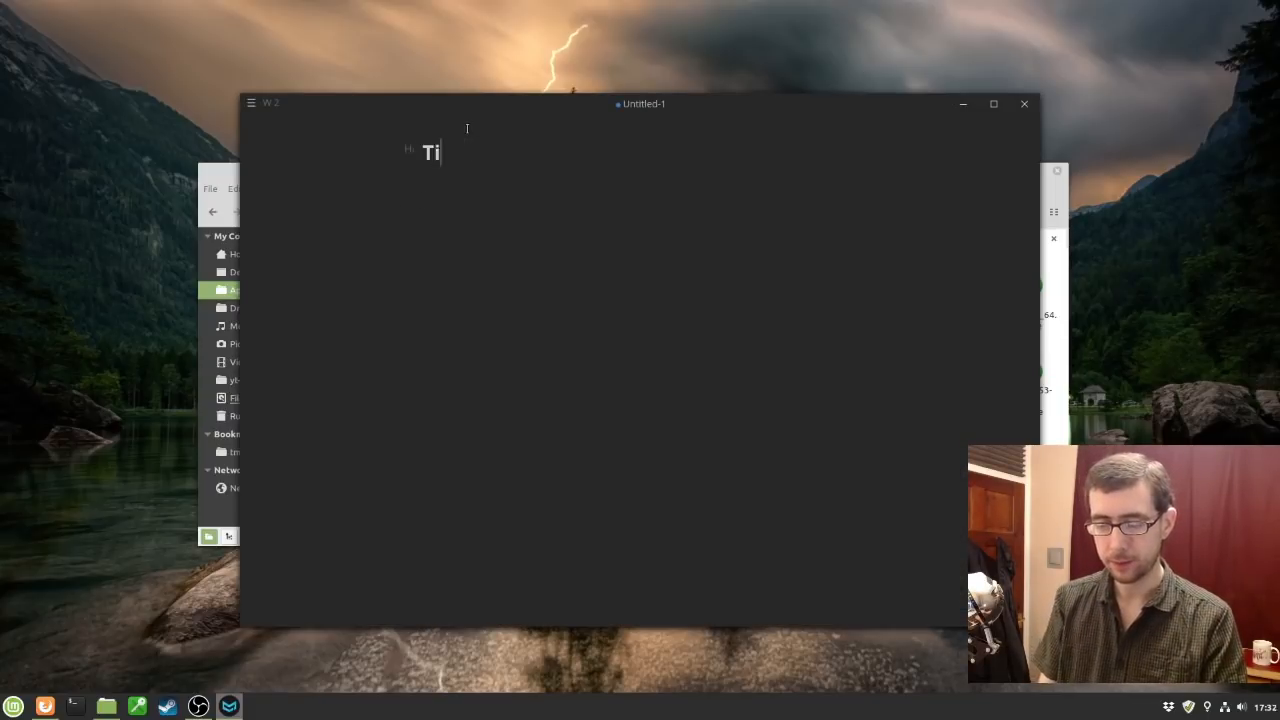
text(tle)
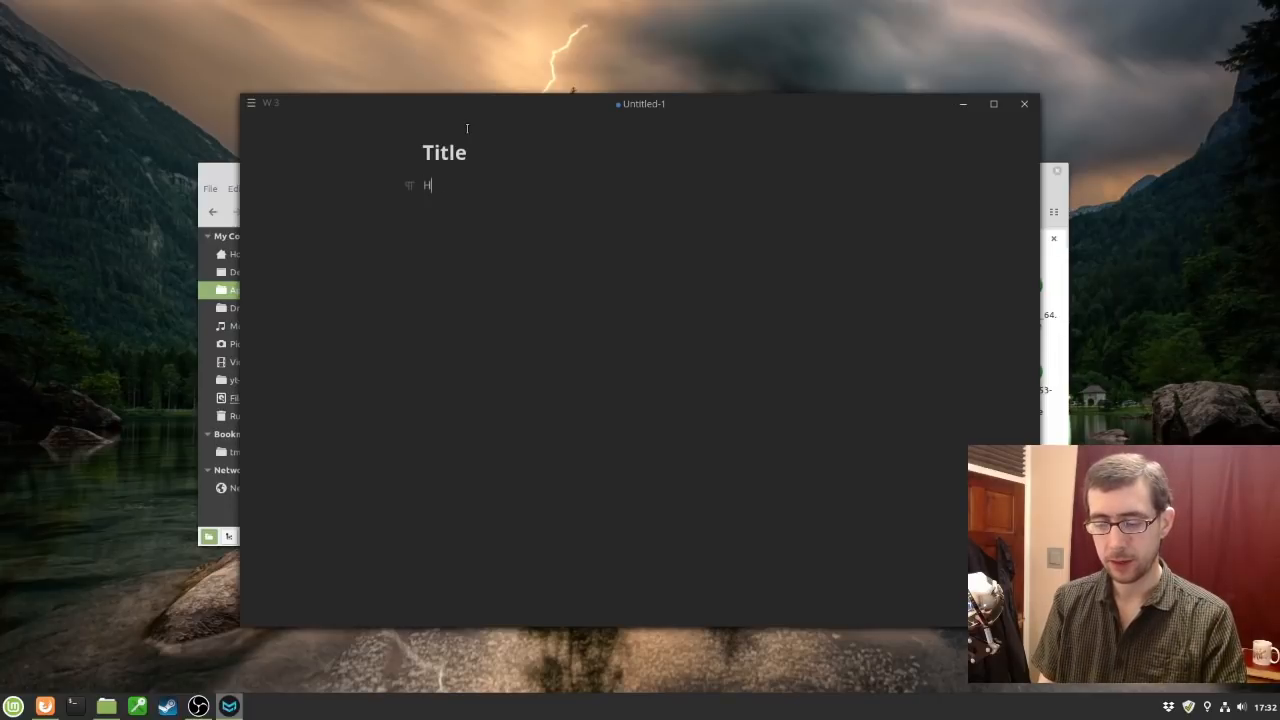
text(ello, this is a paragraph)
text(##)
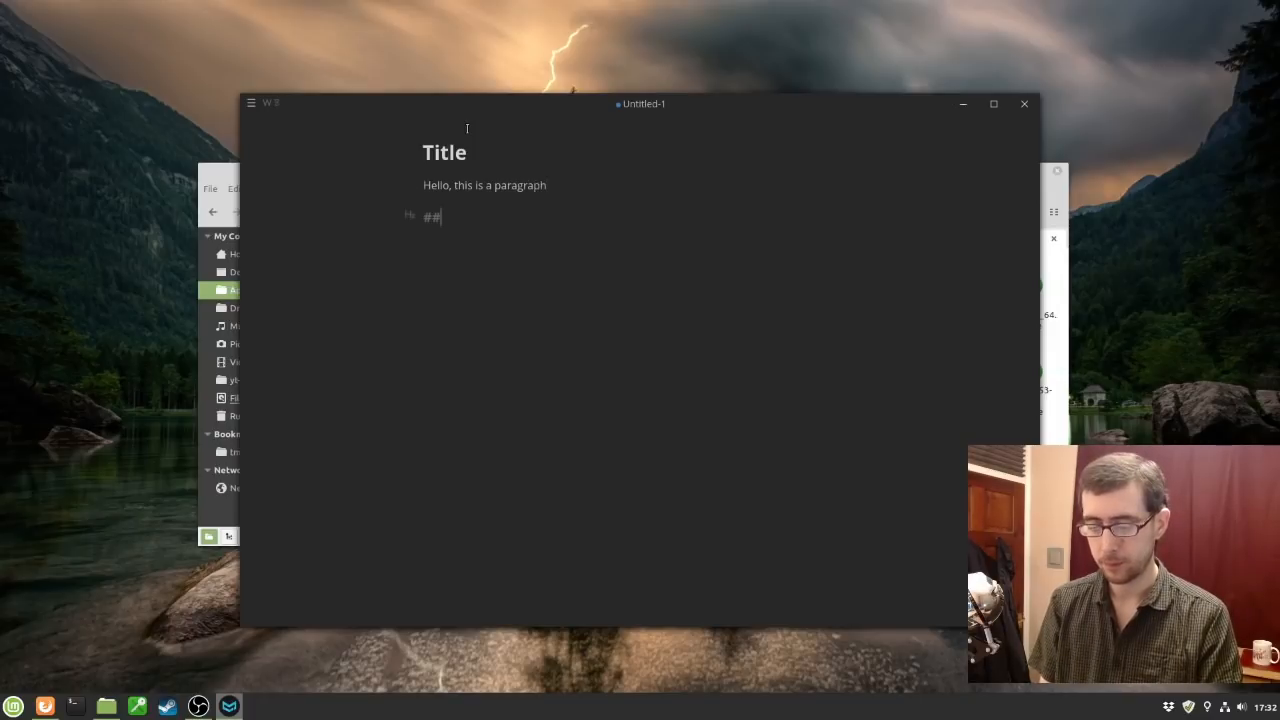
text(Title 2)
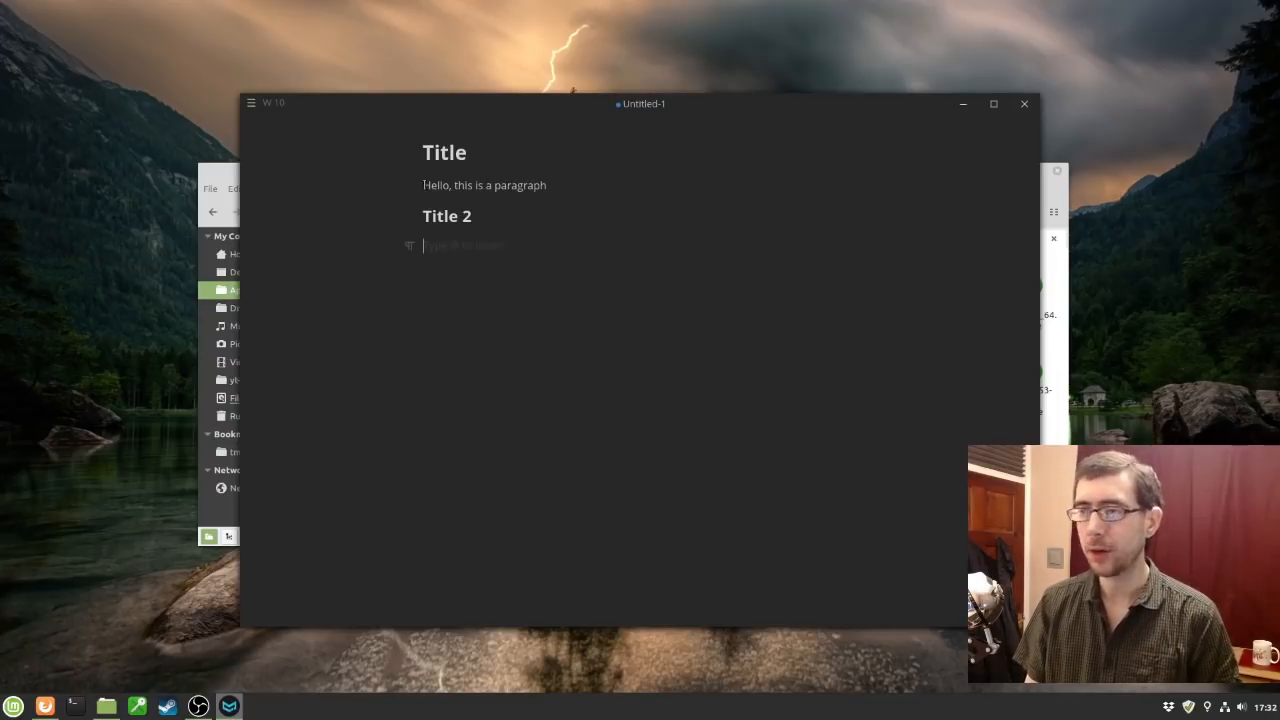
Peek at the editor's main menu, dismiss it and close MarkText.
click(254, 102)
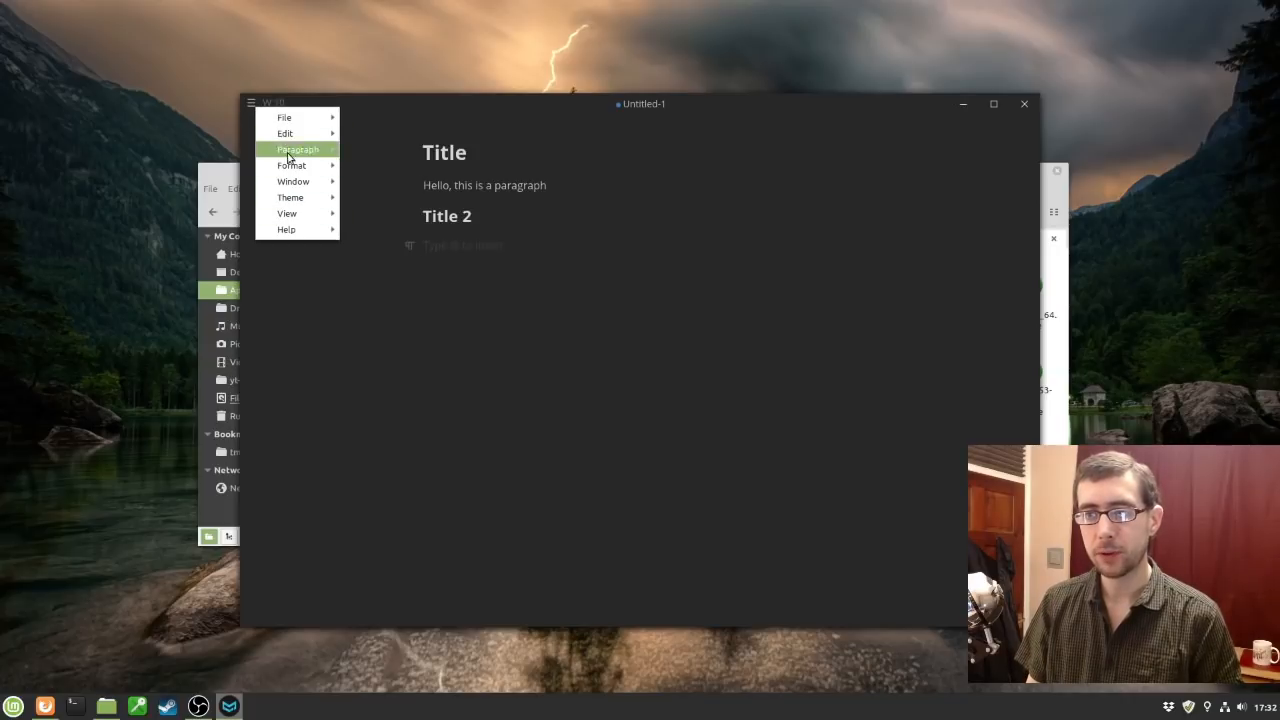
click(284, 116)
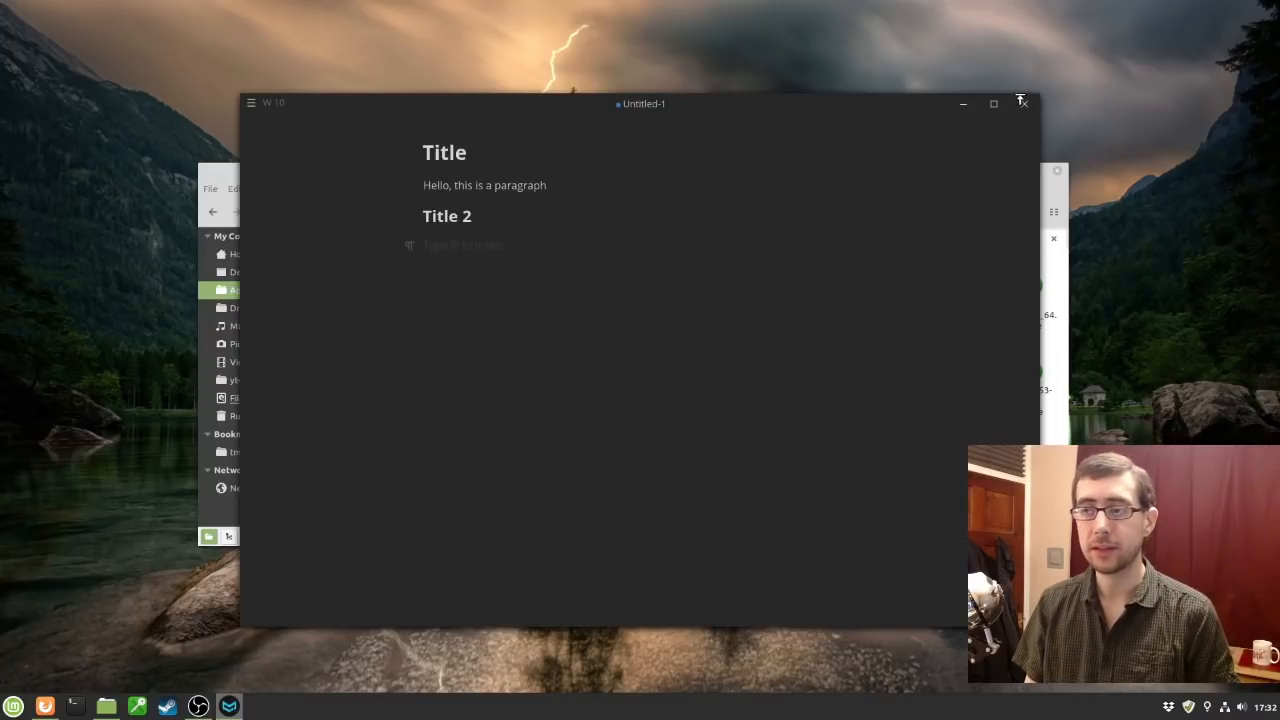
click(1024, 104)
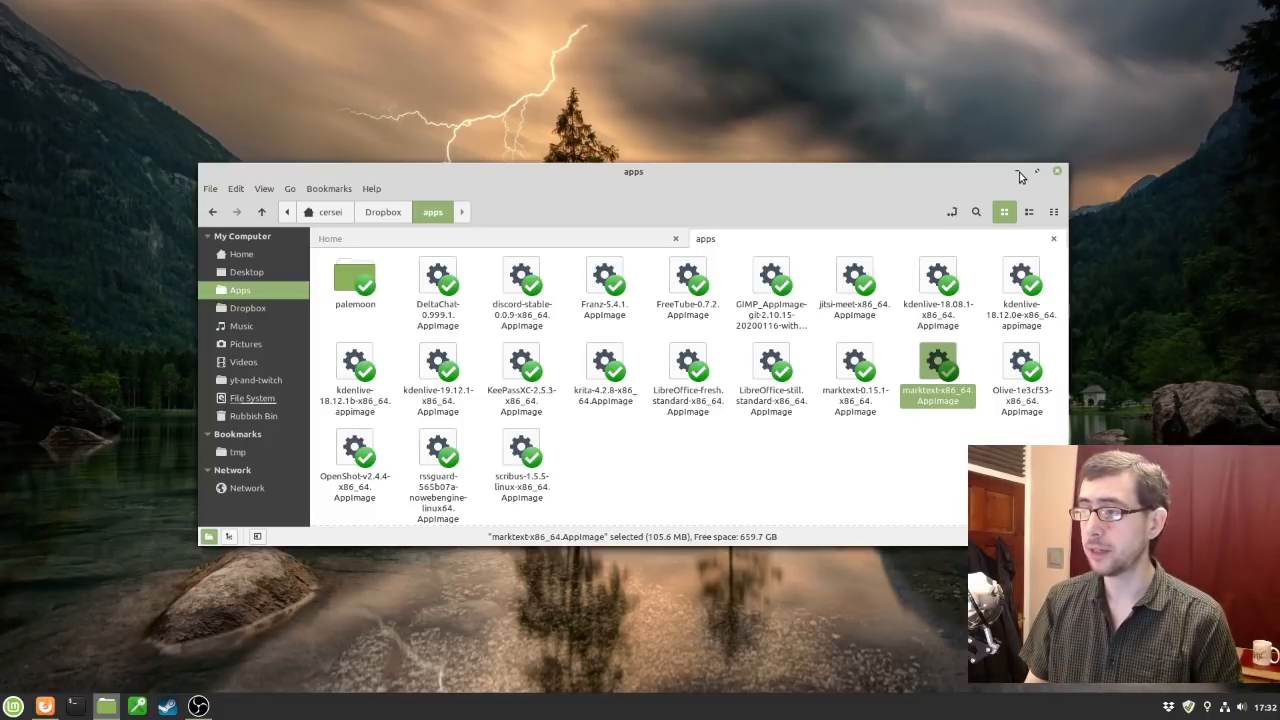
Close the apps folder window and bring up the Cinnamon Menu on All Applications.
click(1056, 172)
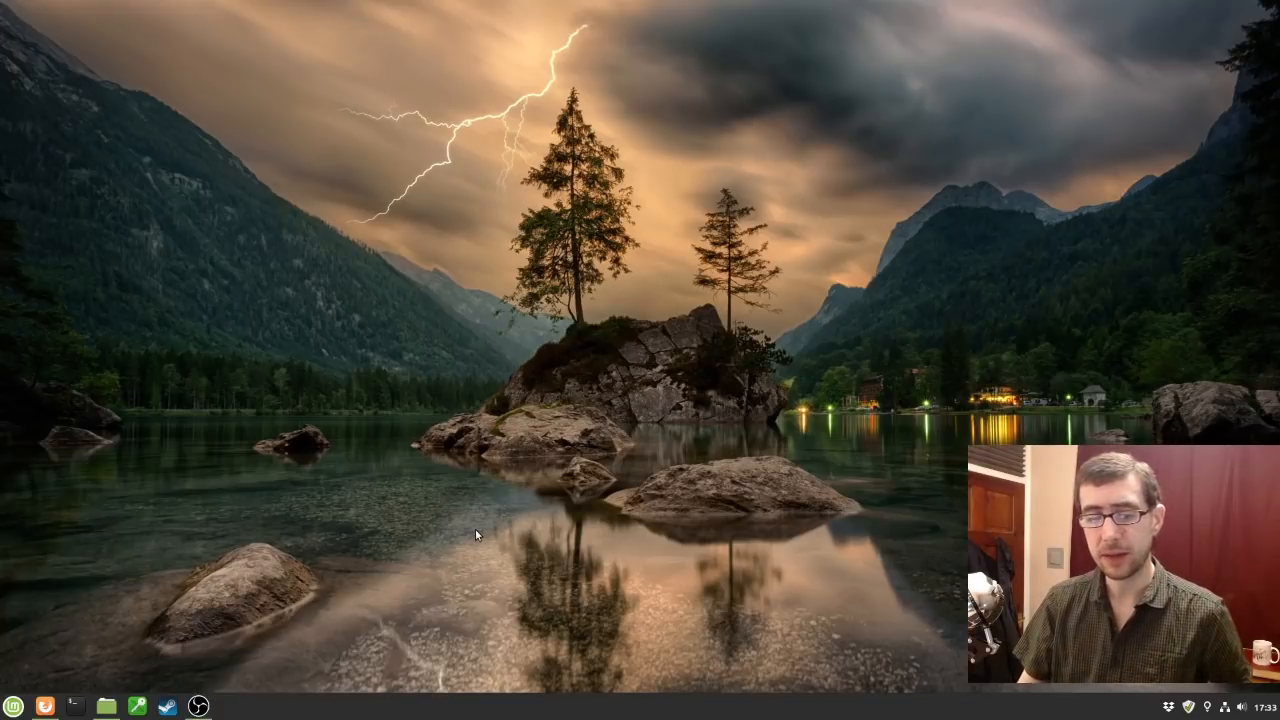
click(14, 706)
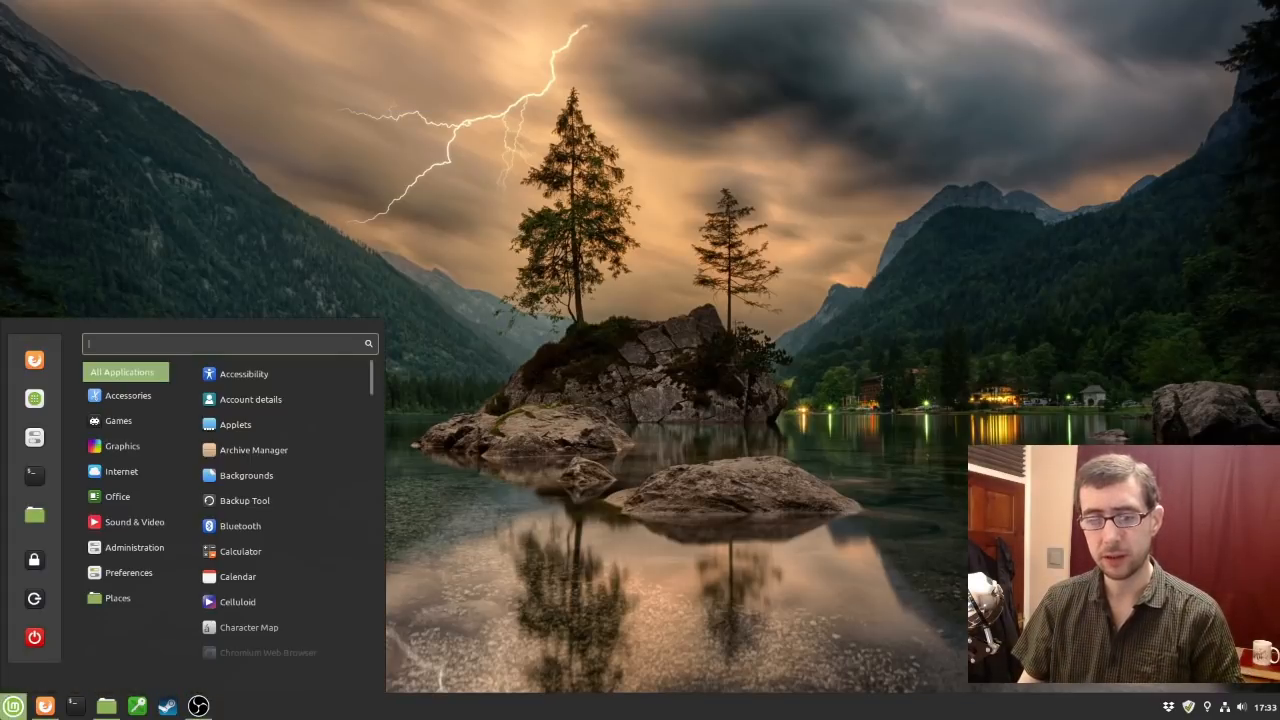